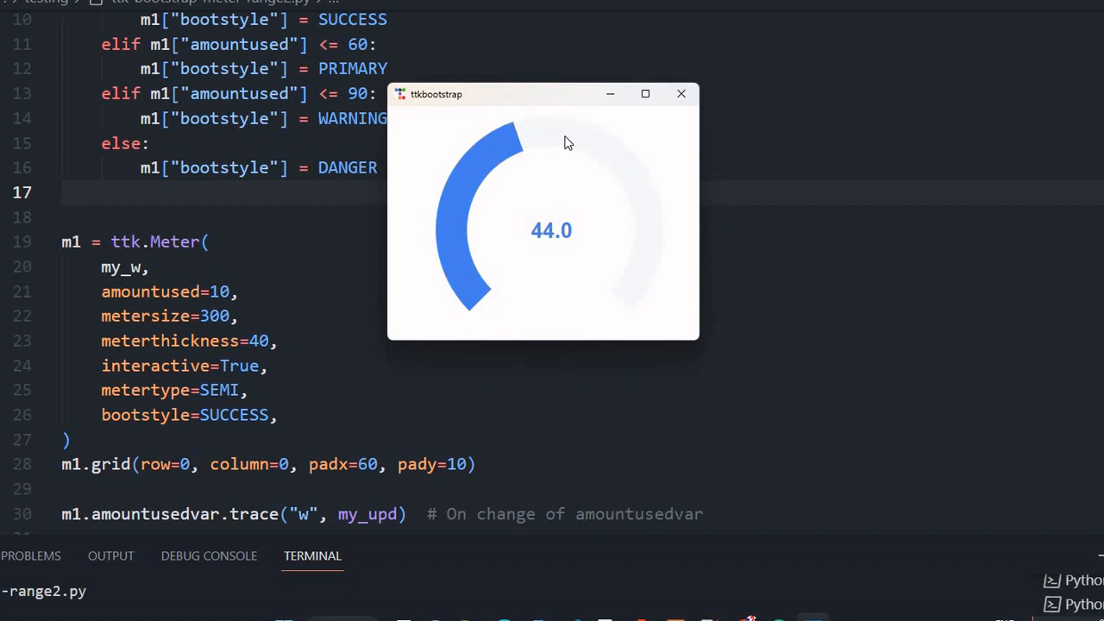
Step: Drag the running meter arc through yellow, blue (50) and green (8) to show the colour changes
{"action": "left_click_drag", "start_coordinate": [566, 141], "coordinate": [604, 145]}
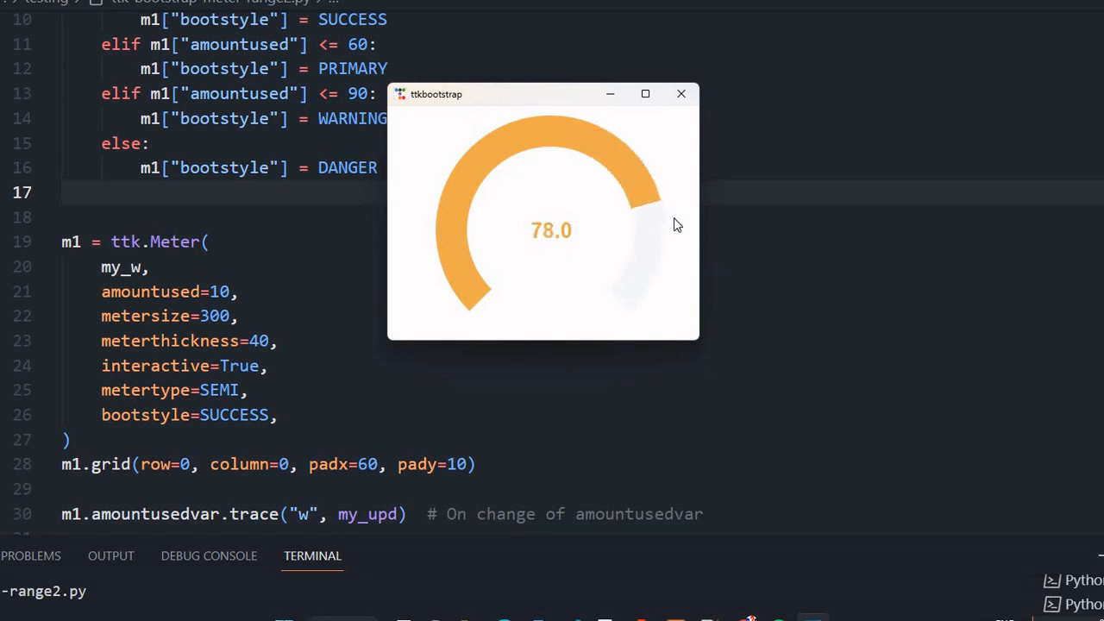
{"action": "left_click_drag", "start_coordinate": [676, 224], "coordinate": [655, 275]}
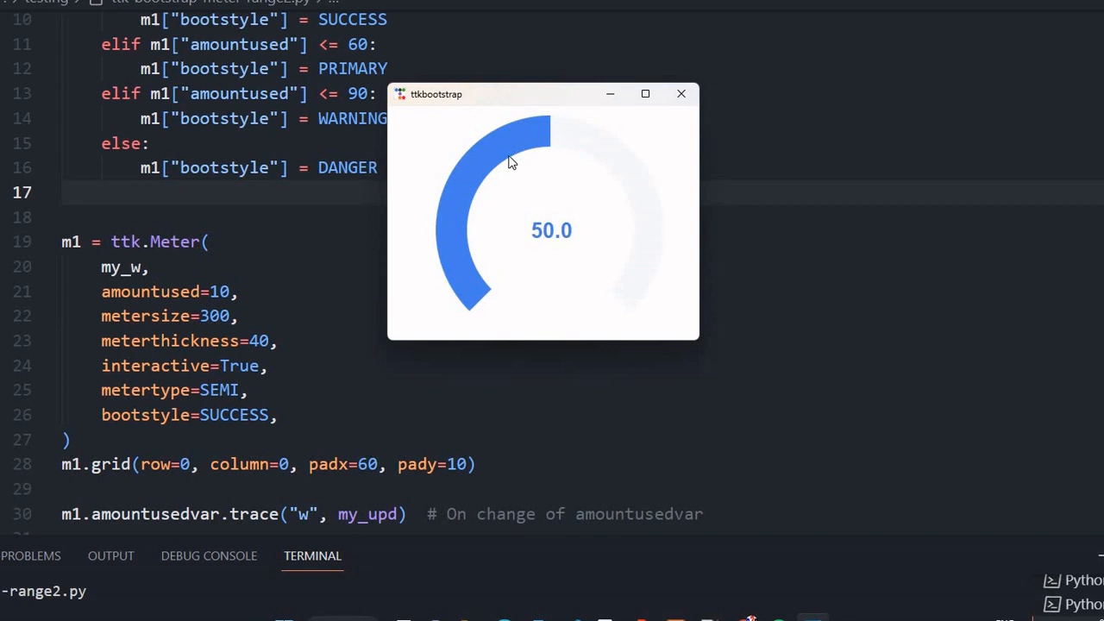
{"action": "left_click_drag", "start_coordinate": [509, 162], "coordinate": [469, 290]}
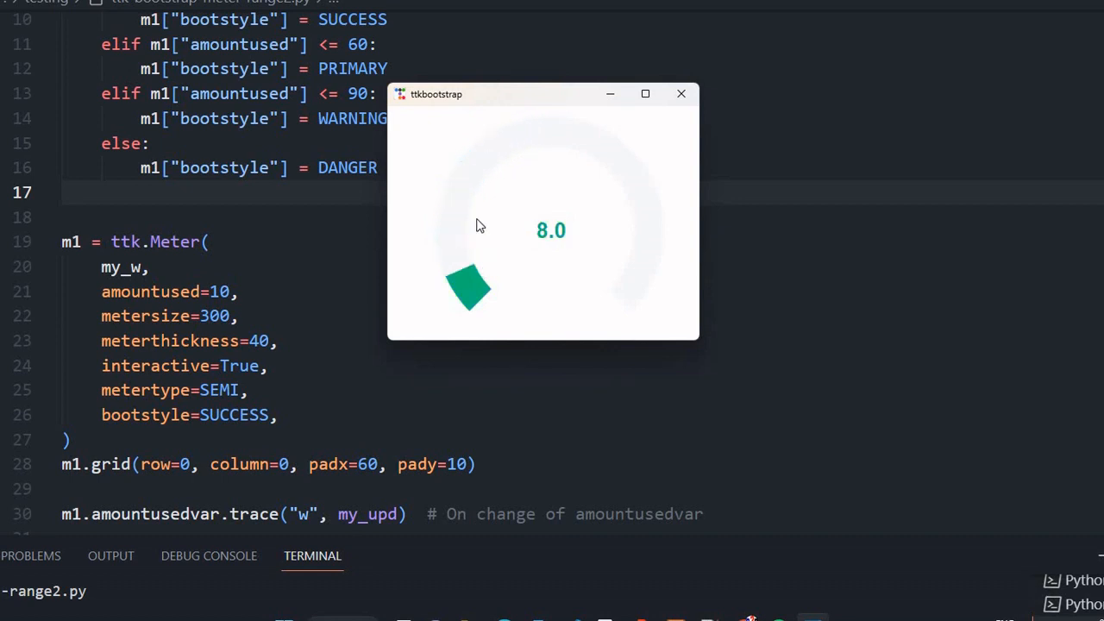
{"action": "left_click_drag", "start_coordinate": [469, 290], "coordinate": [569, 155]}
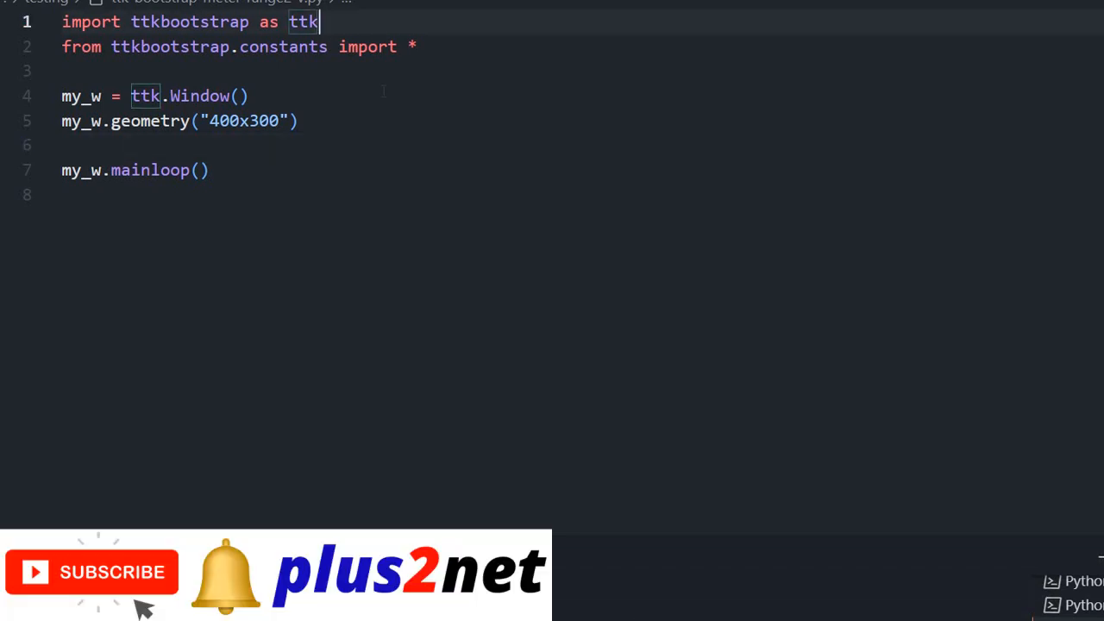
Step: Comment the geometry line with '# width and height' and start a new m1 line below it
{"action": "left_click", "coordinate": [293, 47]}
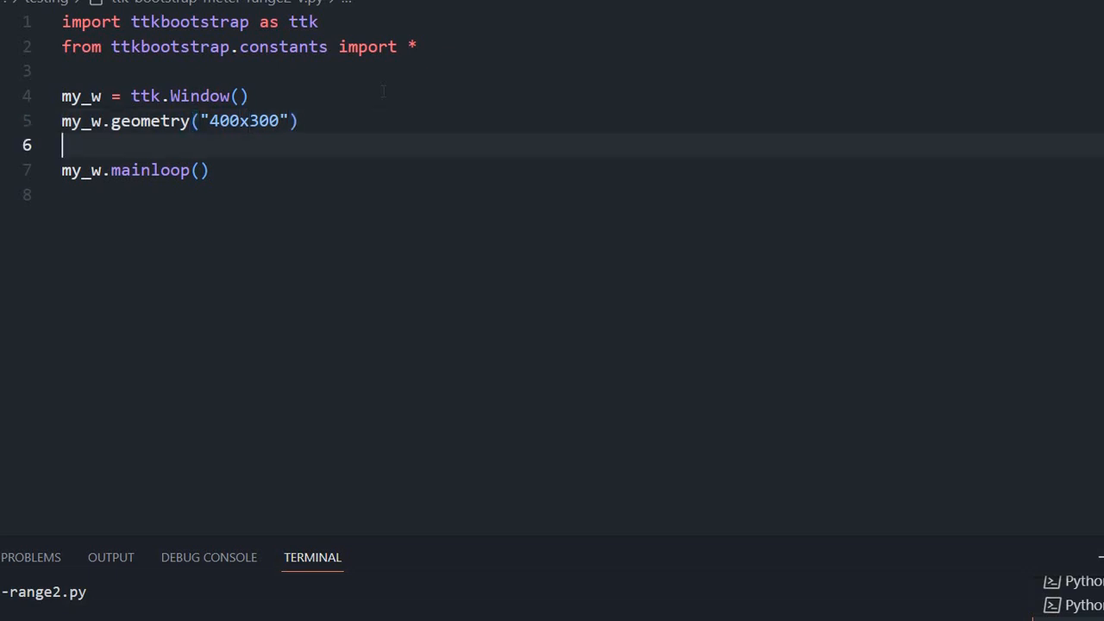
{"action": "type", "text": "#"}
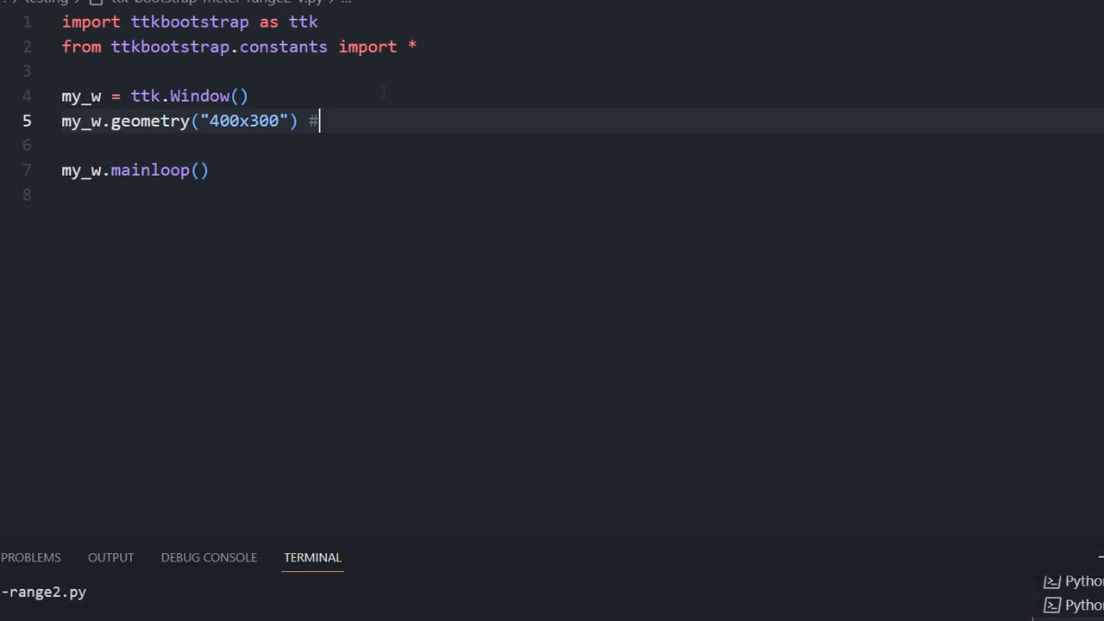
{"action": "type", "text": "width and height"}
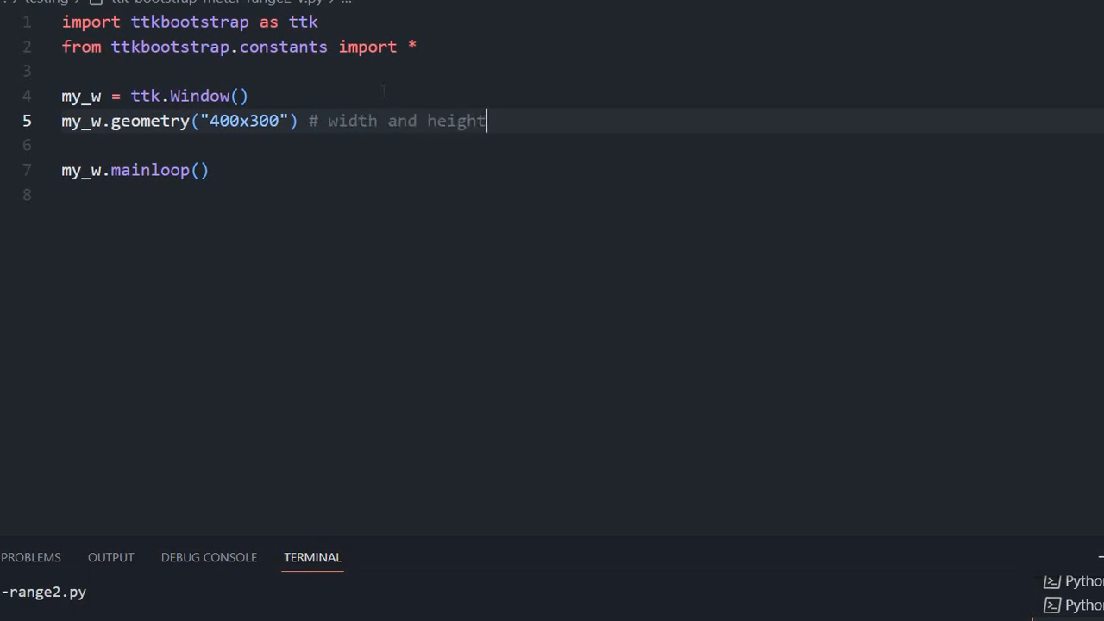
{"action": "key", "text": "Enter"}
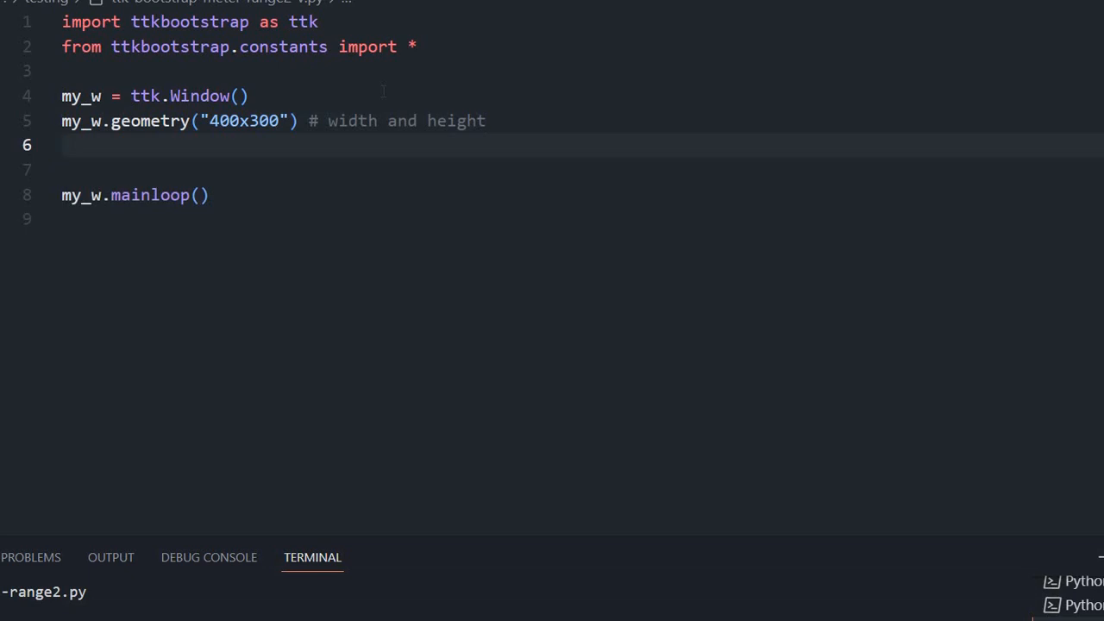
{"action": "type", "text": "m1"}
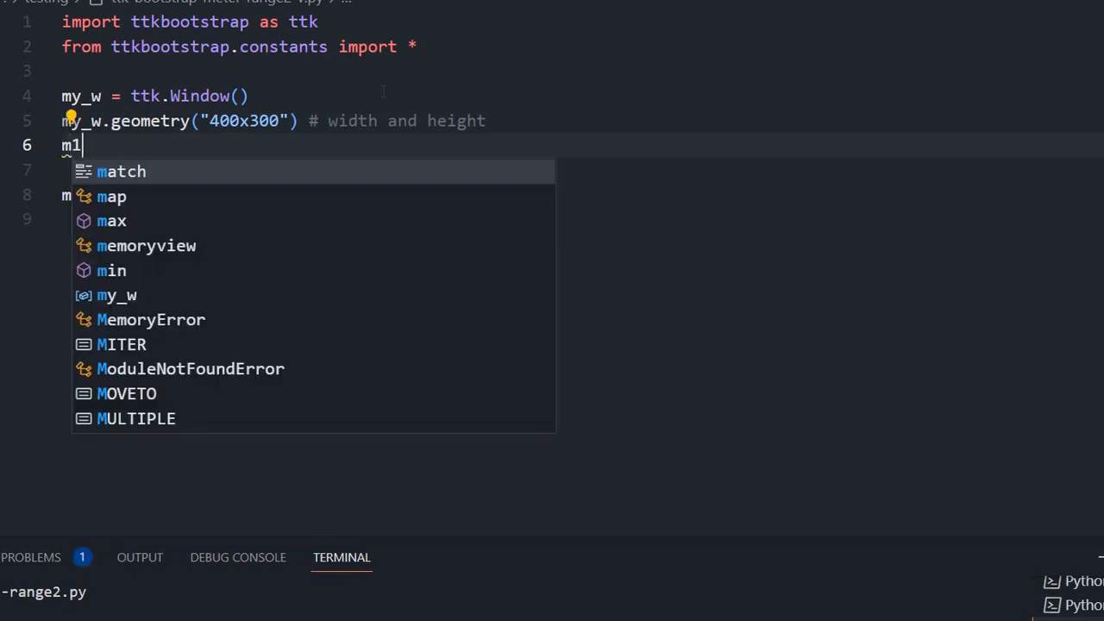
Step: Declare m1 as ttk.Meter on my_w with the starting amount and metersize=300
{"action": "type", "text": "=ttk"}
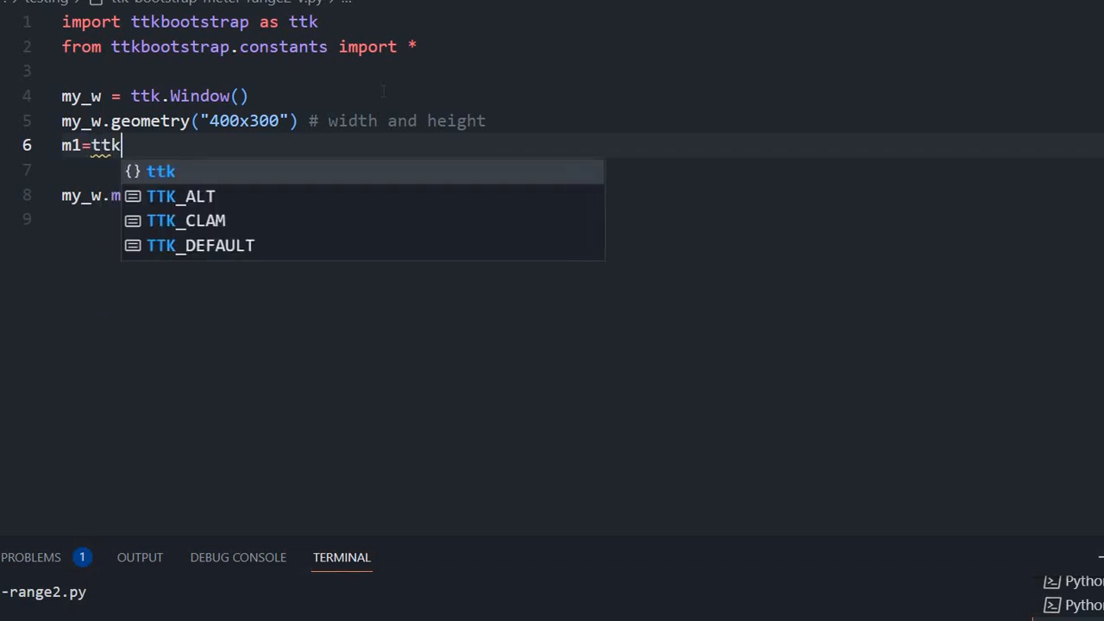
{"action": "type", "text": ".Meter"}
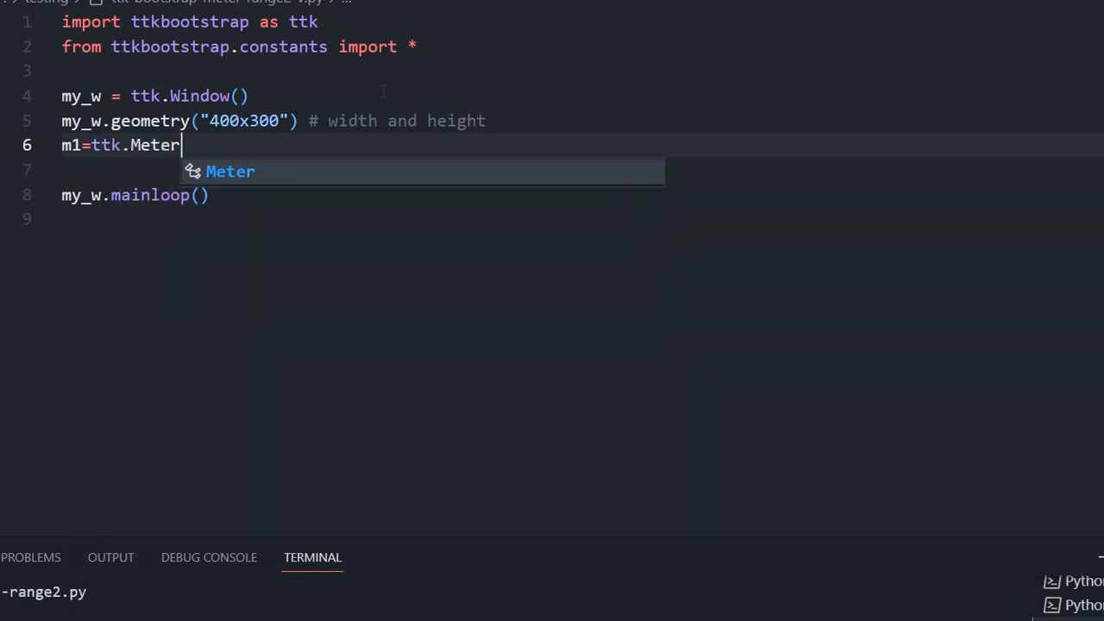
{"action": "type", "text": "("}
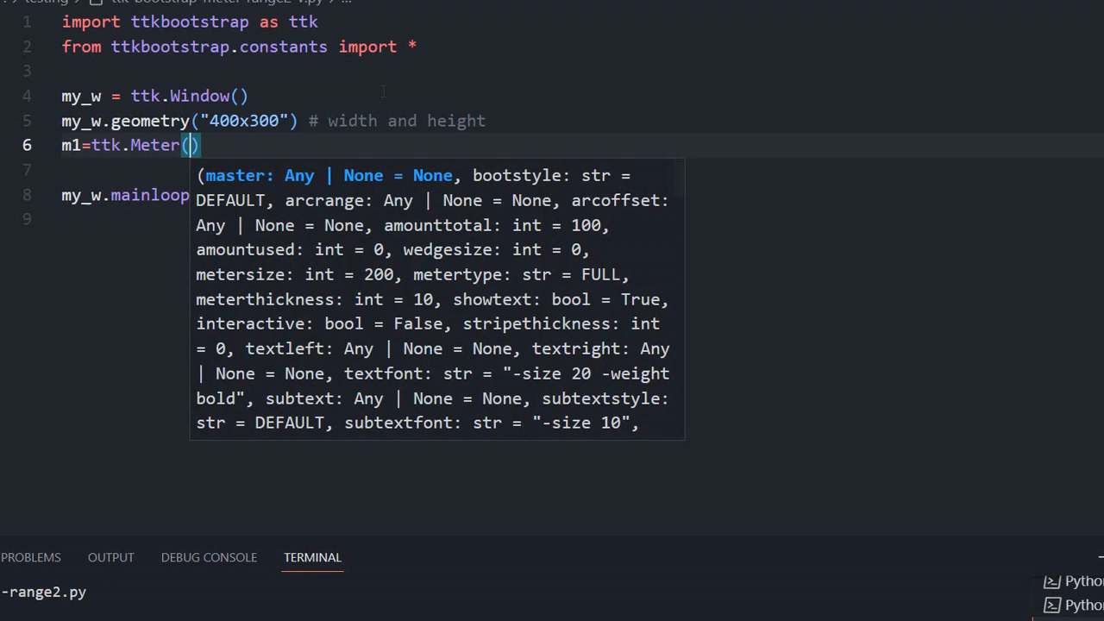
{"action": "type", "text": "my_w"}
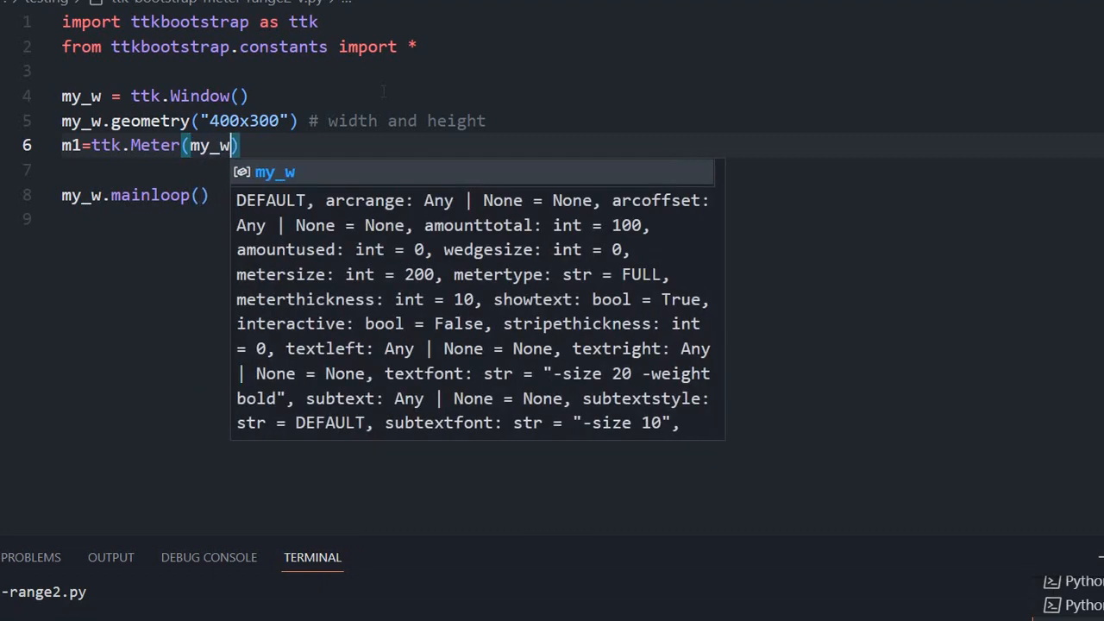
{"action": "type", "text": ","}
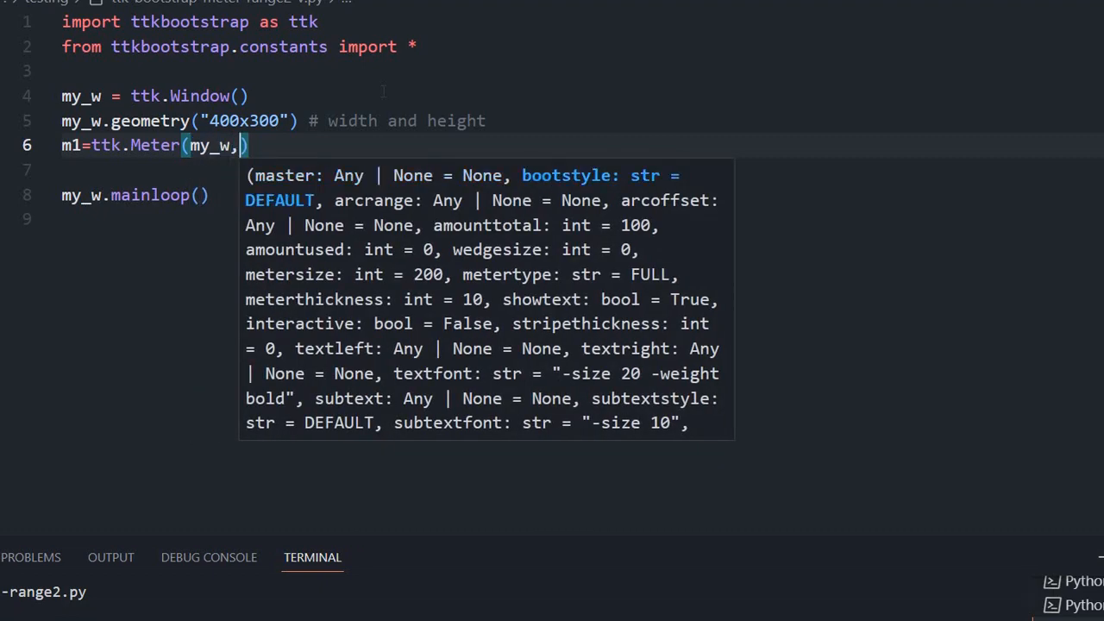
{"action": "type", "text": "amountused=10"}
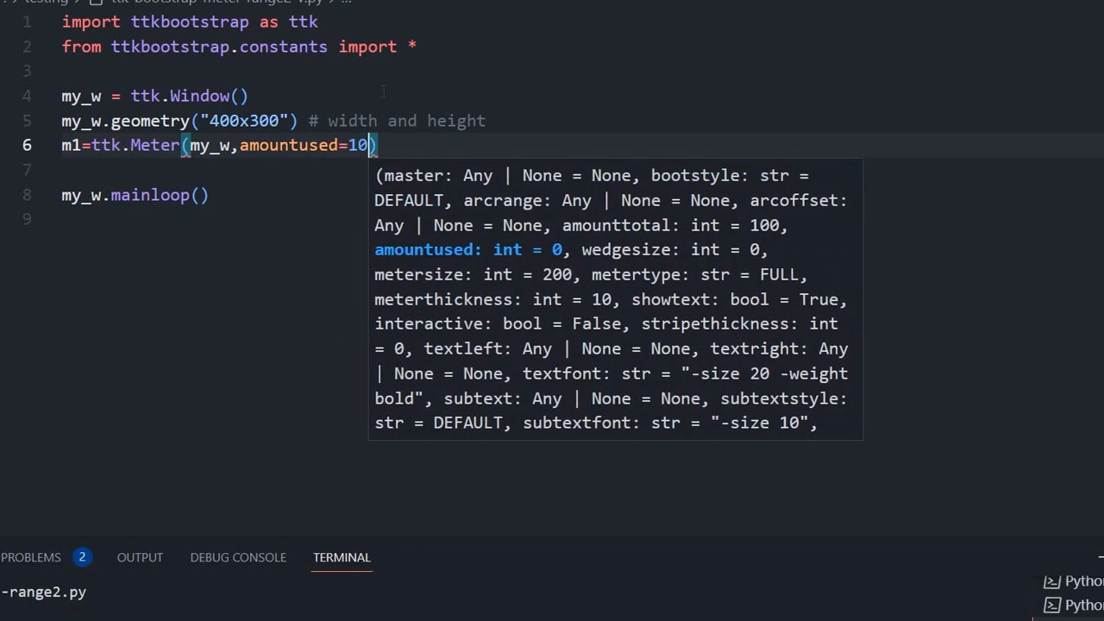
{"action": "type", "text": ","}
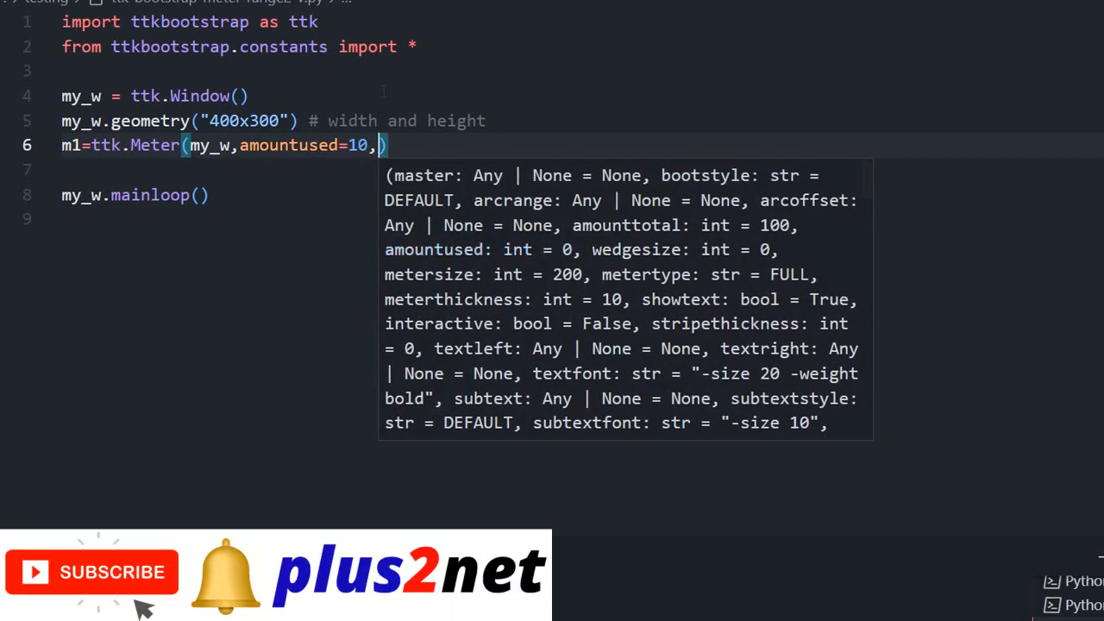
{"action": "type", "text": "metersize="}
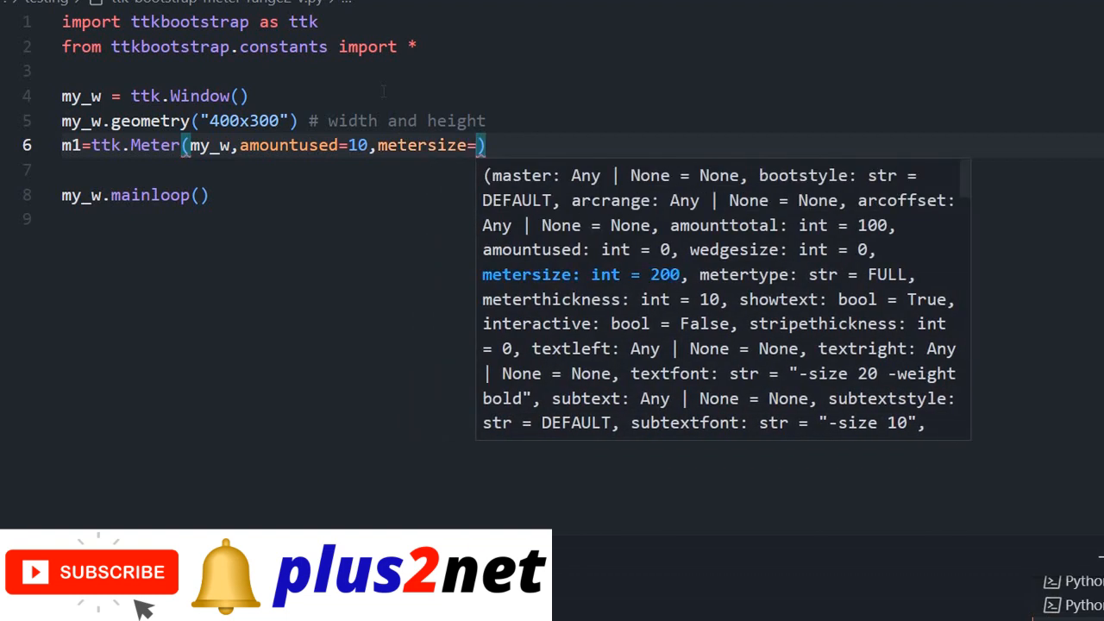
{"action": "type", "text": "3"}
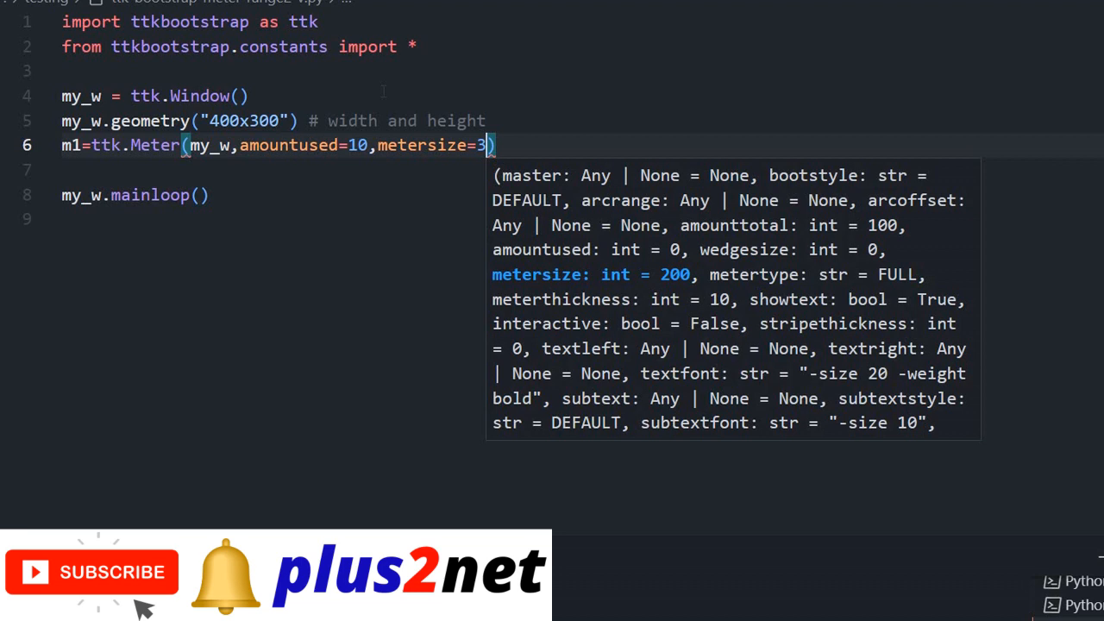
{"action": "type", "text": "00,"}
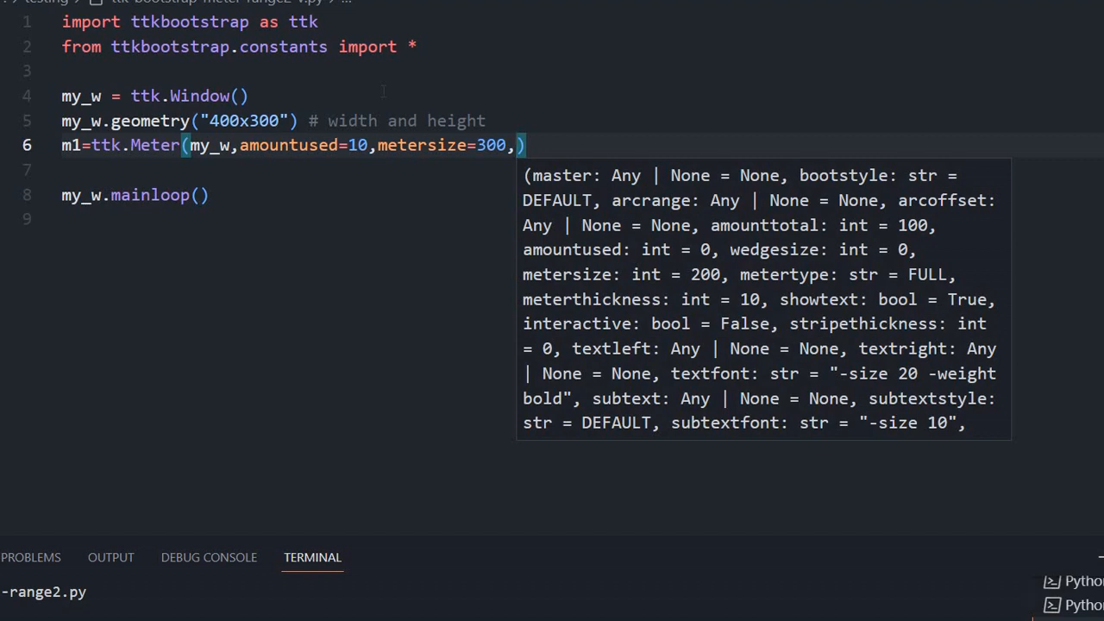
Step: Add meterthickness=40, interactive=True and metertype=SEMI, continuing the arguments on a new line
{"action": "type", "text": "meterthickness="}
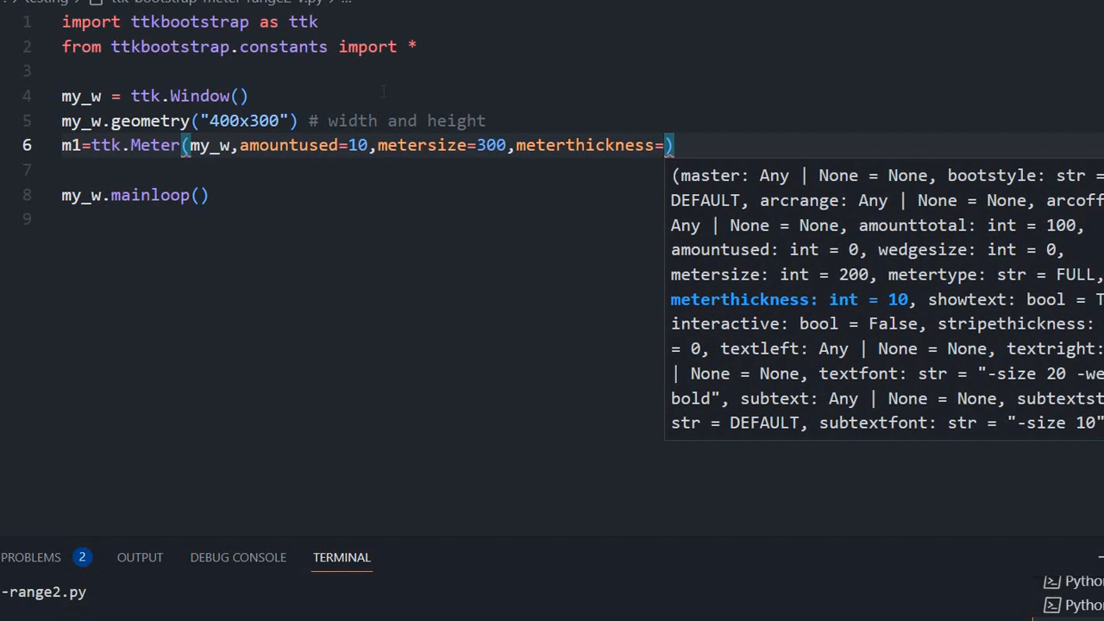
{"action": "type", "text": "40,"}
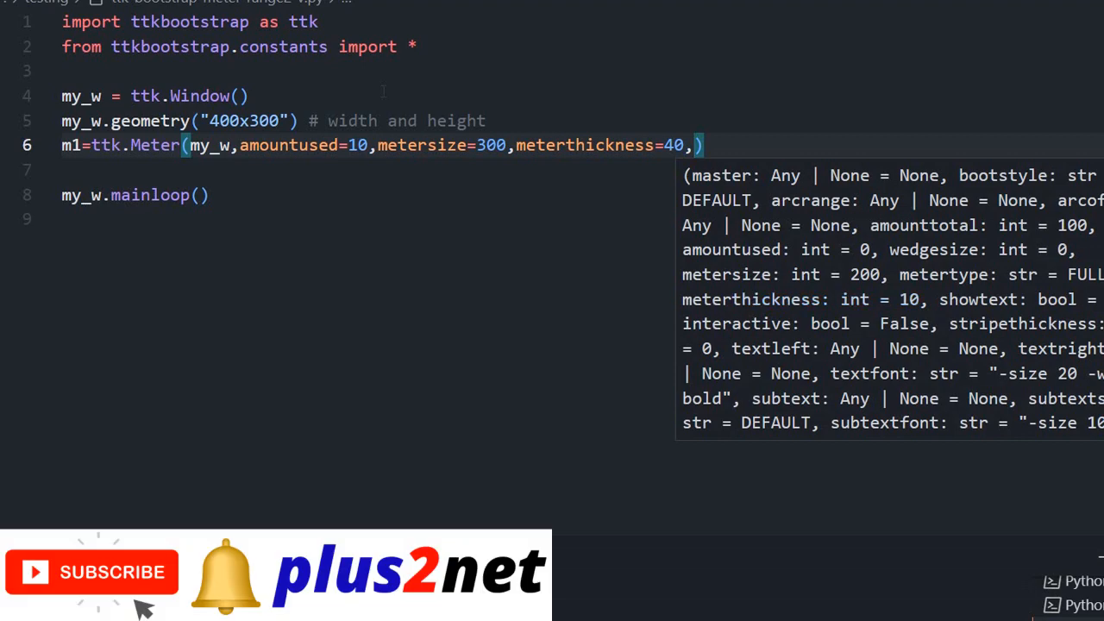
{"action": "type", "text": "interactive="}
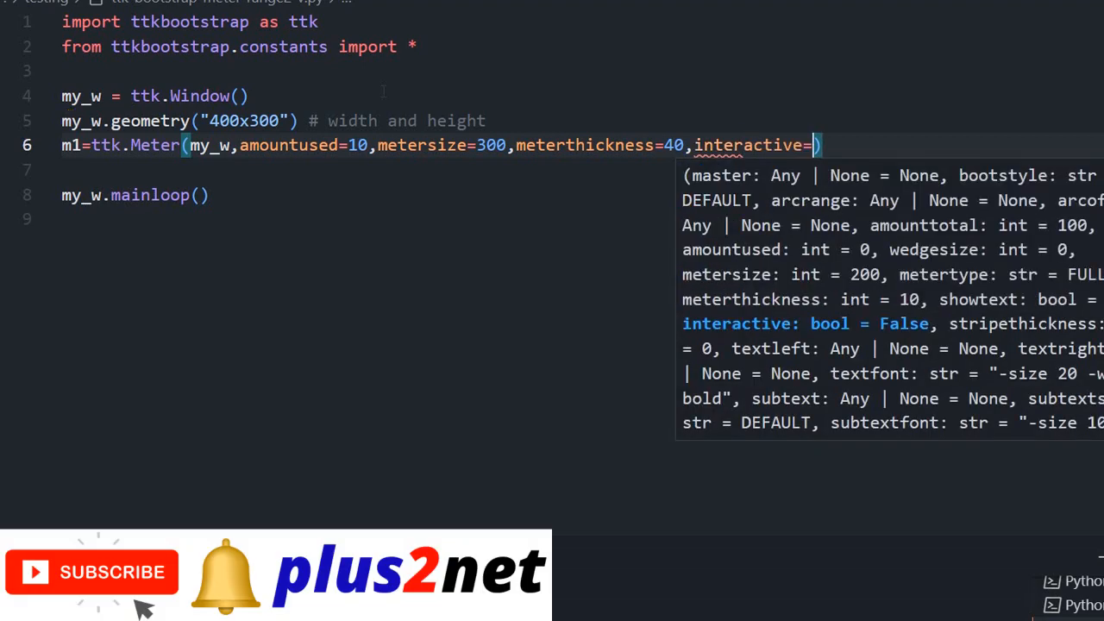
{"action": "type", "text": "Tu"}
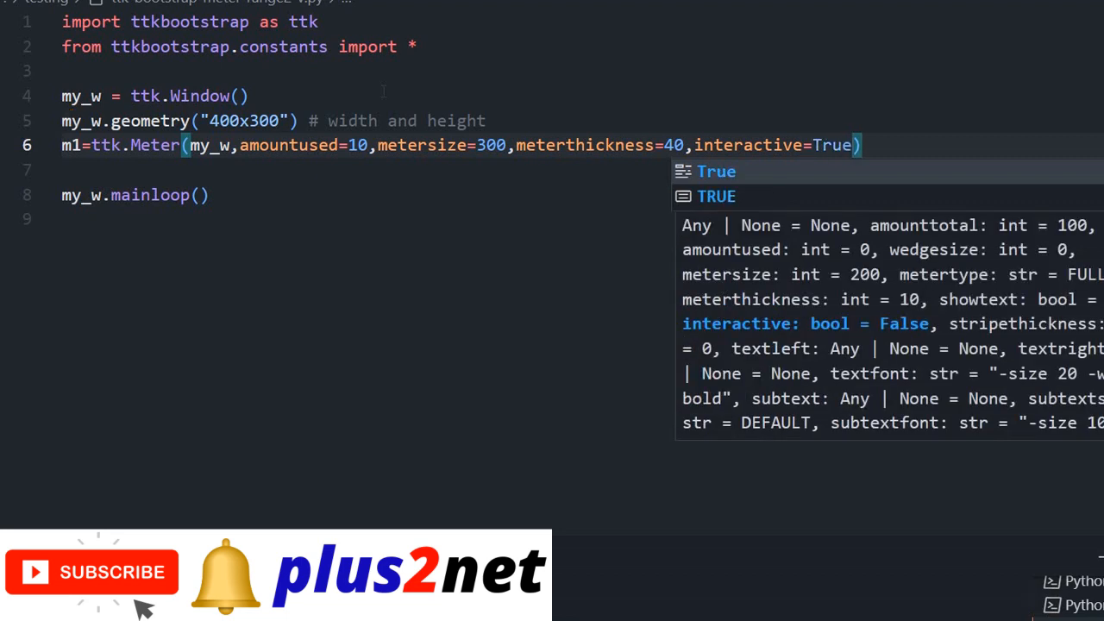
{"action": "type", "text": ","}
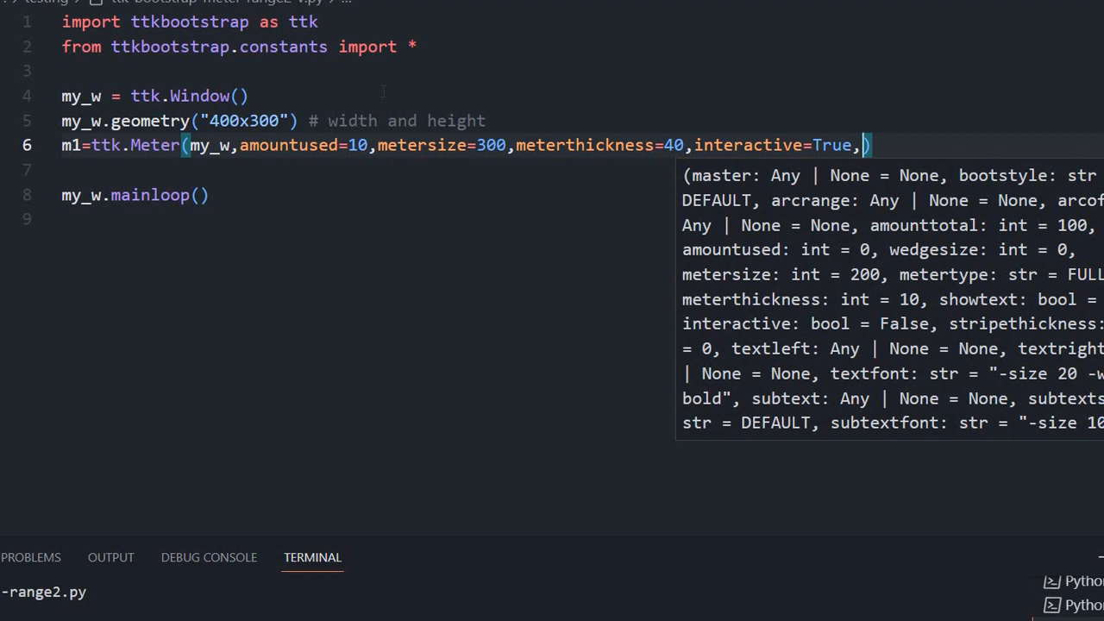
{"action": "type", "text": "metertype="}
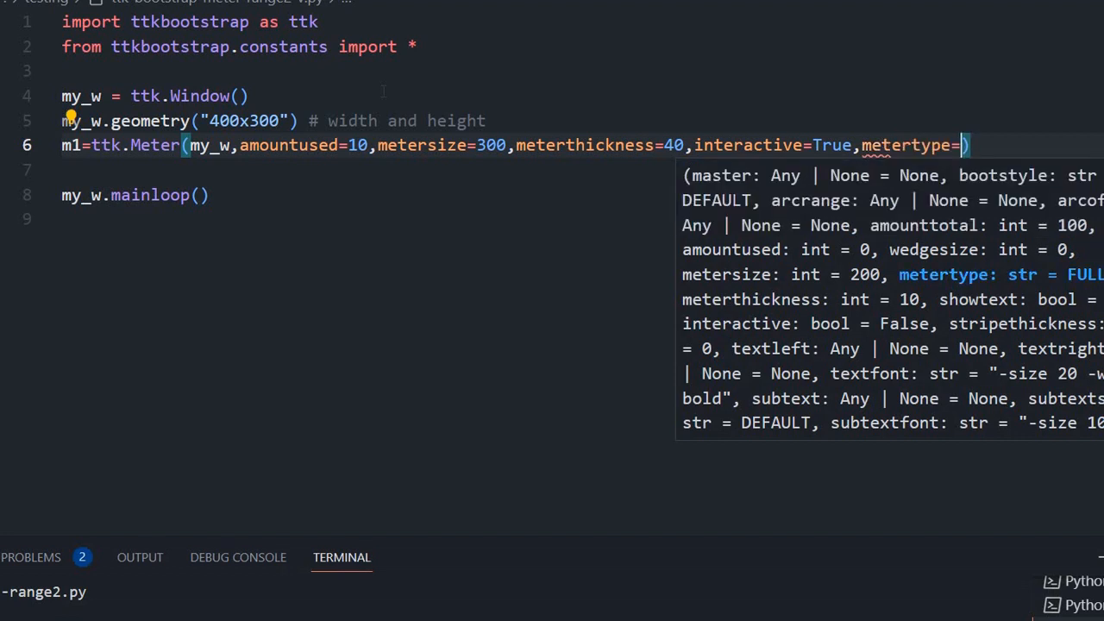
{"action": "type", "text": "S"}
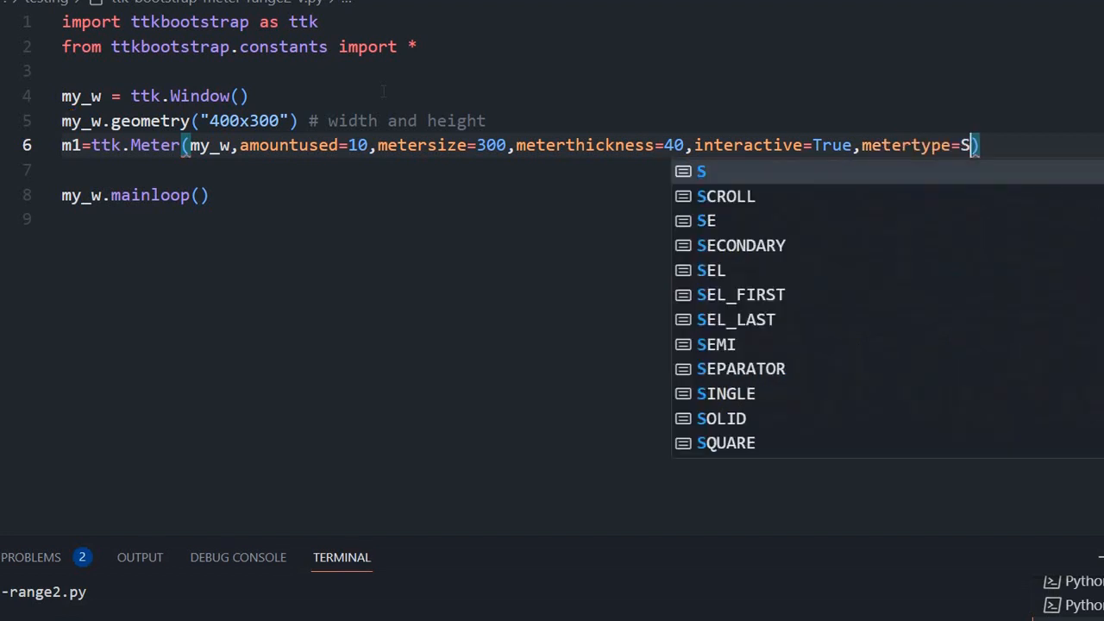
{"action": "type", "text": "MI"}
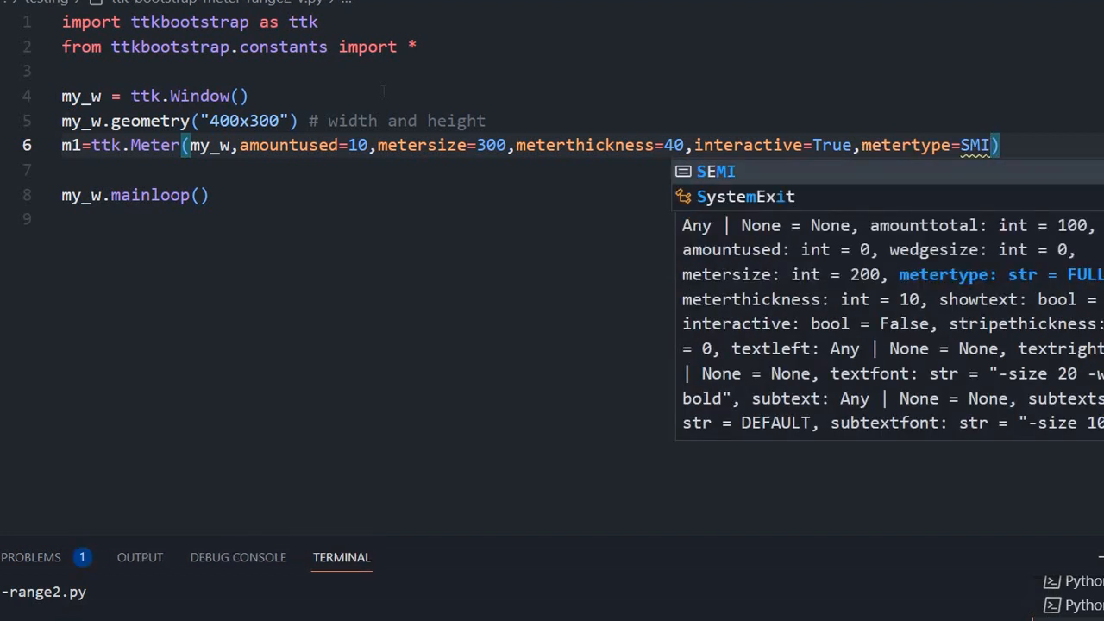
{"action": "key", "text": "Backspace"}
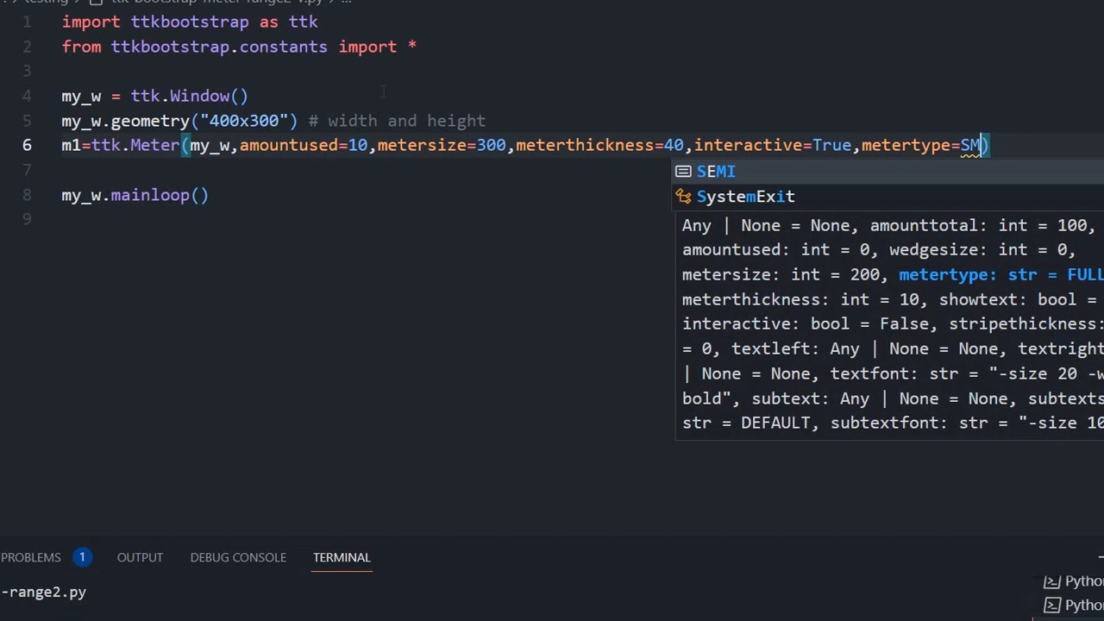
{"action": "type", "text": "E"}
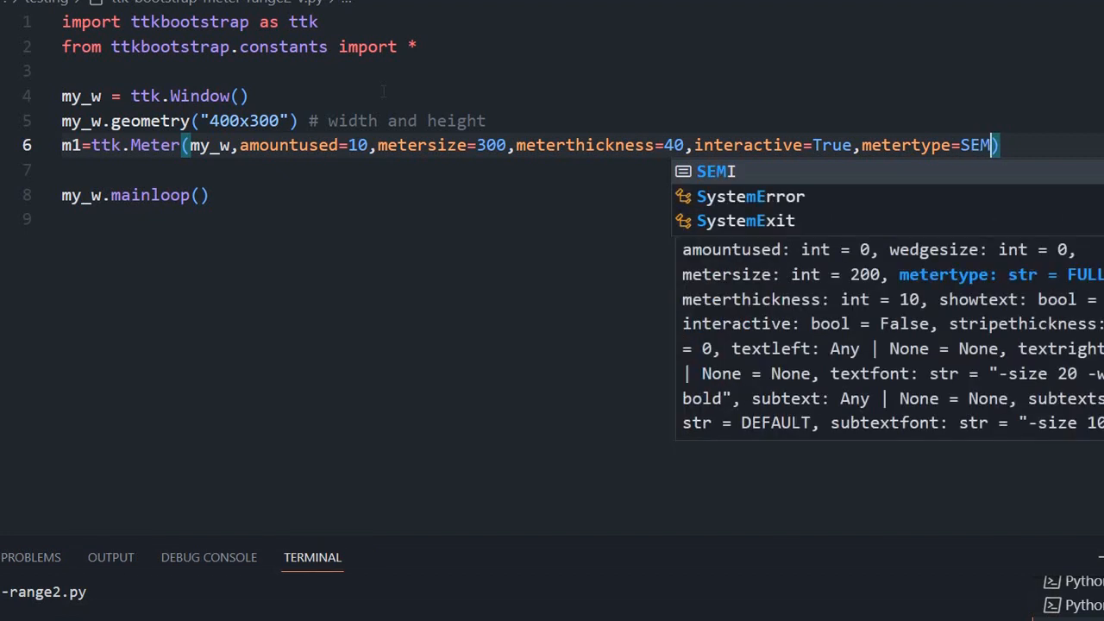
{"action": "type", "text": "I"}
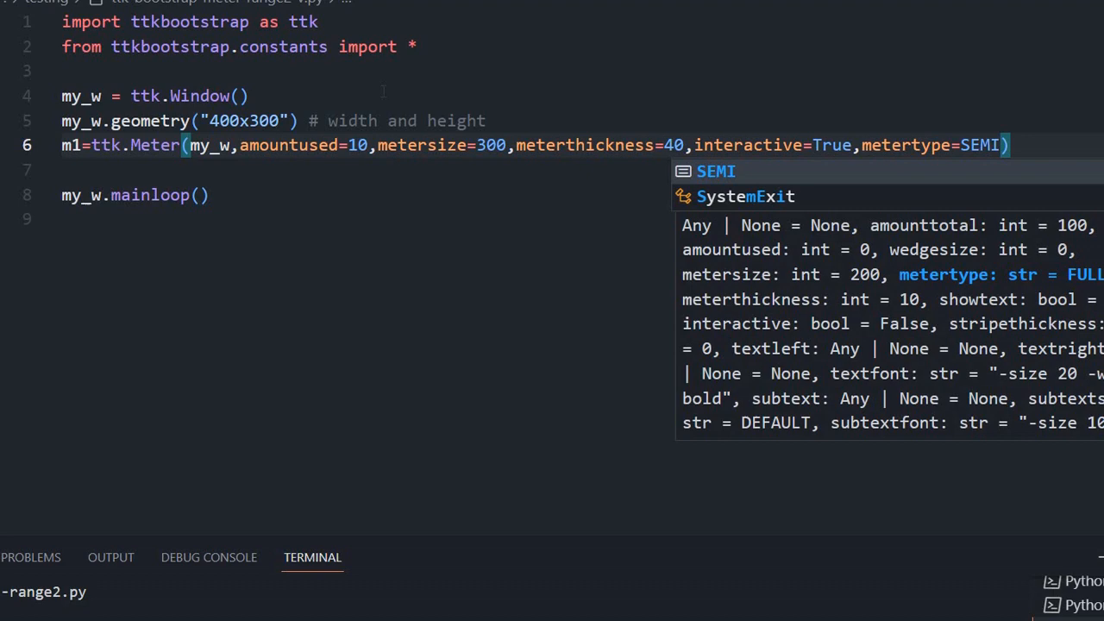
{"action": "type", "text": ","}
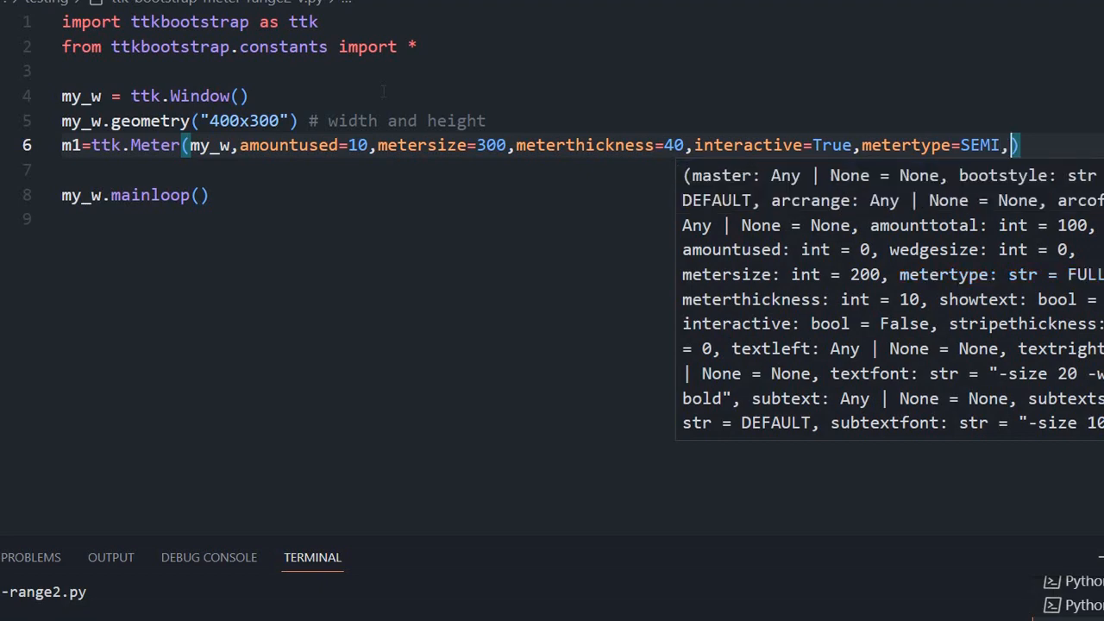
{"action": "key", "text": "Enter"}
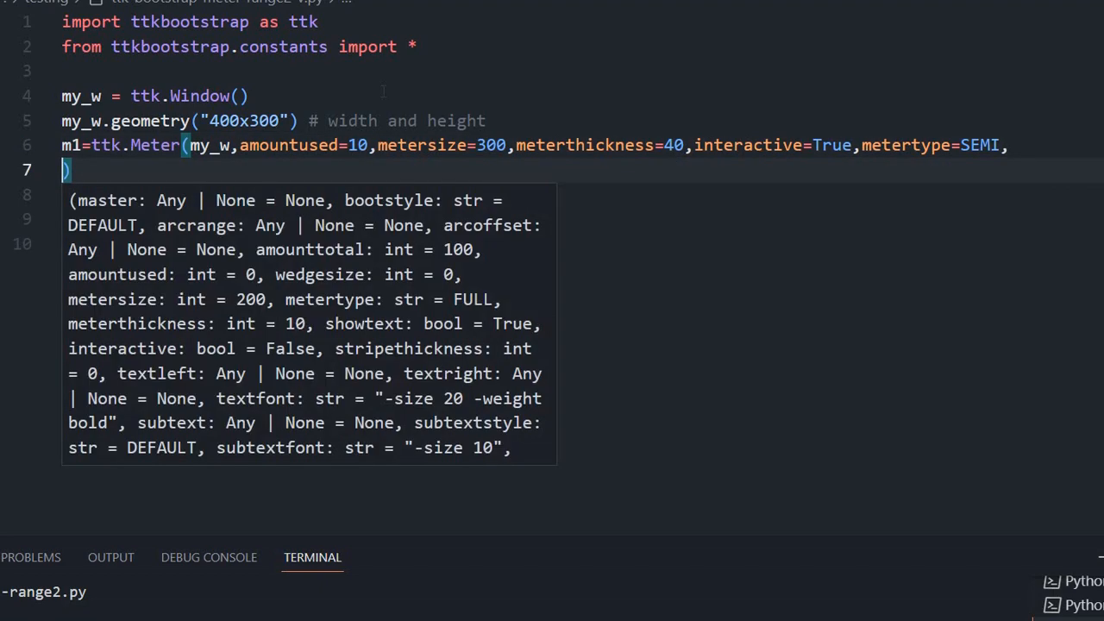
Step: Finish the Meter call with bootstyle=SUCCESS and begin the m1.grid line
{"action": "type", "text": "bootstyle="}
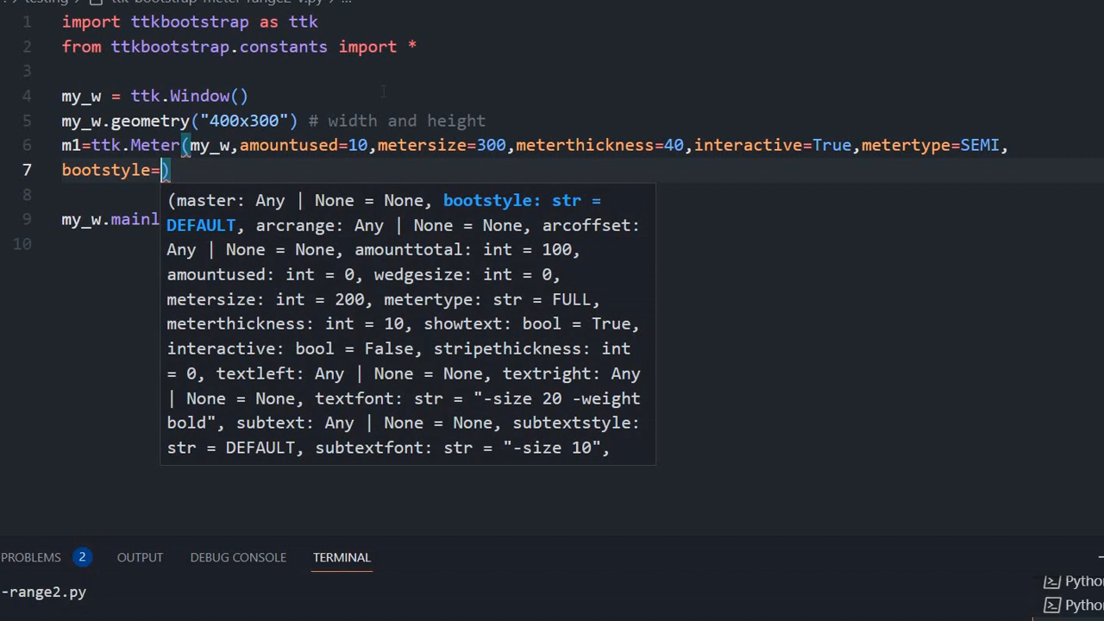
{"action": "type", "text": "S"}
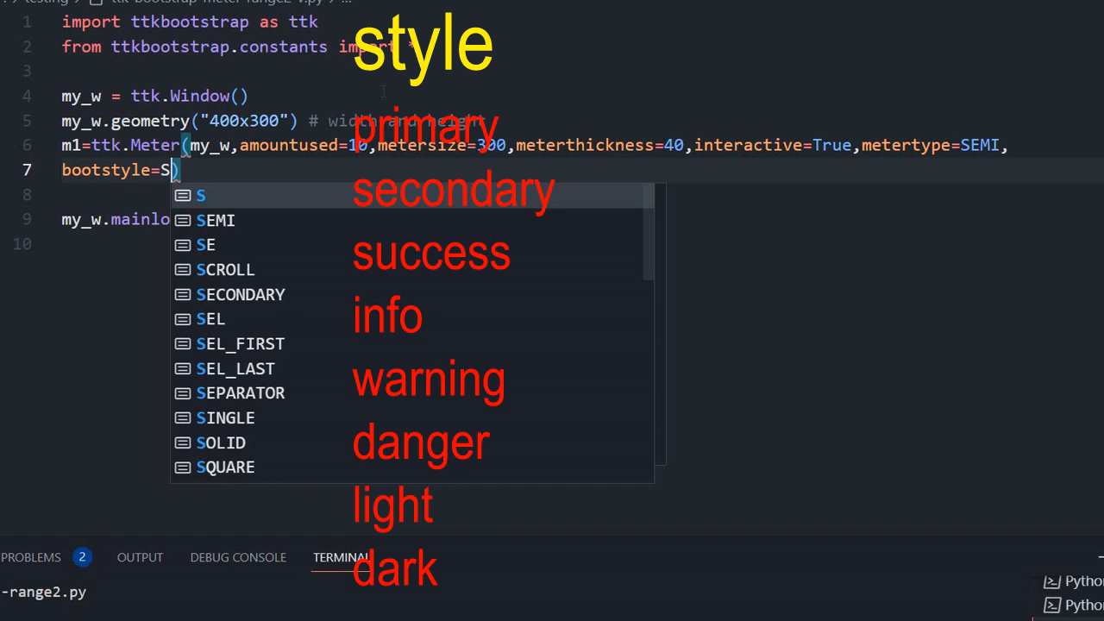
{"action": "type", "text": "UCCESS"}
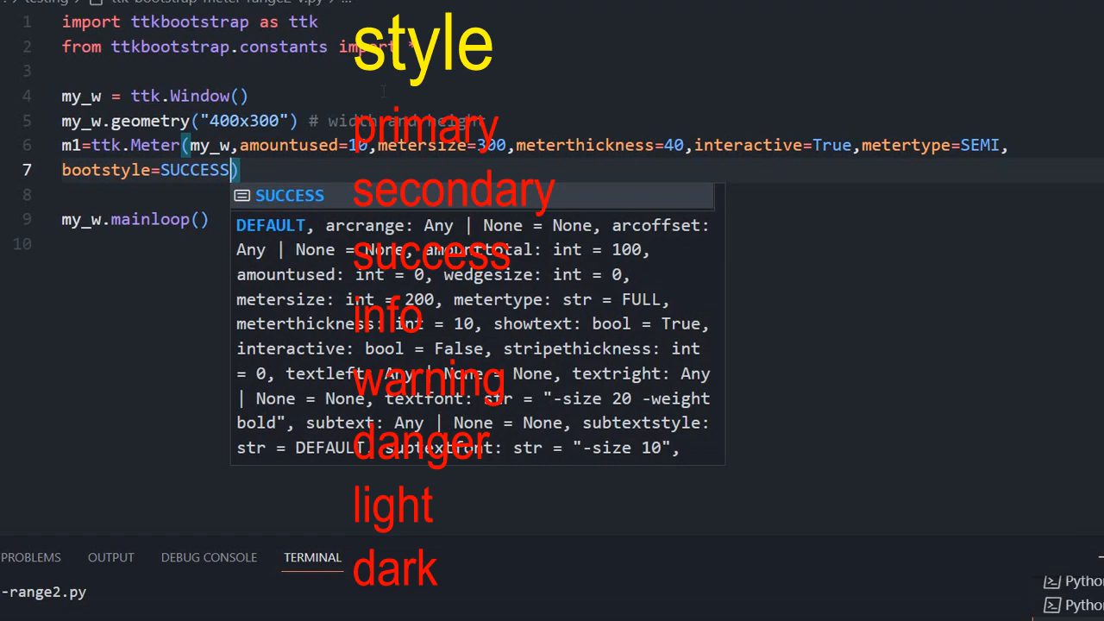
{"action": "key", "text": "Escape"}
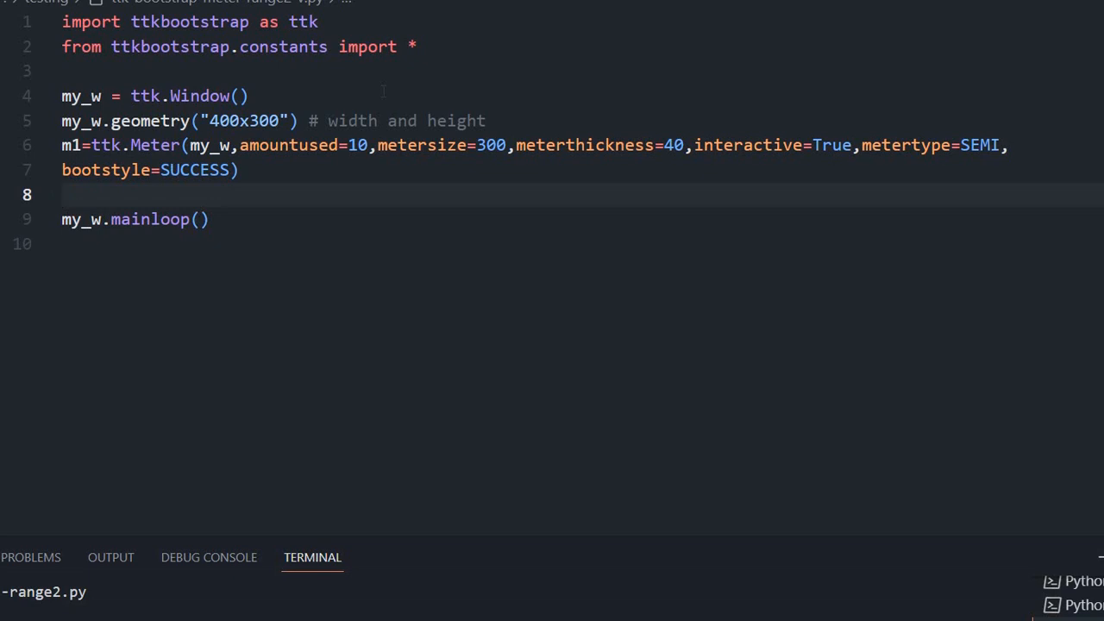
{"action": "type", "text": "m1.grid("}
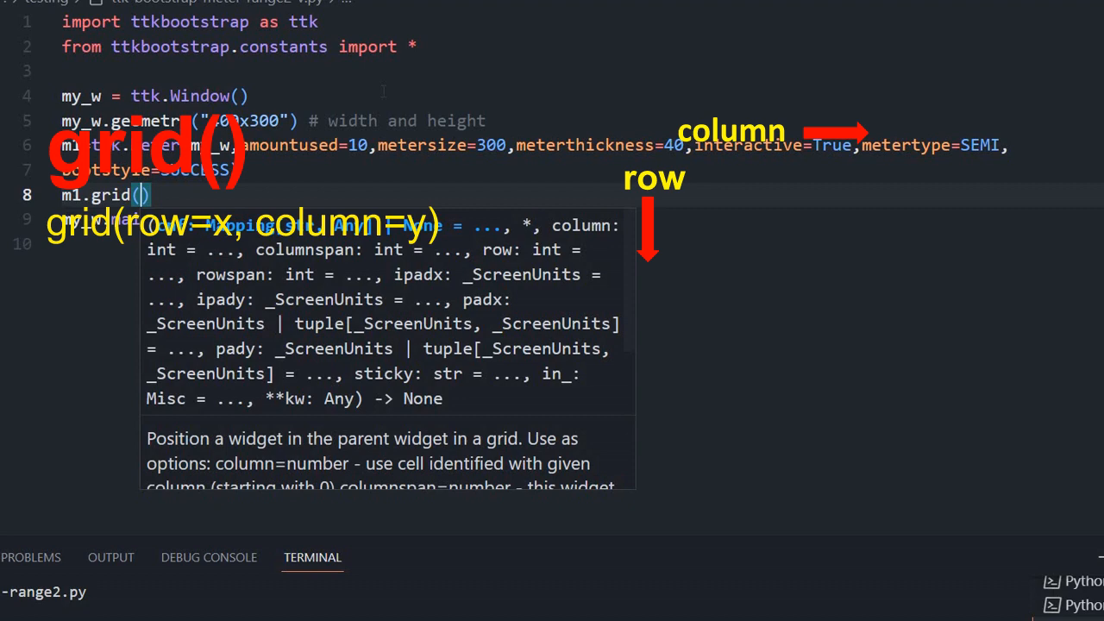
Step: Grid m1 at row=0, column=0 with padx=60 and pady=10
{"action": "type", "text": "row=0"}
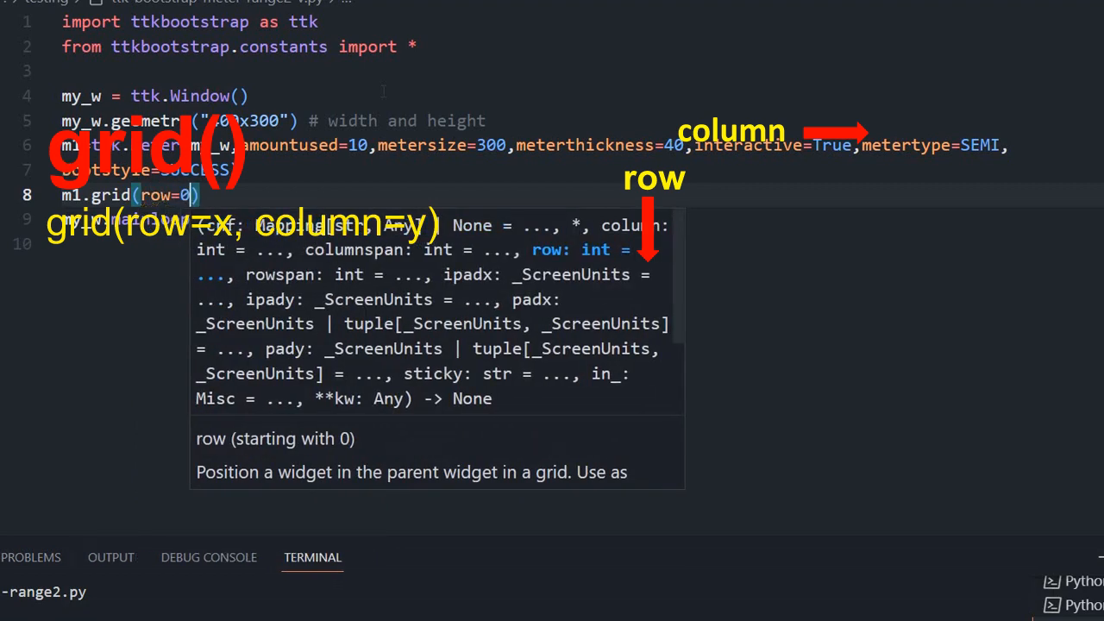
{"action": "type", "text": ",column"}
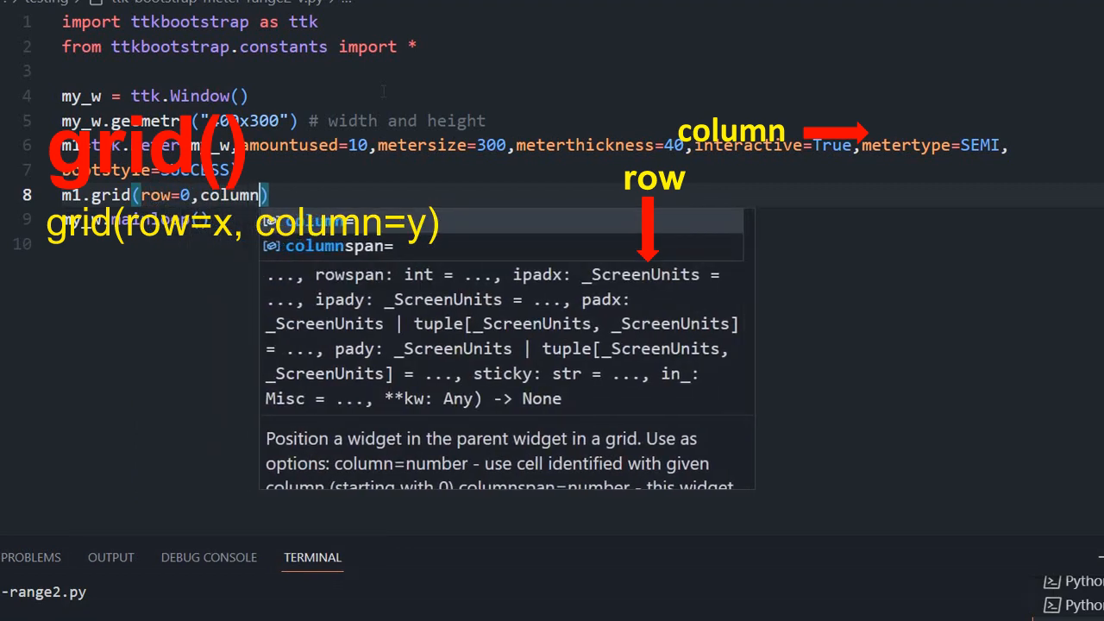
{"action": "type", "text": "0,"}
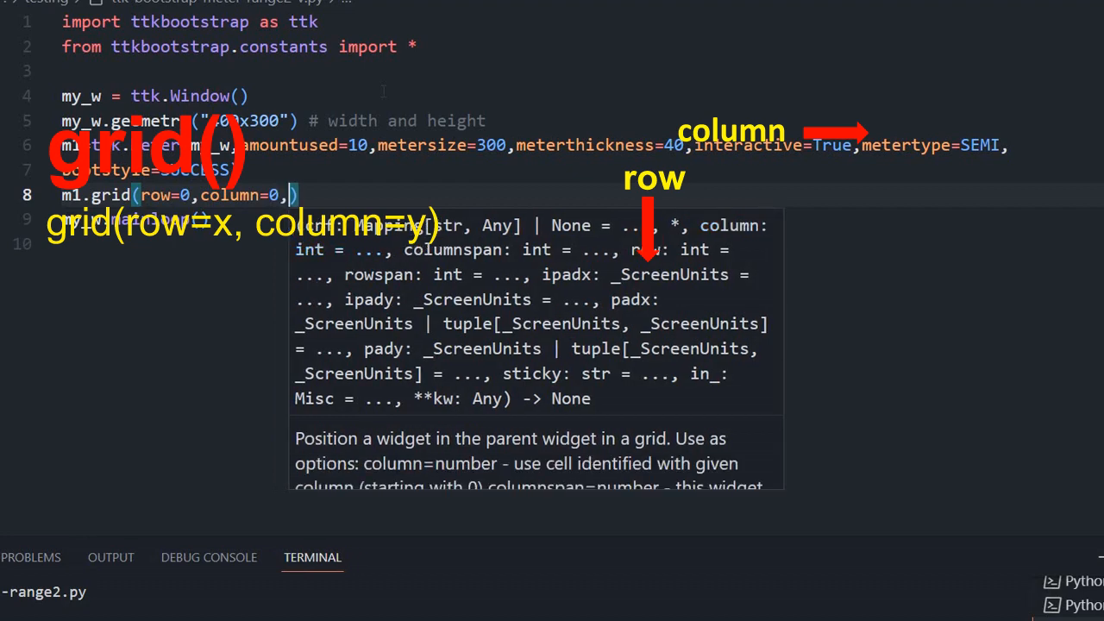
{"action": "type", "text": "padx="}
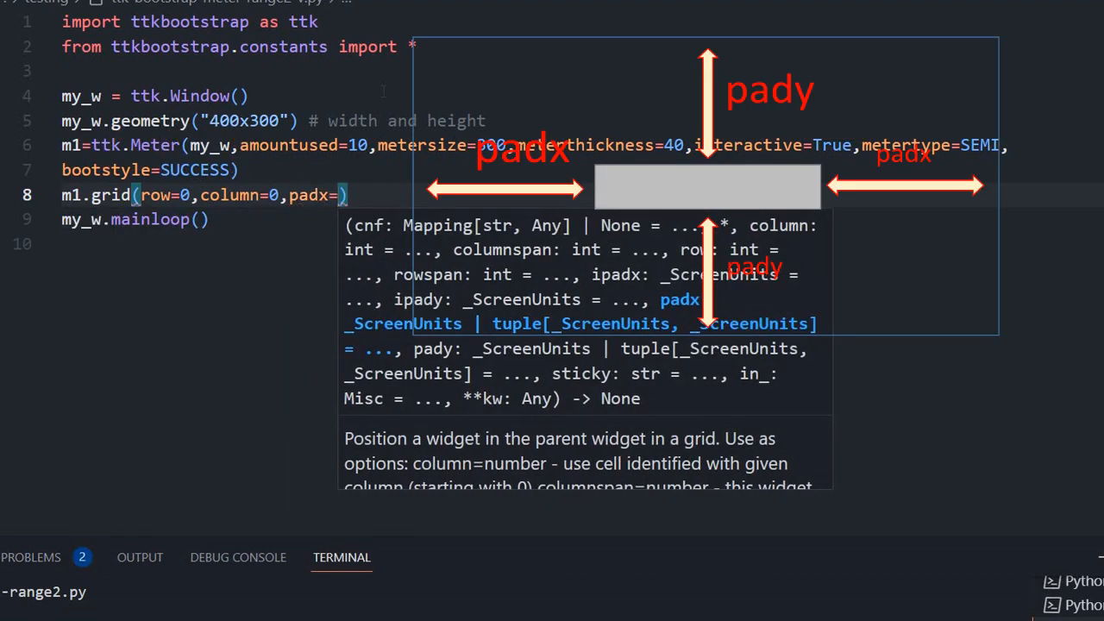
{"action": "type", "text": "60"}
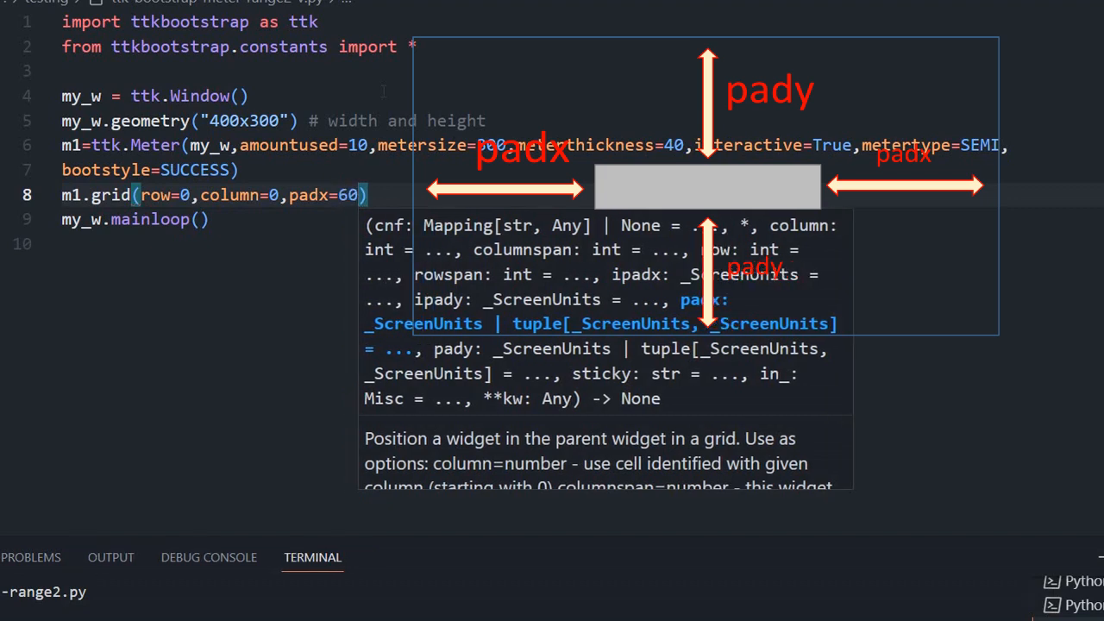
{"action": "type", "text": ",pady"}
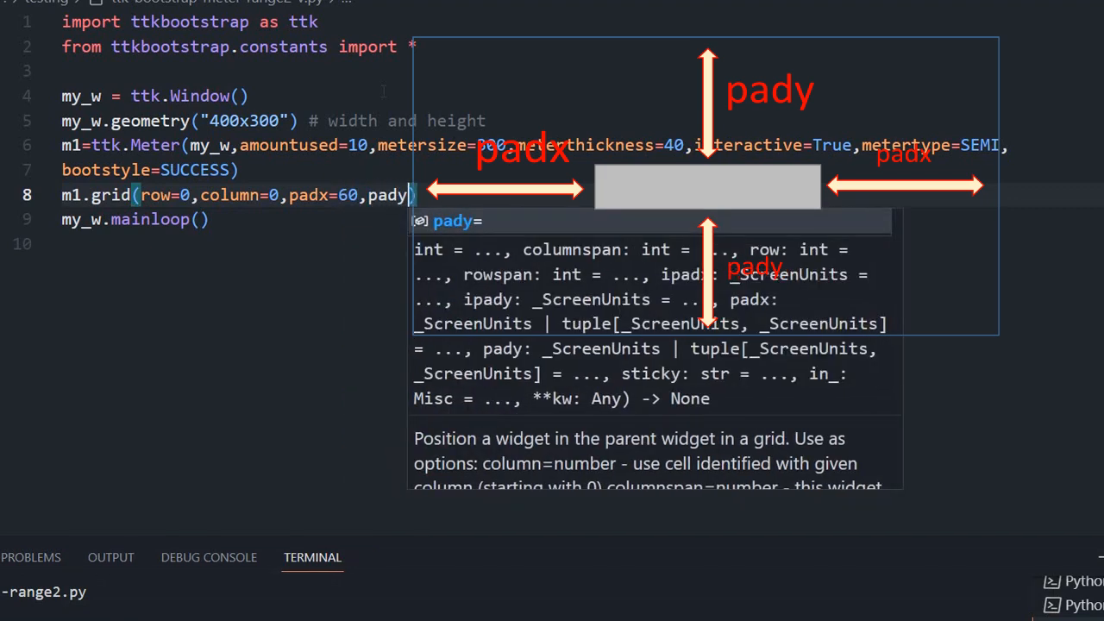
{"action": "type", "text": "=1"}
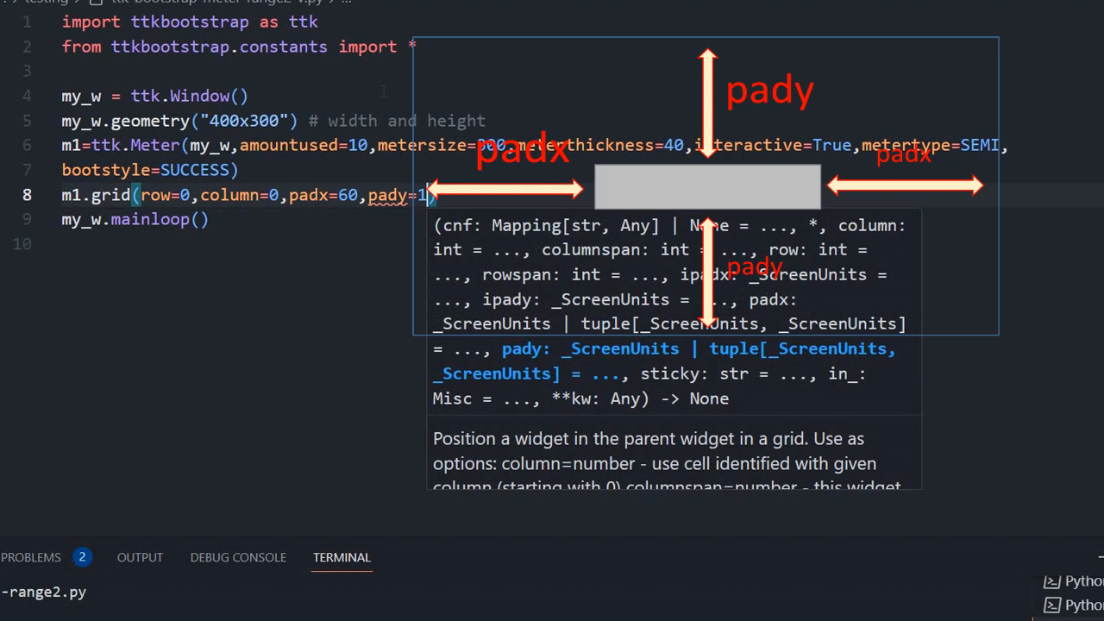
{"action": "type", "text": "0"}
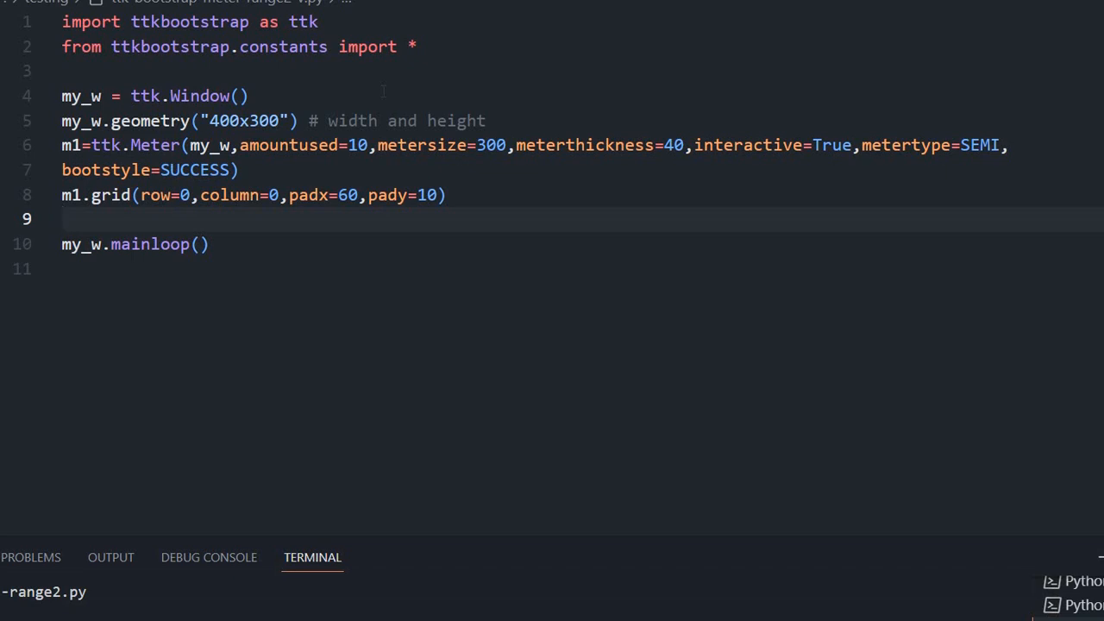
Step: Write m1.amounttotalvar.trace('w',my_upd) below the grid line
{"action": "type", "text": "m"}
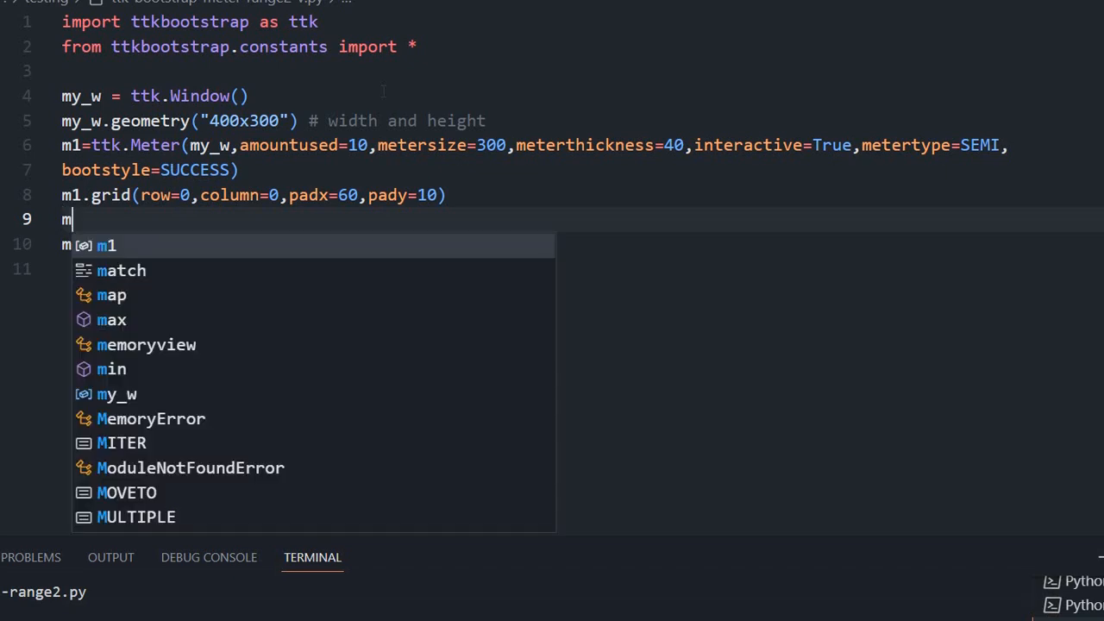
{"action": "type", "text": "1.amounttotalvar"}
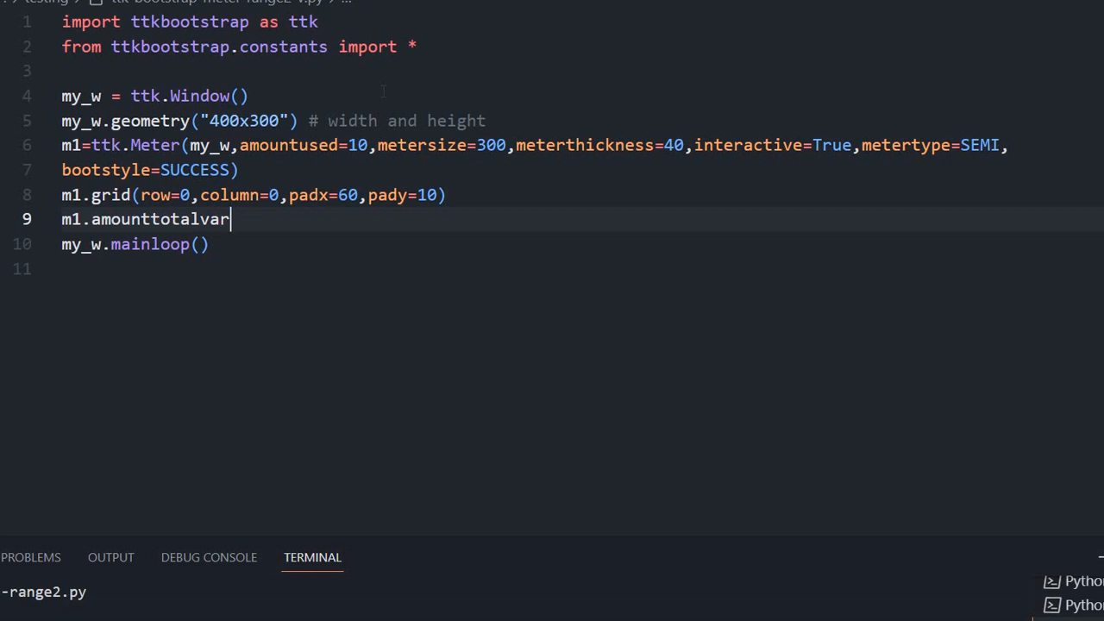
{"action": "type", "text": ".tra"}
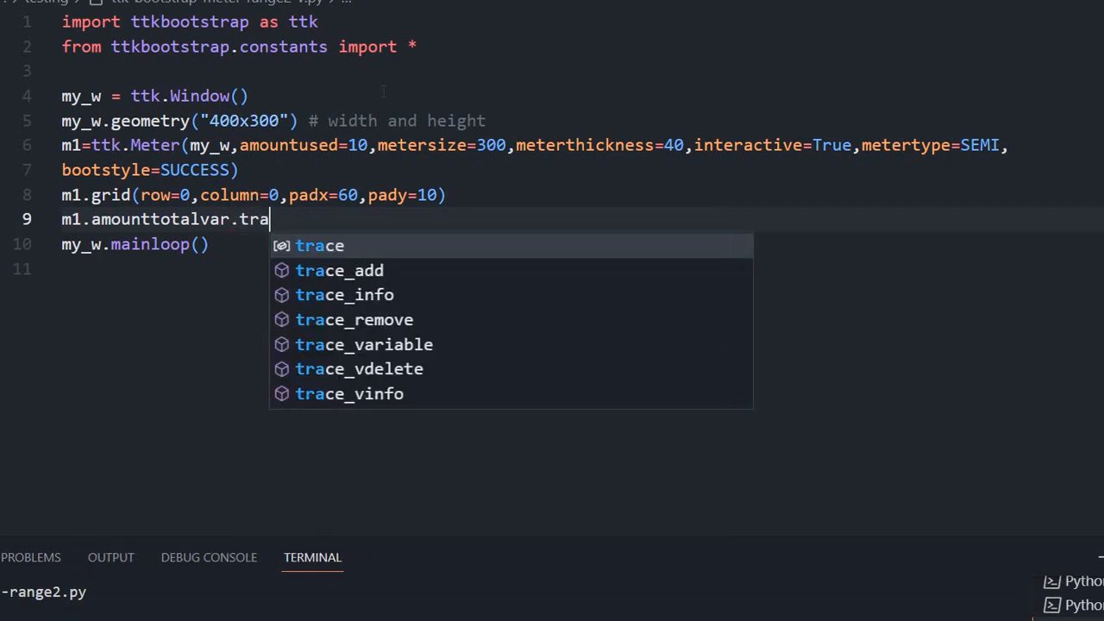
{"action": "type", "text": "ce"}
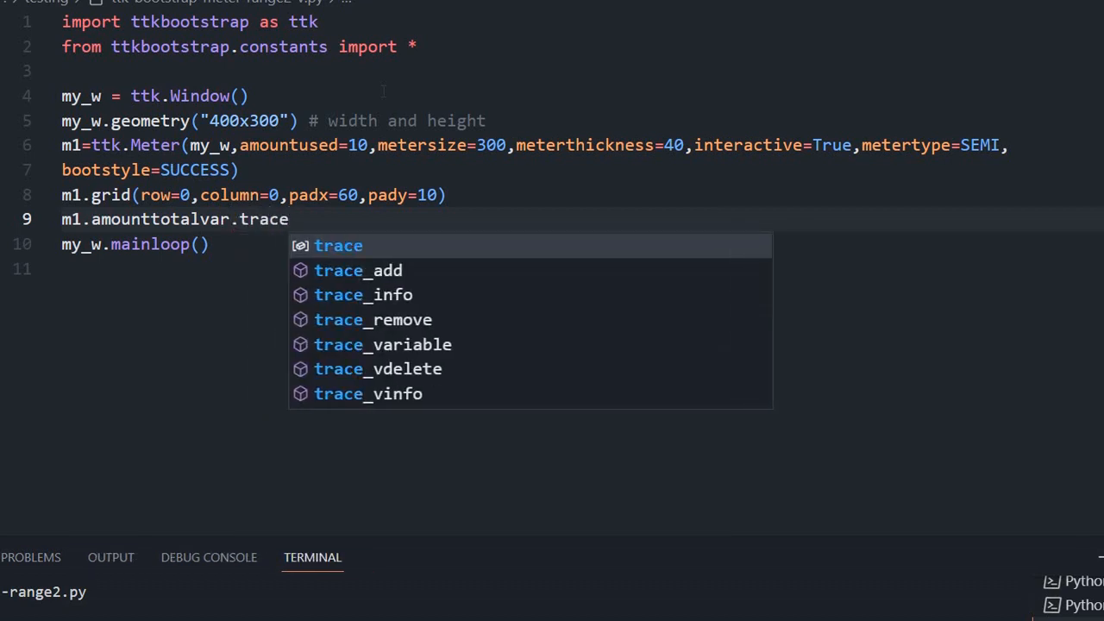
{"action": "type", "text": "('w')"}
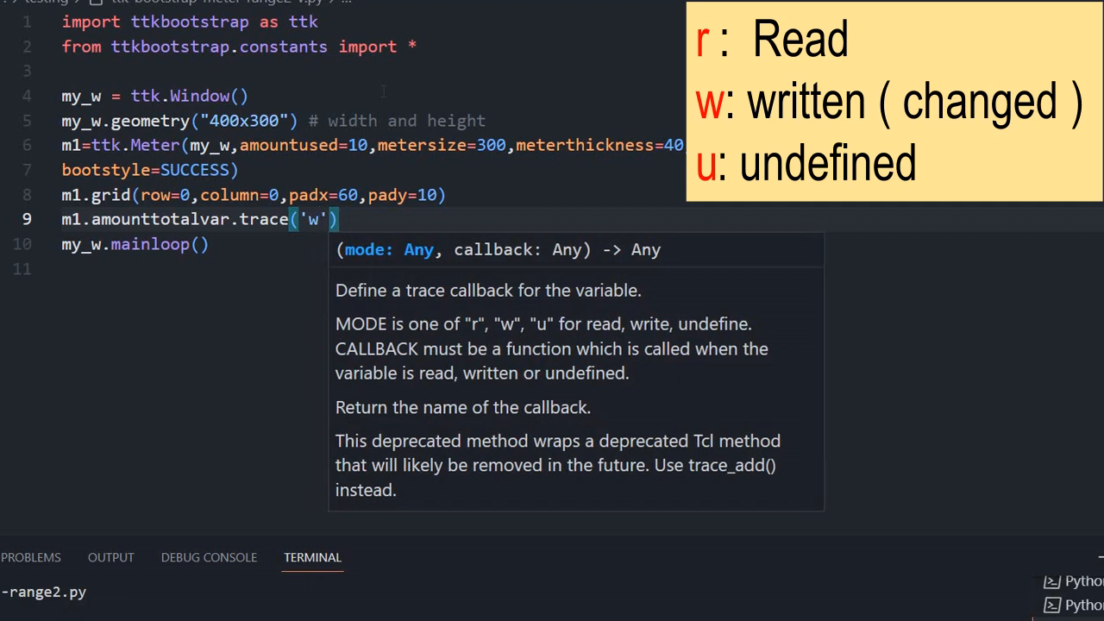
{"action": "type", "text": ",my"}
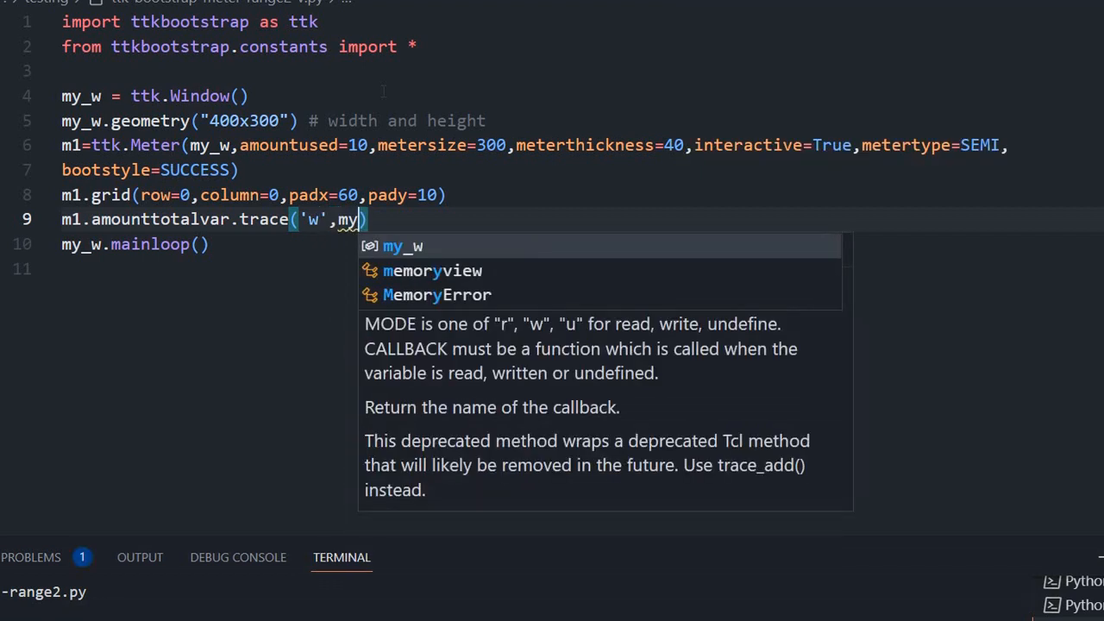
{"action": "type", "text": "_upd"}
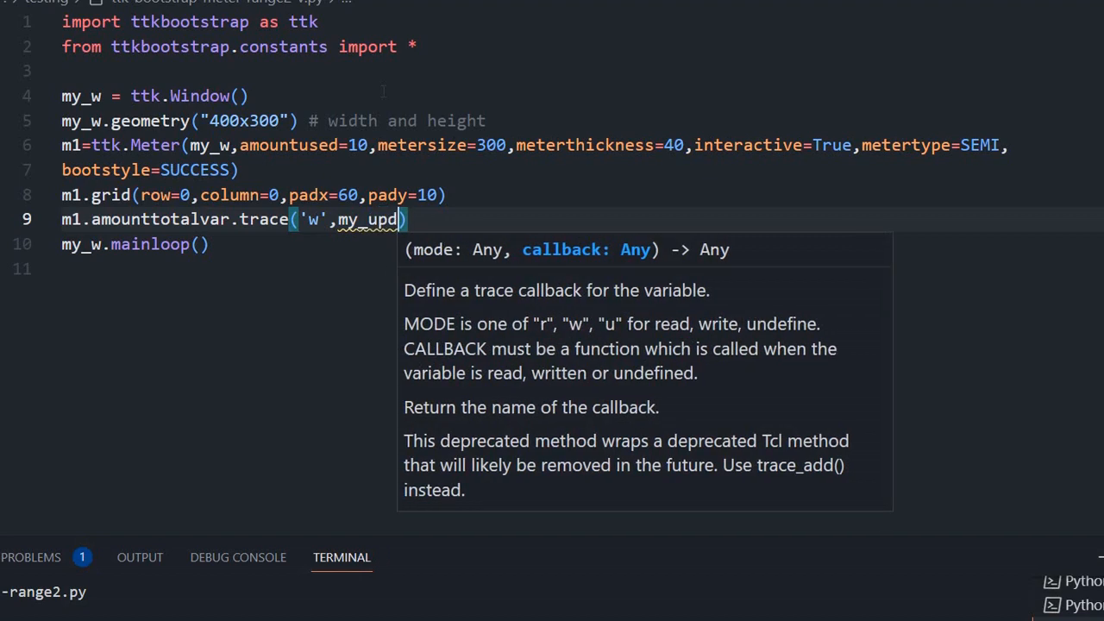
{"action": "left_click", "coordinate": [397, 120]}
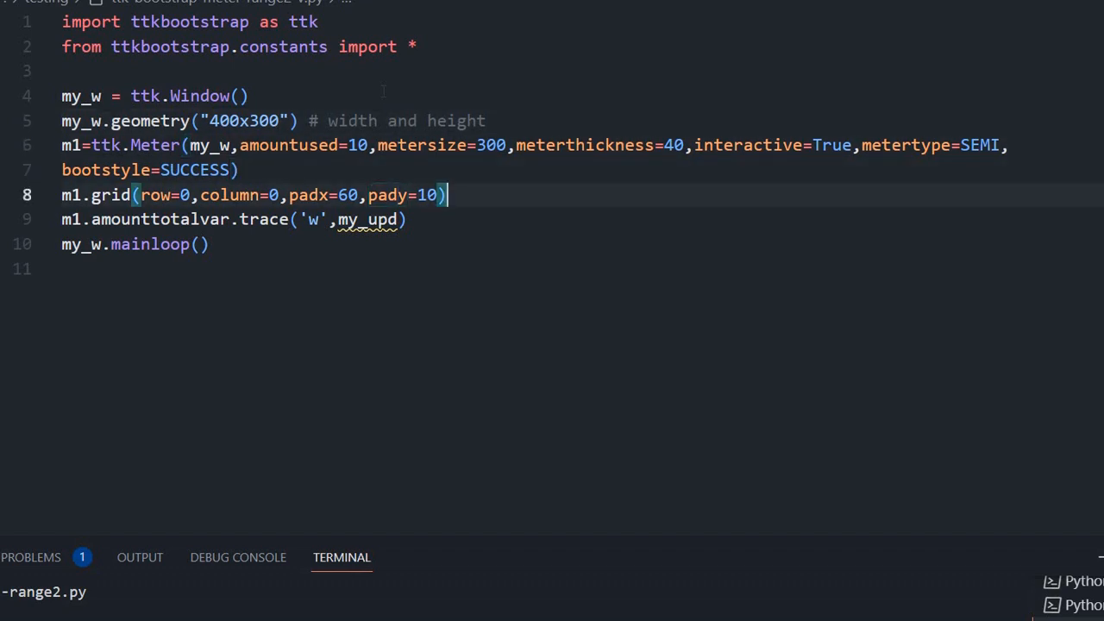
Step: Auto-format the script, test-run the green semi-circular meter and close its window
{"action": "key", "text": "Enter"}
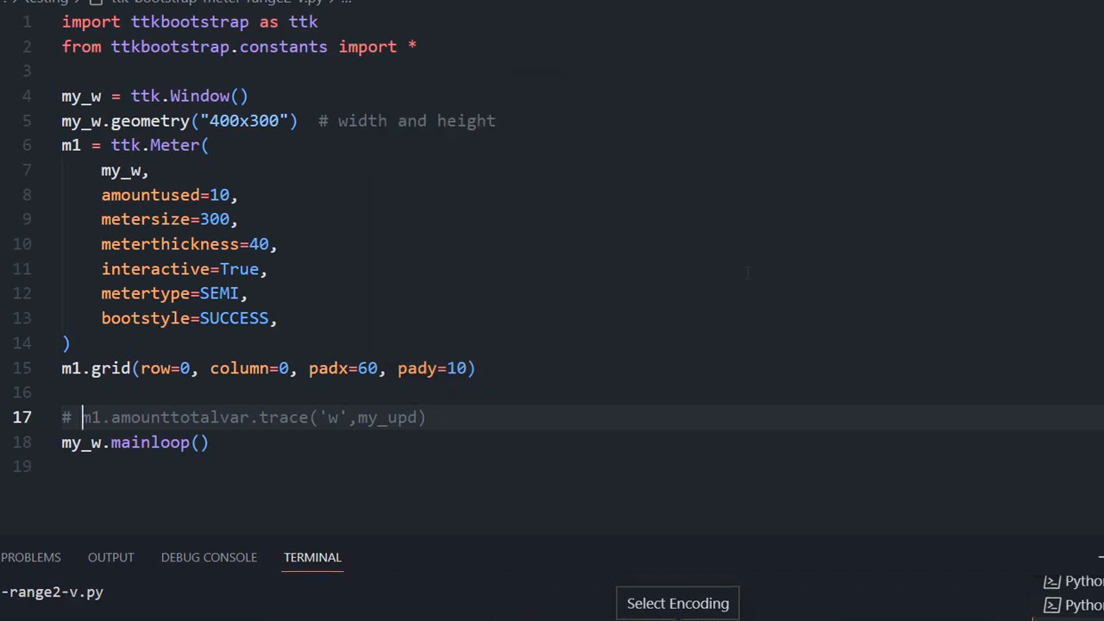
{"action": "mouse_move", "coordinate": [83, 417]}
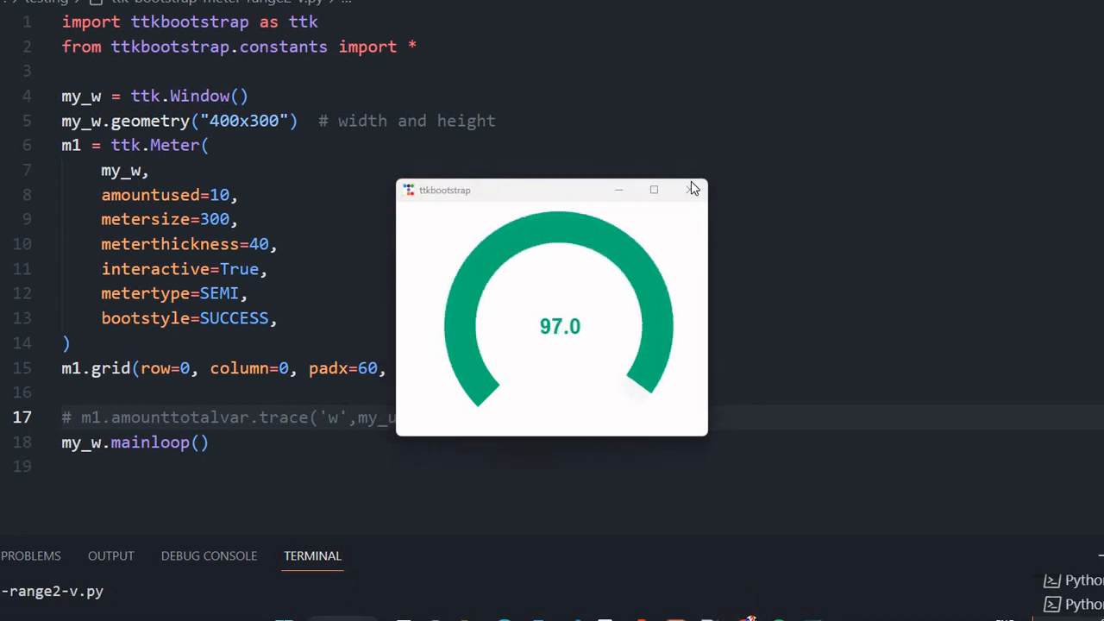
{"action": "left_click", "coordinate": [693, 188]}
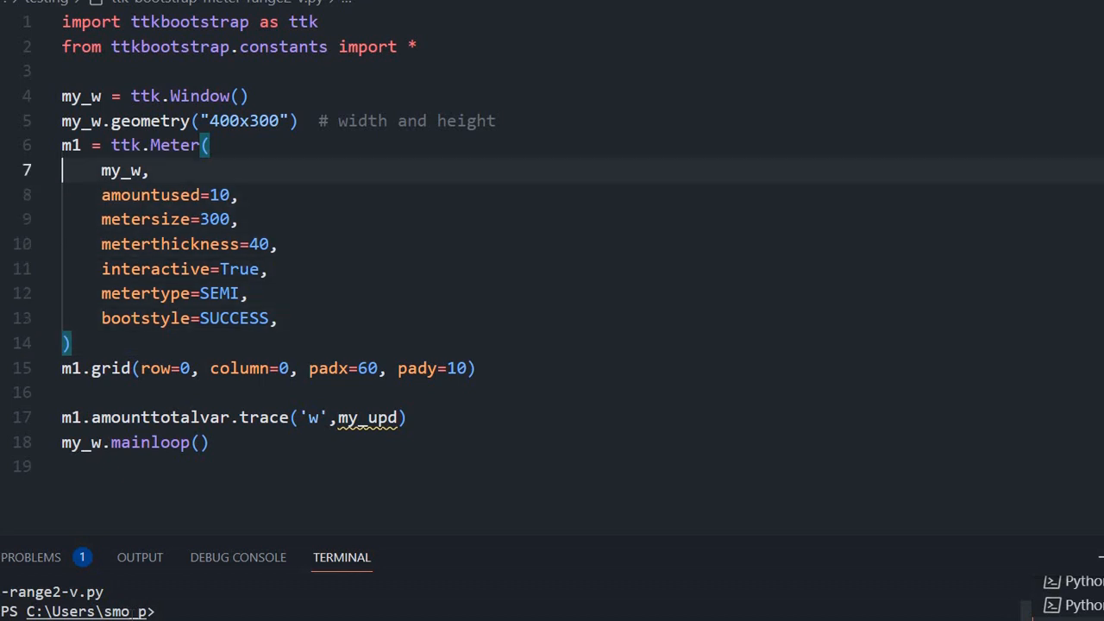
Step: Write the header def my_upd(*args): below the geometry line with an empty body line
{"action": "key", "text": "Enter"}
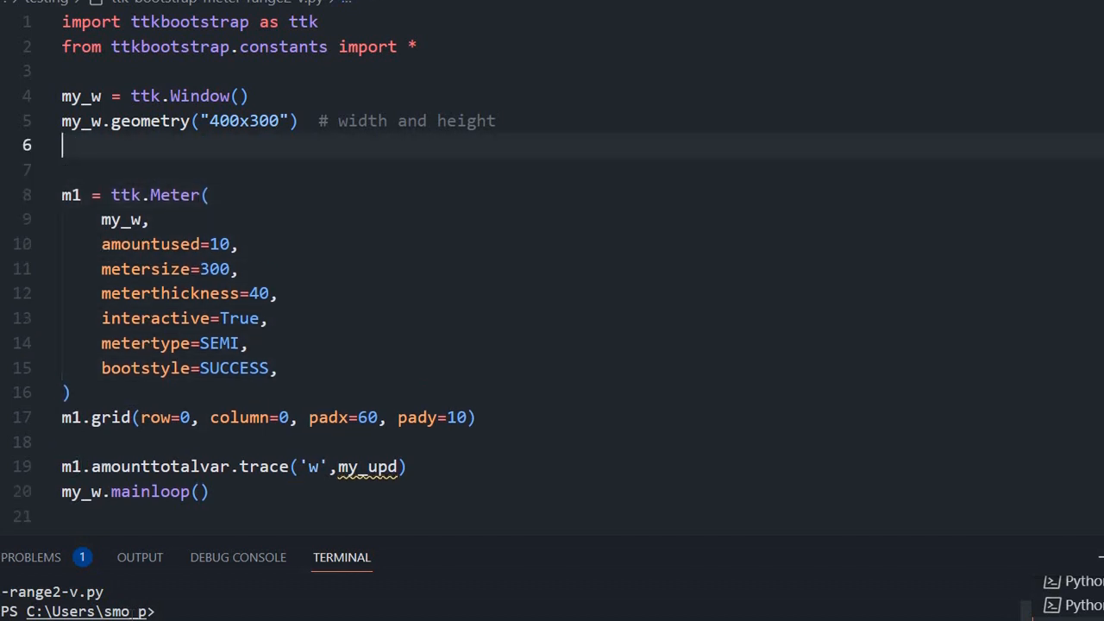
{"action": "type", "text": "def"}
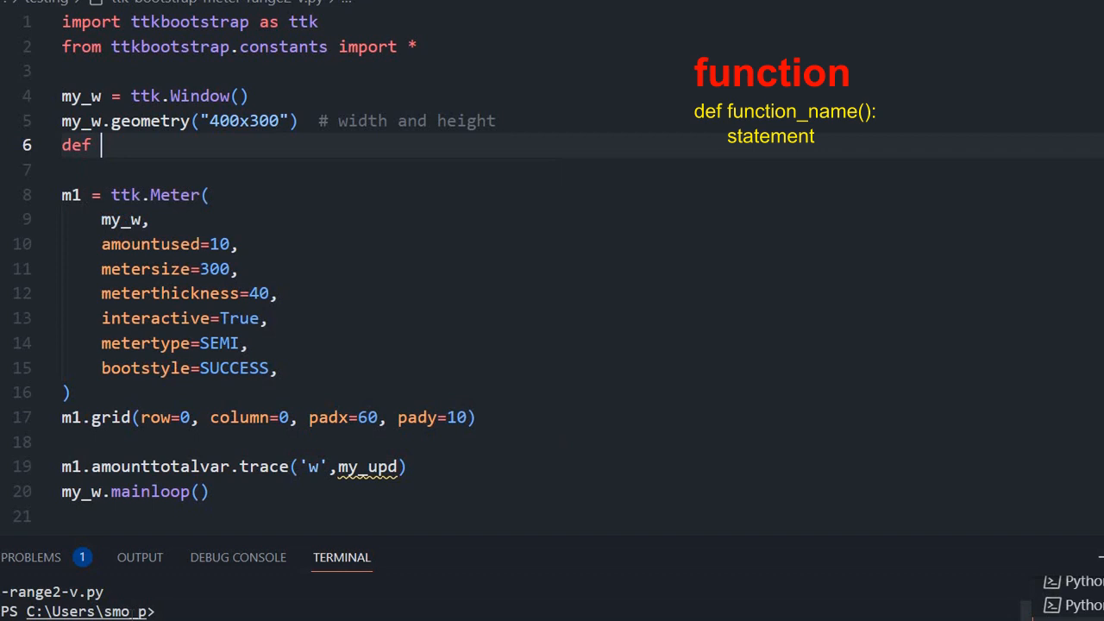
{"action": "type", "text": "my_u"}
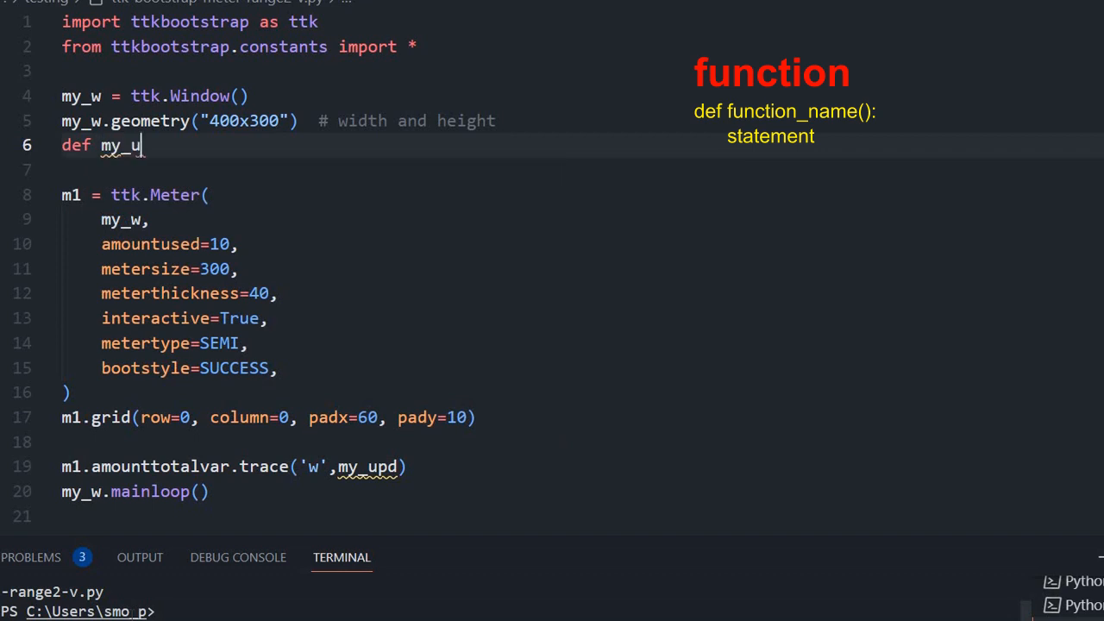
{"action": "type", "text": "pd()"}
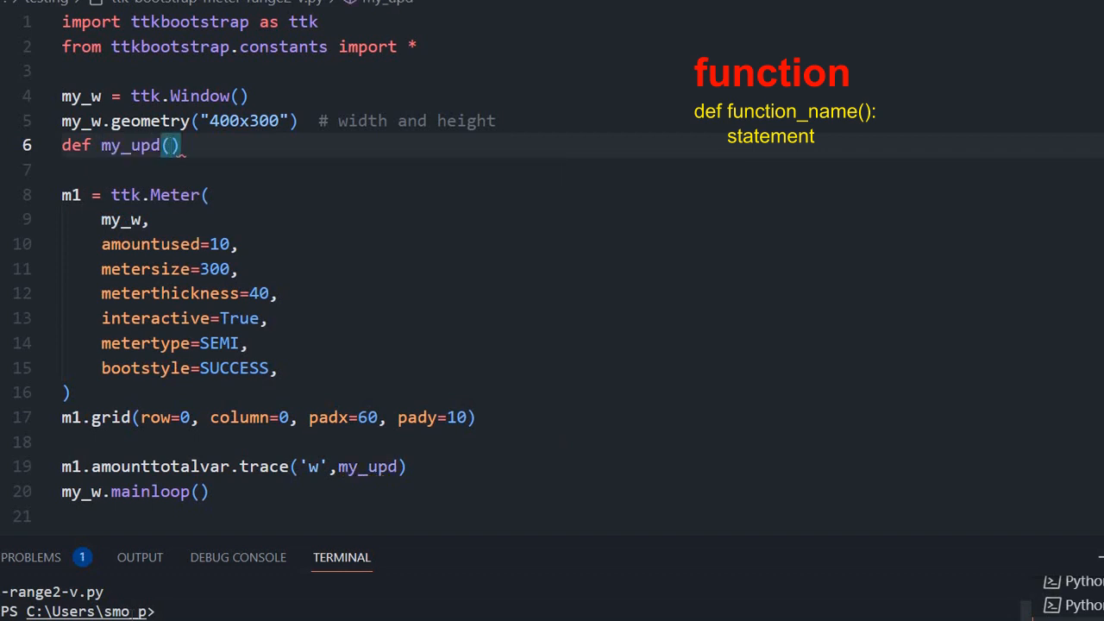
{"action": "type", "text": "*ar"}
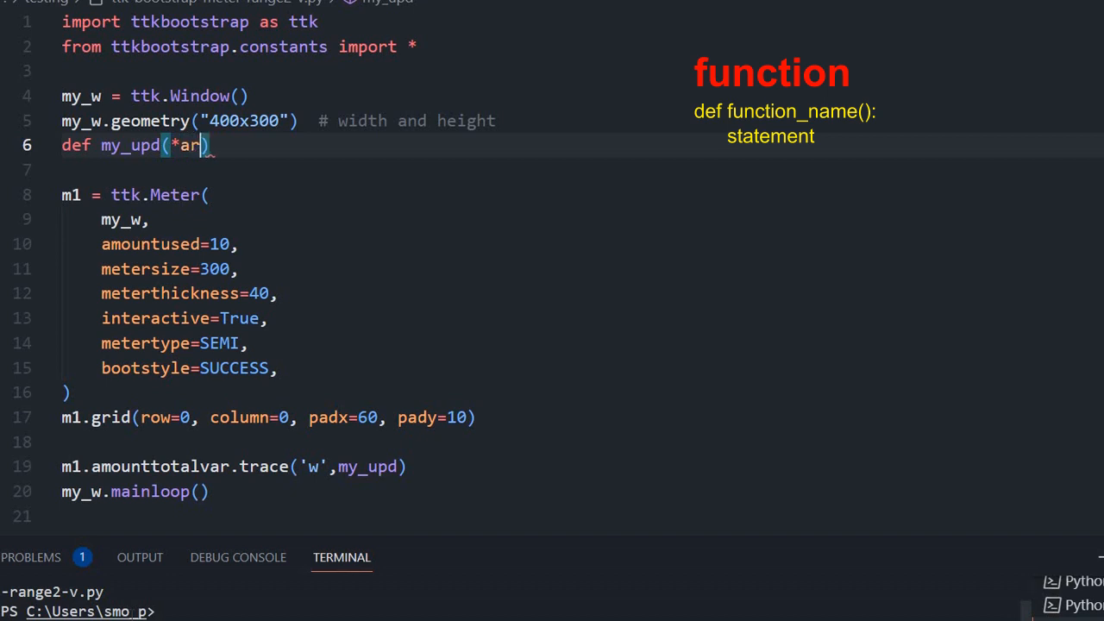
{"action": "type", "text": "gs):"}
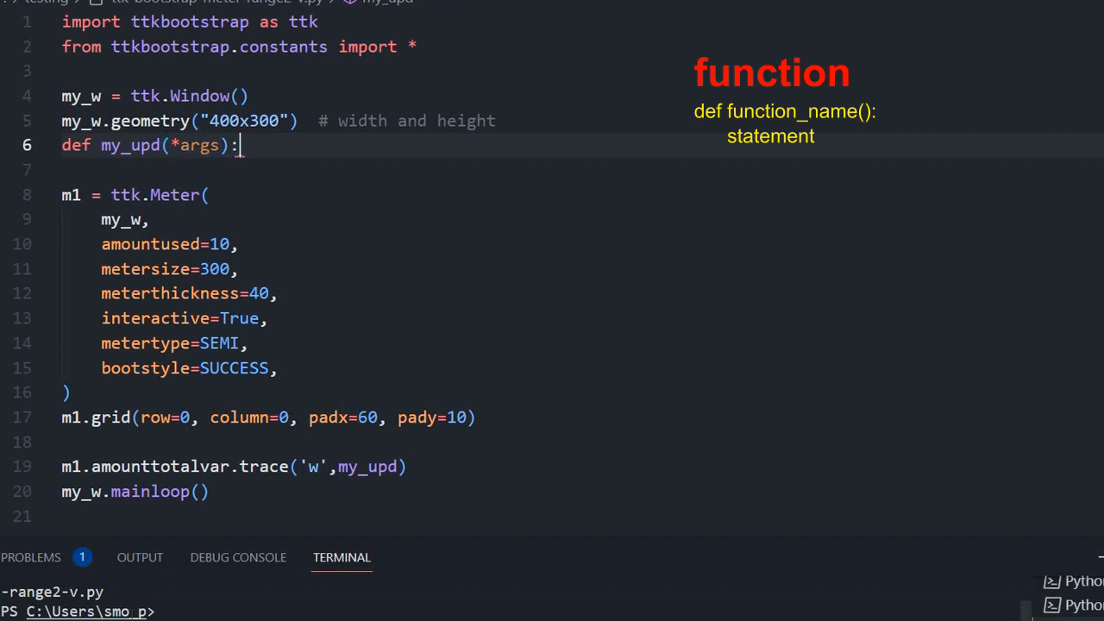
{"action": "key", "text": "Enter"}
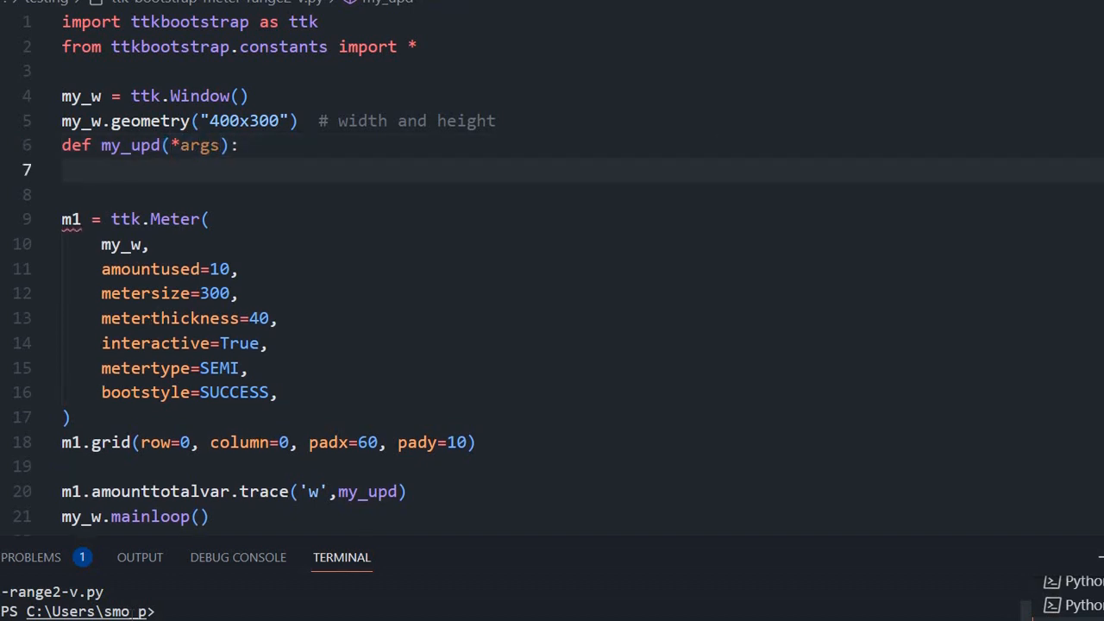
{"action": "left_click", "coordinate": [100, 170]}
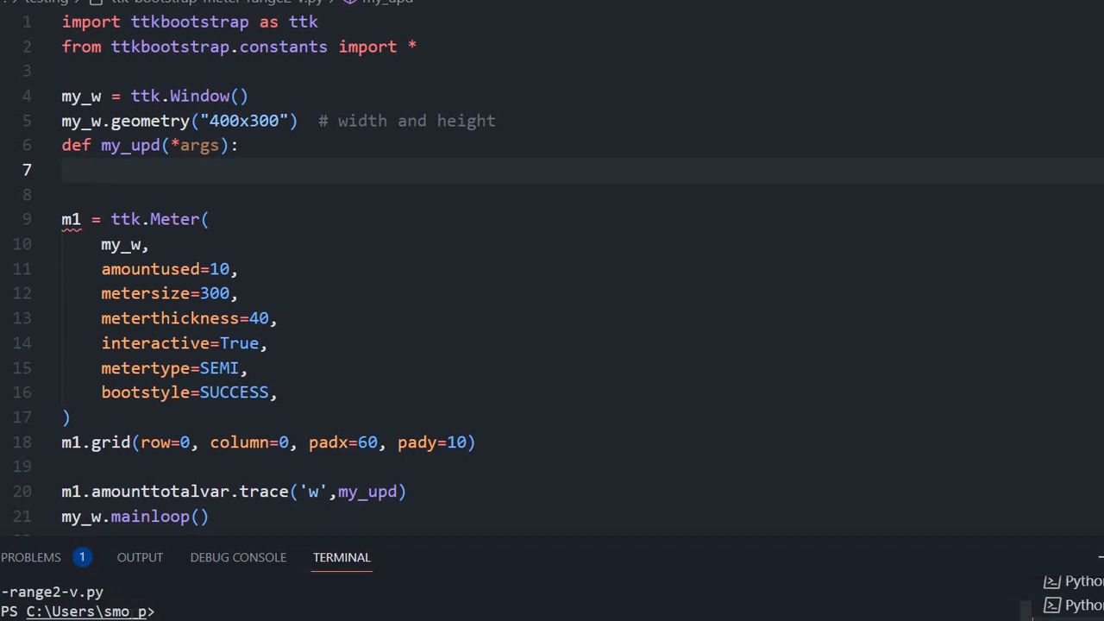
Step: Write the condition if m1['amountused'] <=30: as the first line of my_upd
{"action": "type", "text": "if m1"}
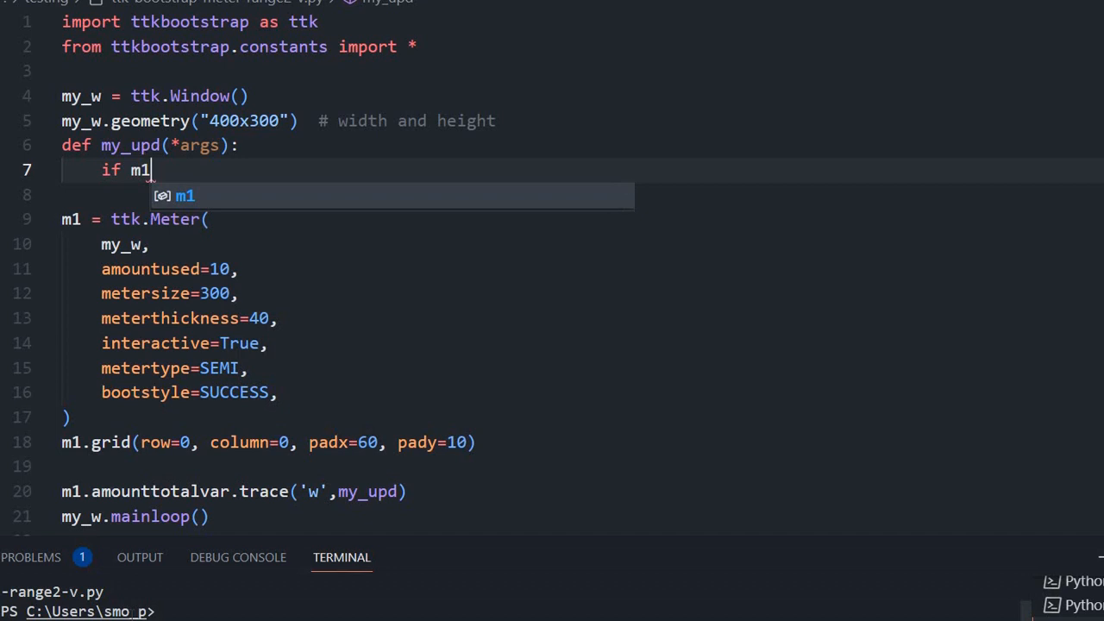
{"action": "type", "text": "[]"}
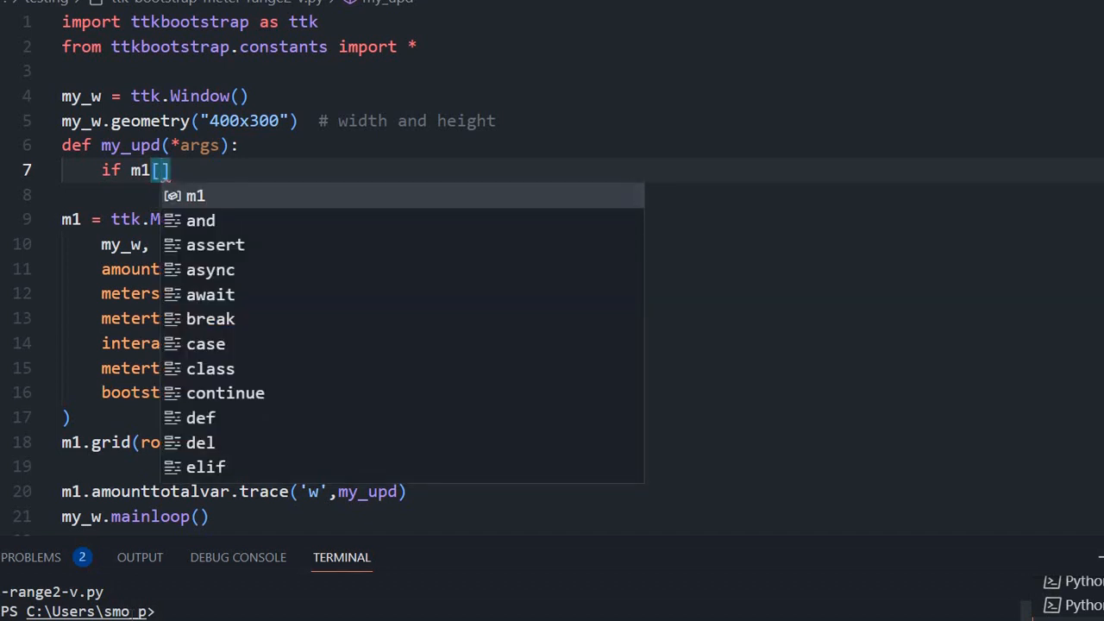
{"action": "type", "text": "'amountuse"}
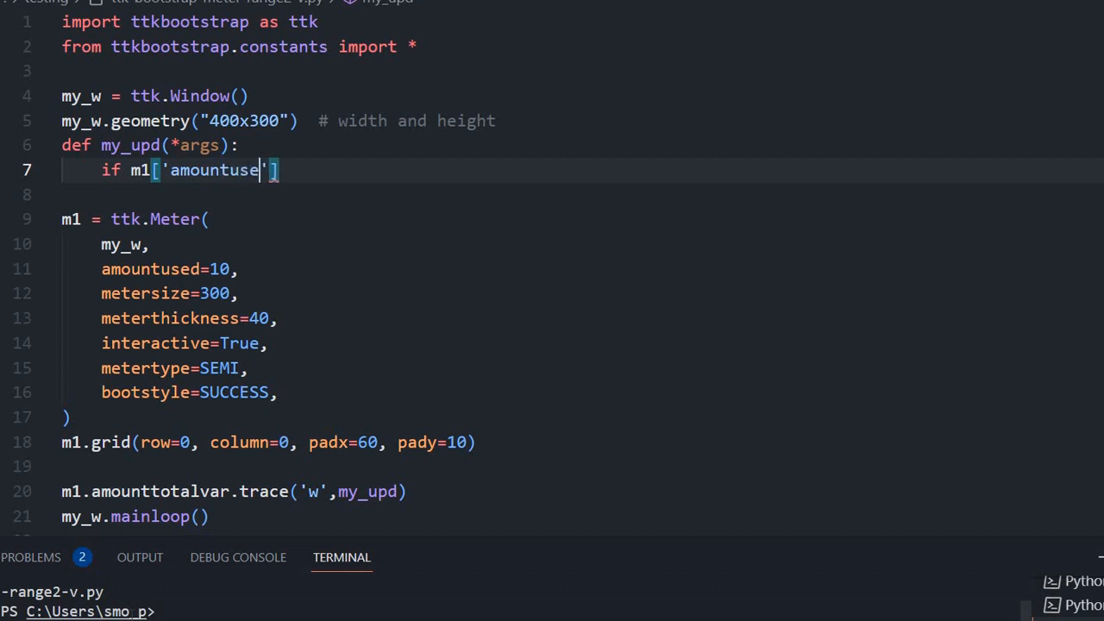
{"action": "type", "text": "d"}
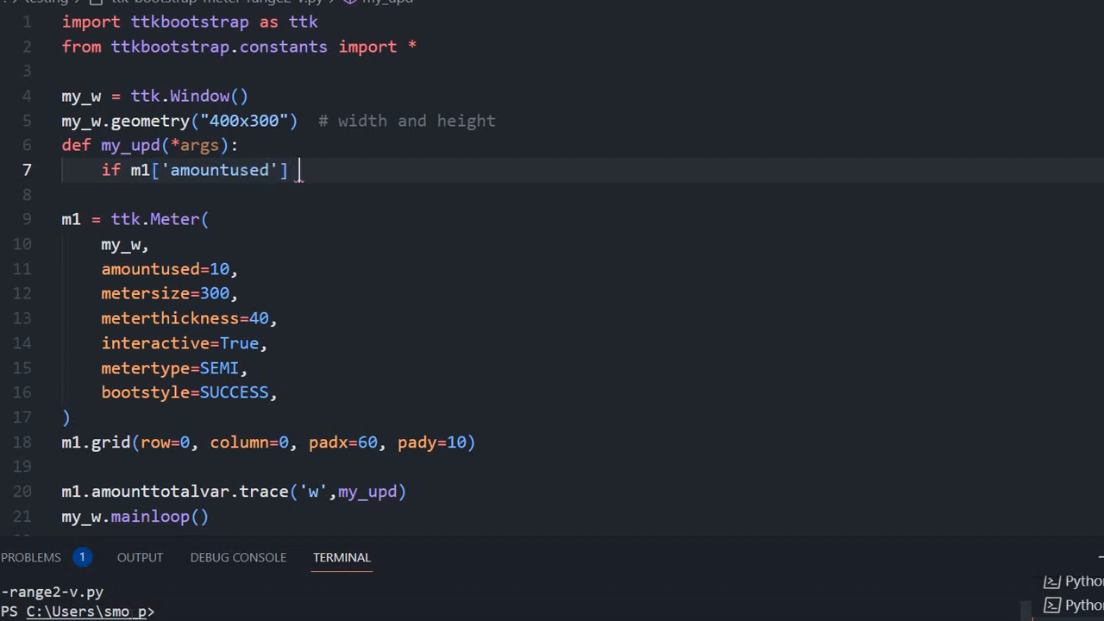
{"action": "type", "text": "<=30"}
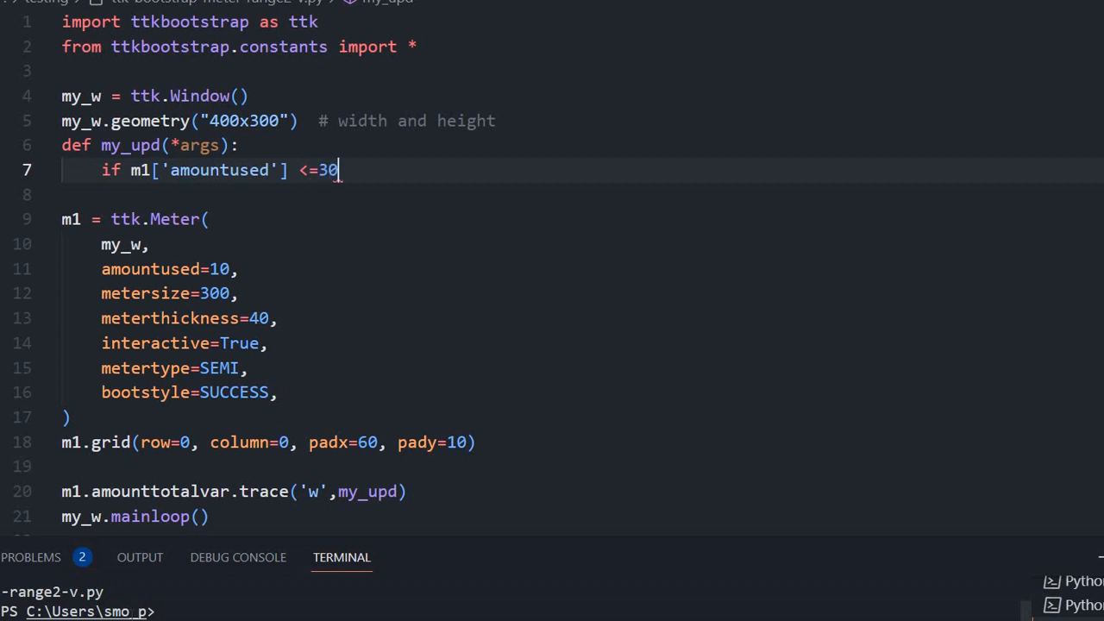
{"action": "type", "text": ":"}
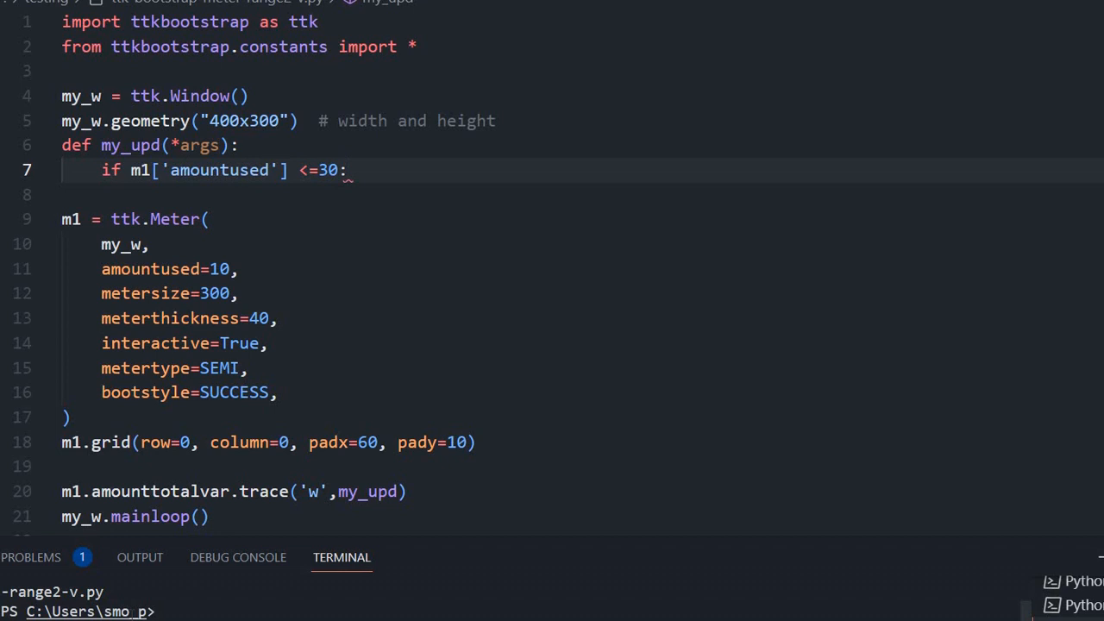
Step: Set m1['bootstyle'] = SUCCESS under that condition and start the next line
{"action": "type", "text": "m"}
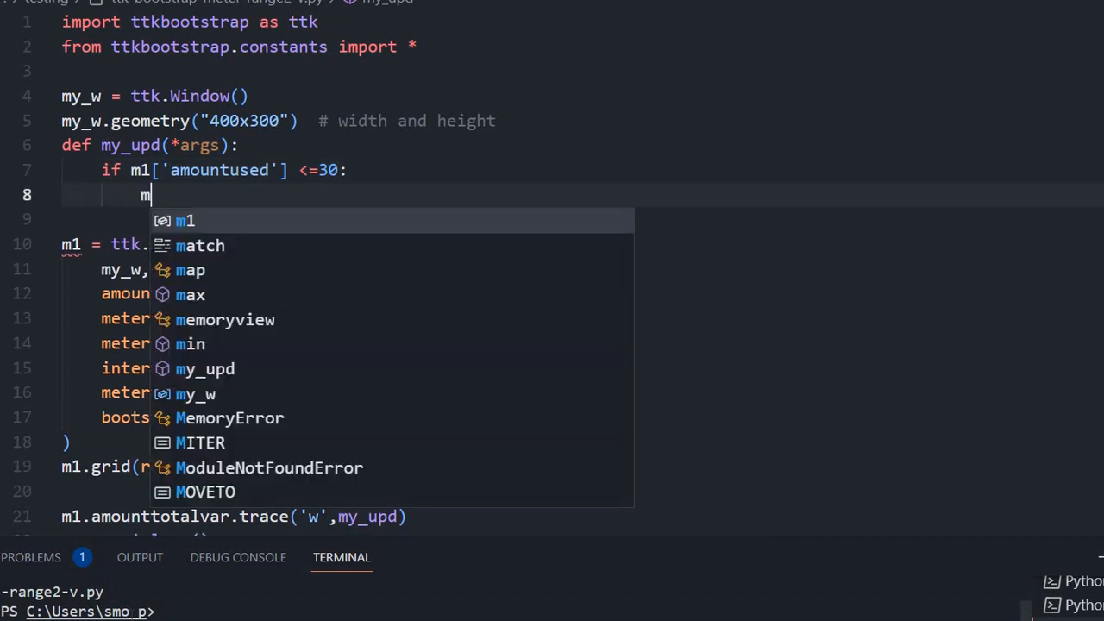
{"action": "type", "text": "['bootstyle'"}
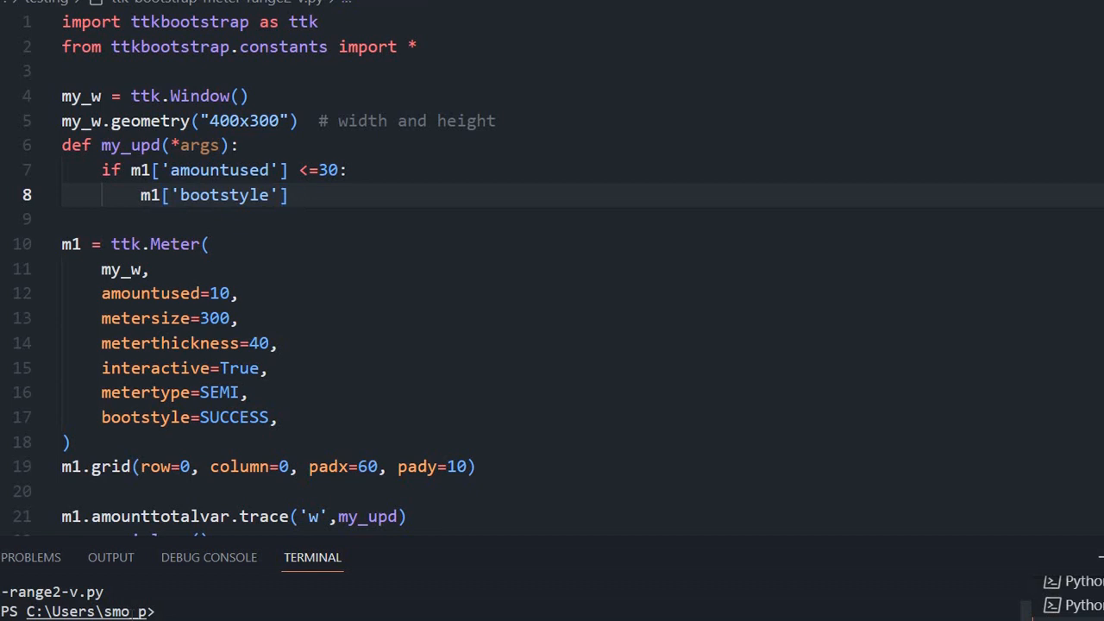
{"action": "type", "text": "="}
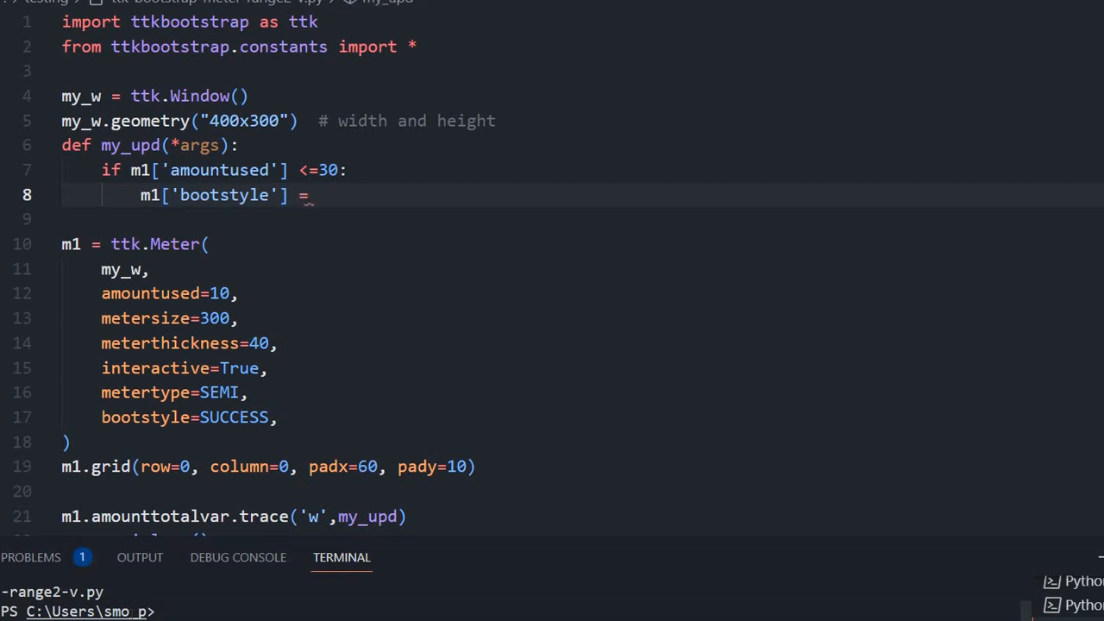
{"action": "type", "text": "SUCCE"}
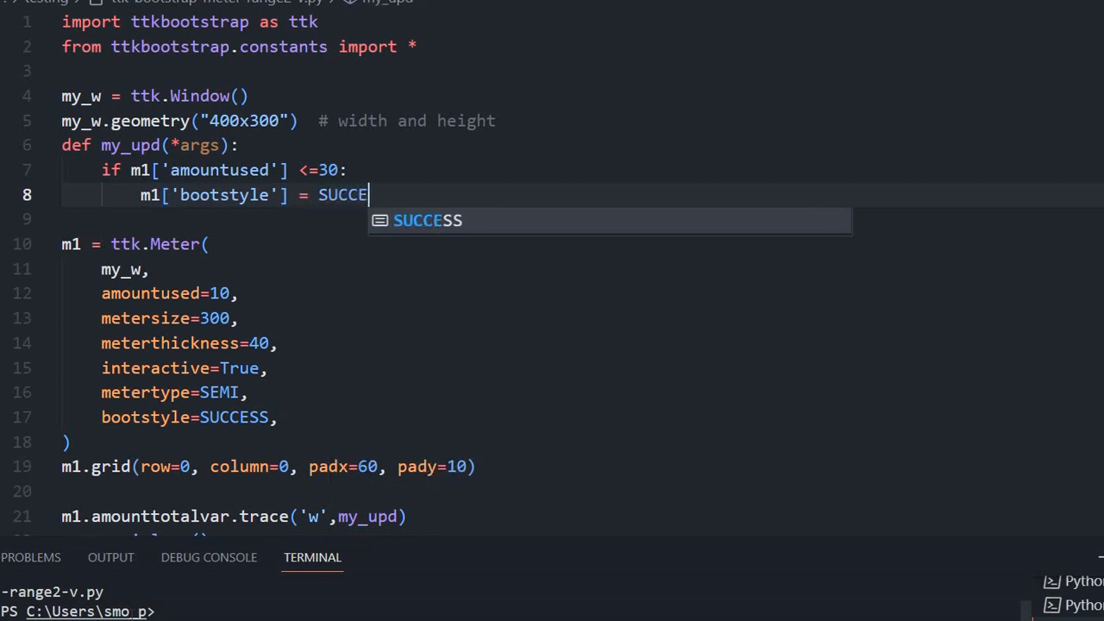
{"action": "key", "text": "Tab"}
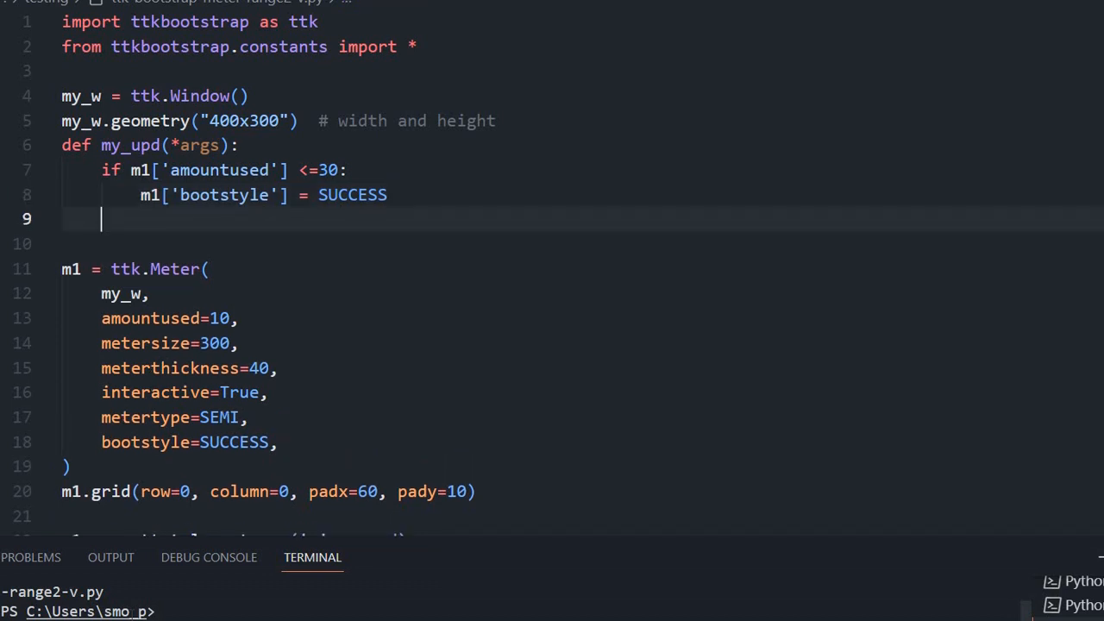
Step: Add the branch elif m1['amountused'] <=60: with an indented line beneath
{"action": "type", "text": "eli"}
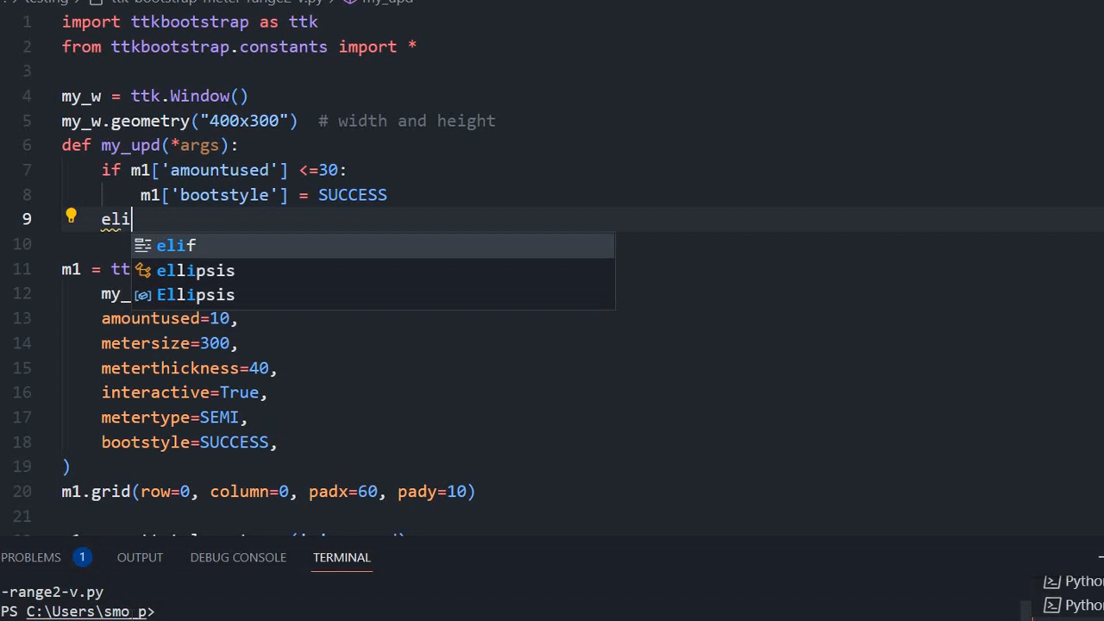
{"action": "type", "text": "f"}
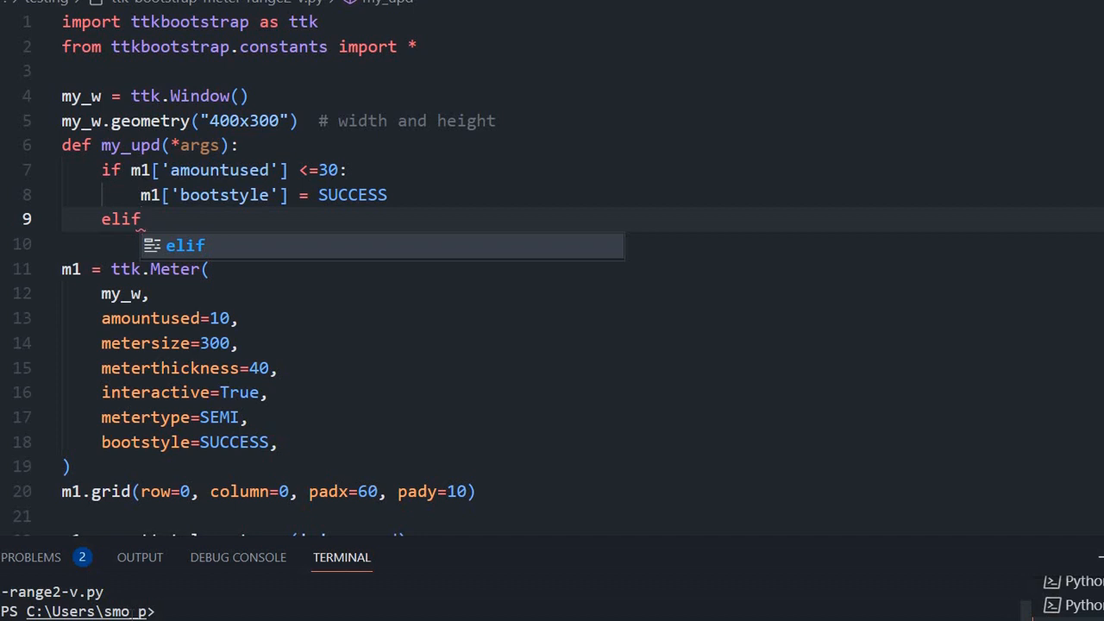
{"action": "type", "text": "m1['"}
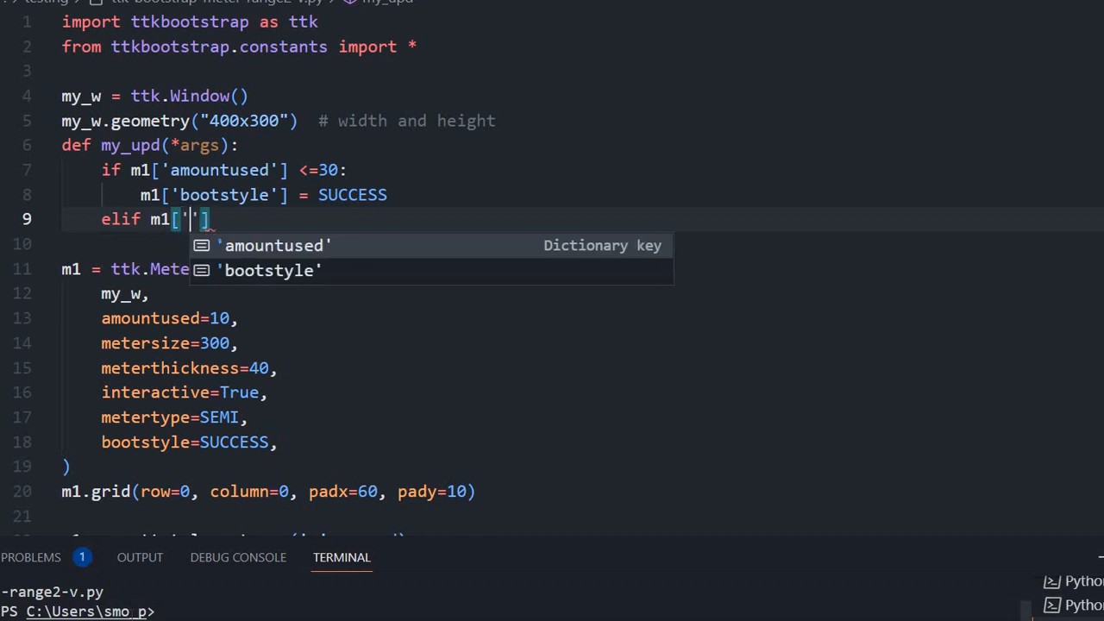
{"action": "type", "text": "amountused"}
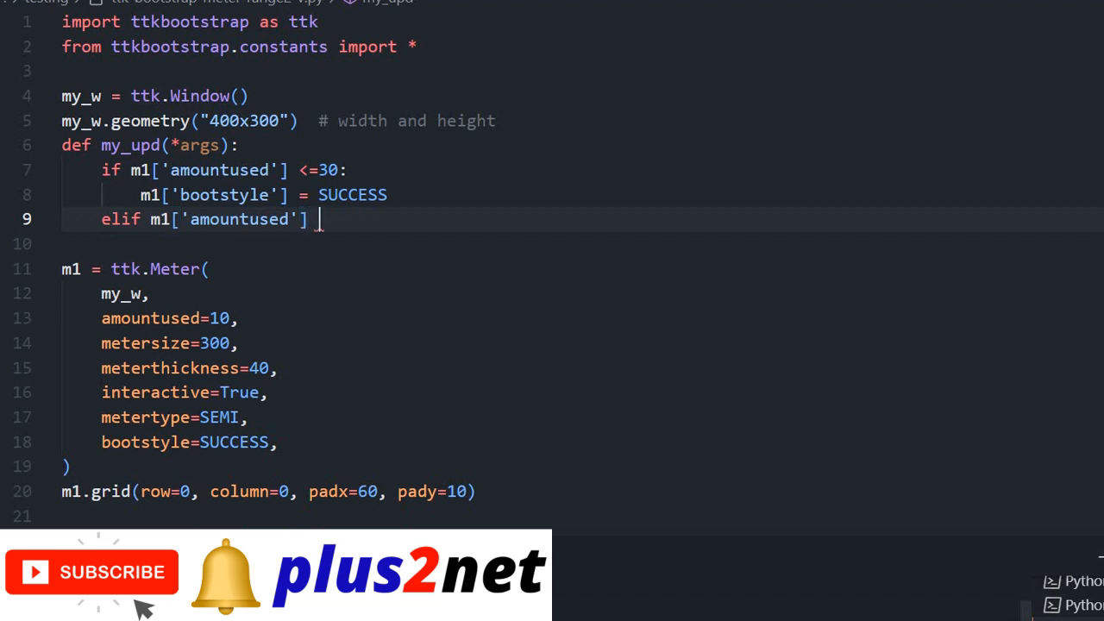
{"action": "type", "text": "<=6"}
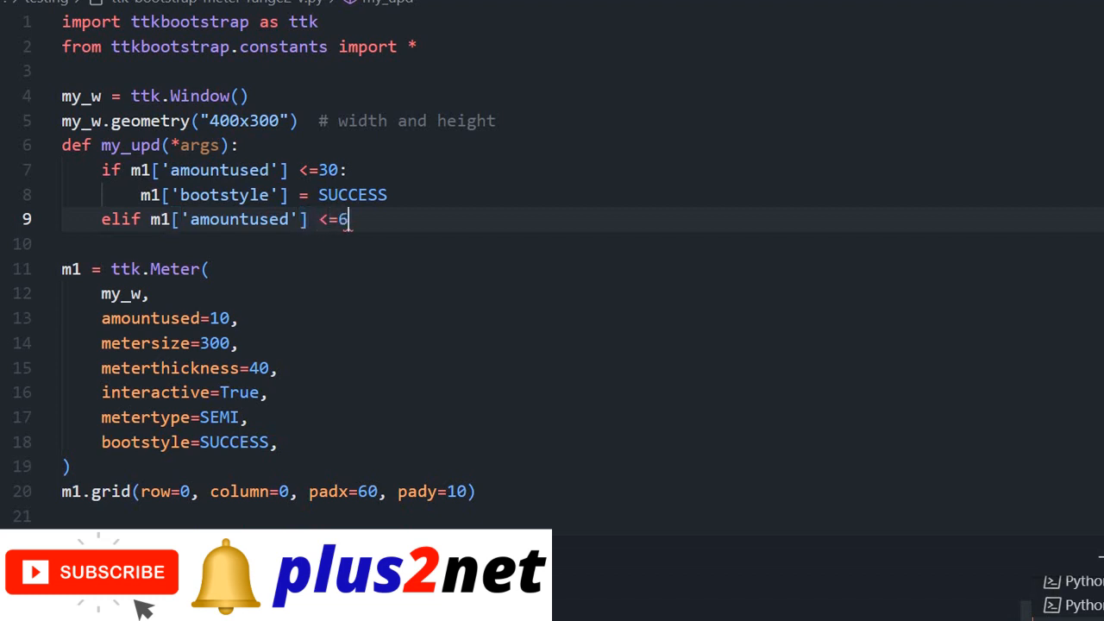
{"action": "type", "text": "0:"}
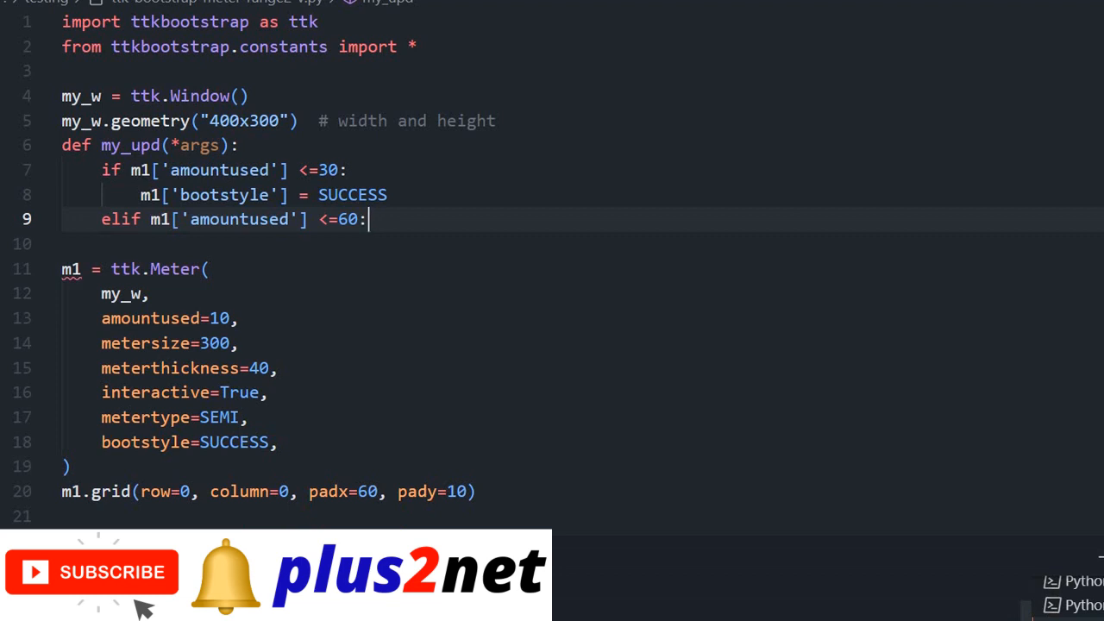
{"action": "key", "text": "enter"}
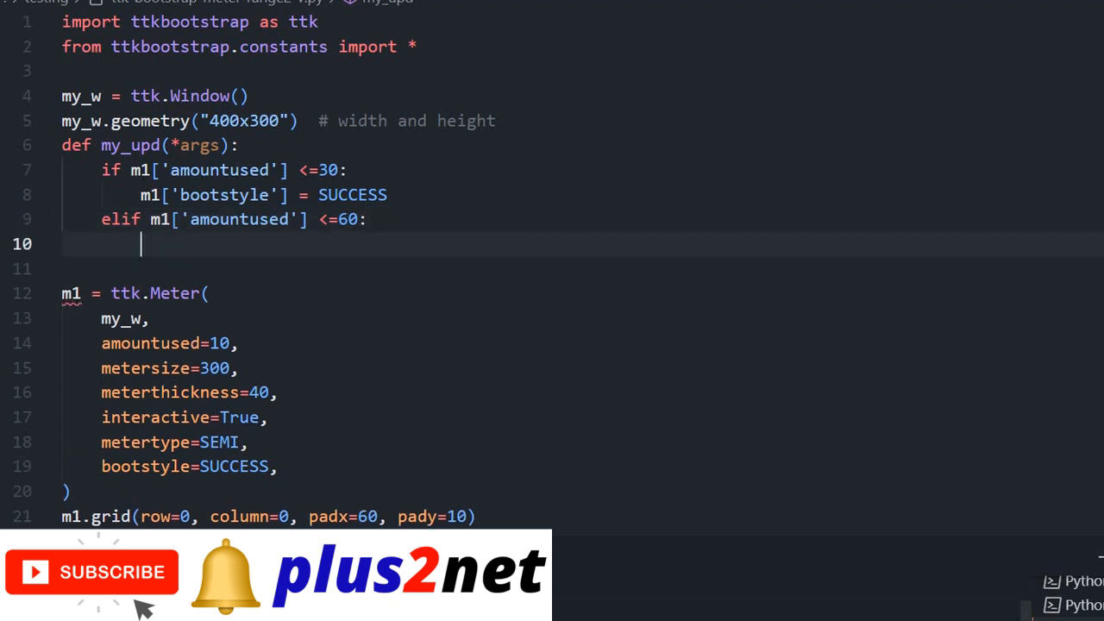
Step: Set m1['bootstyle'] = PRIMARY in that branch and begin the next elif
{"action": "type", "text": "m1"}
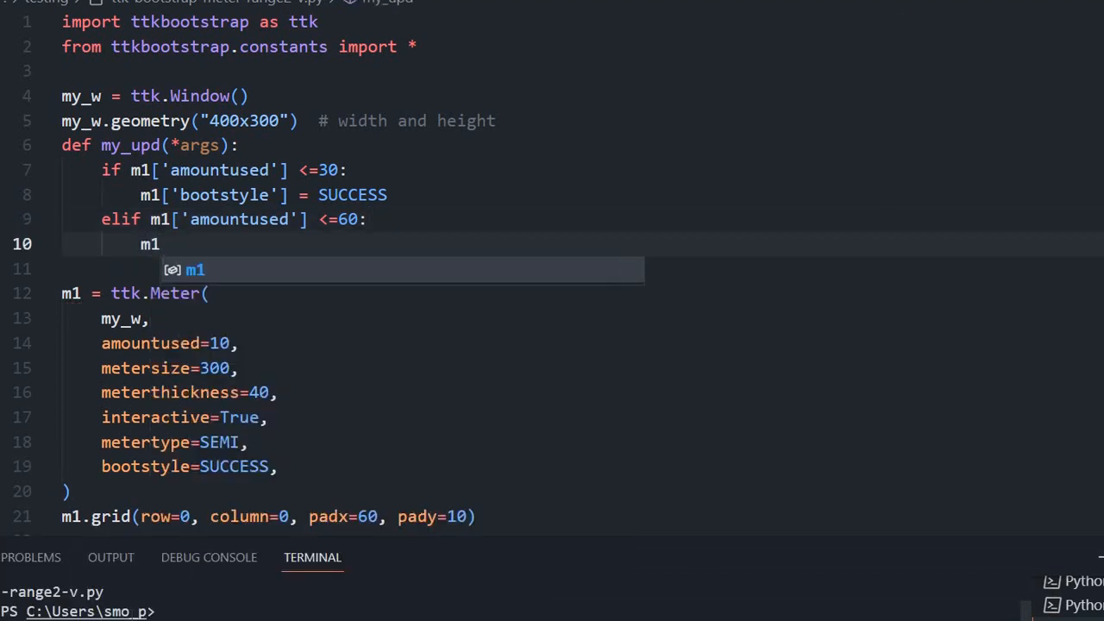
{"action": "type", "text": "['bootstyle'] ="}
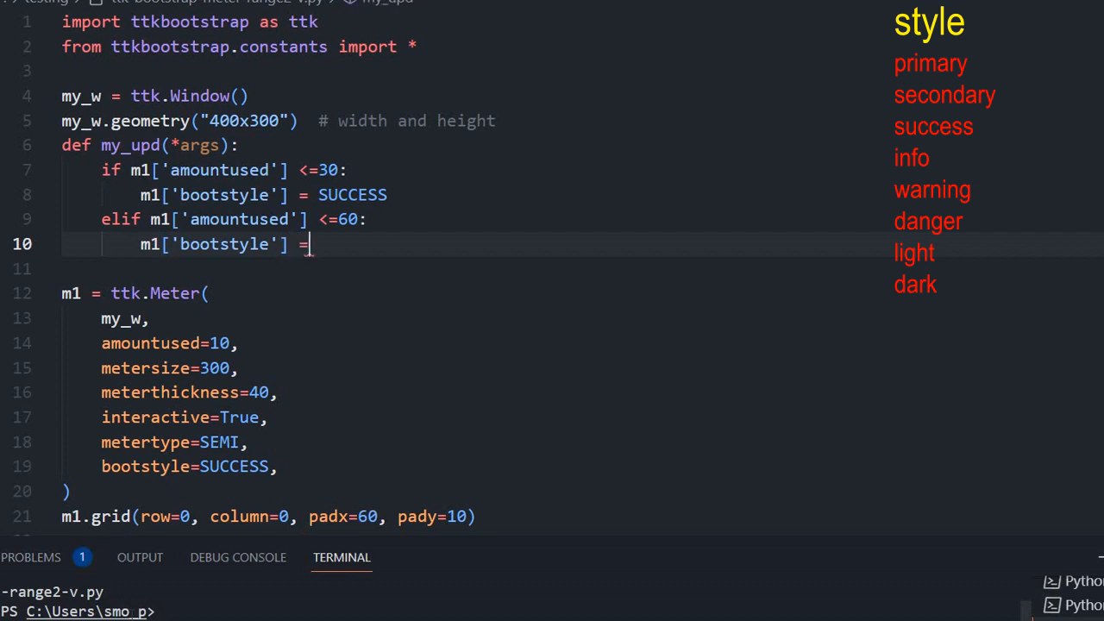
{"action": "type", "text": "PRIMARY"}
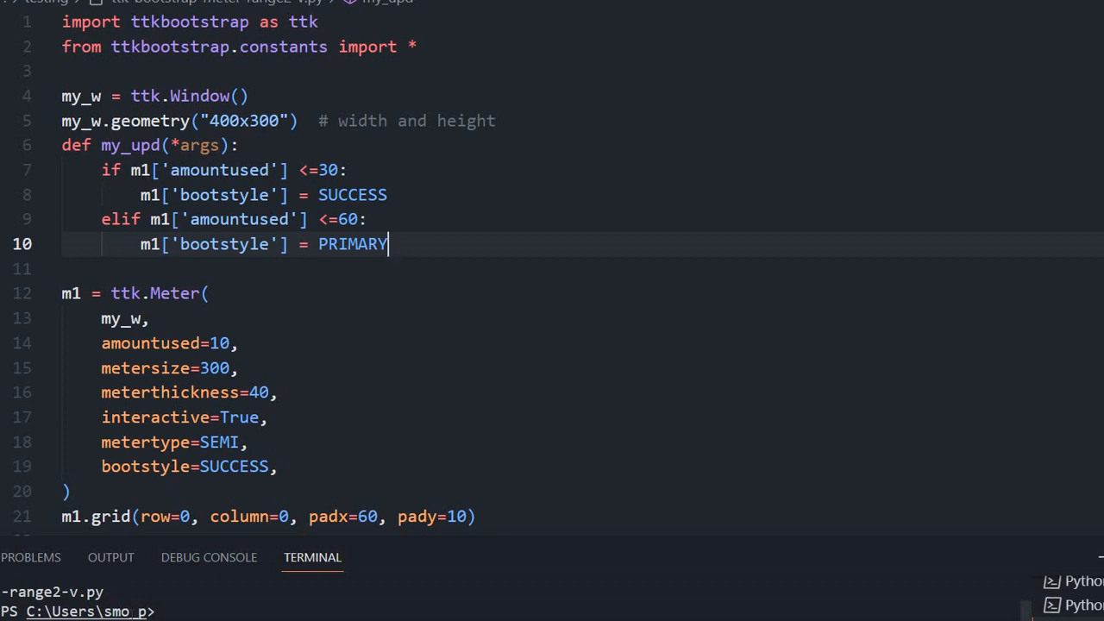
{"action": "key", "text": "Enter"}
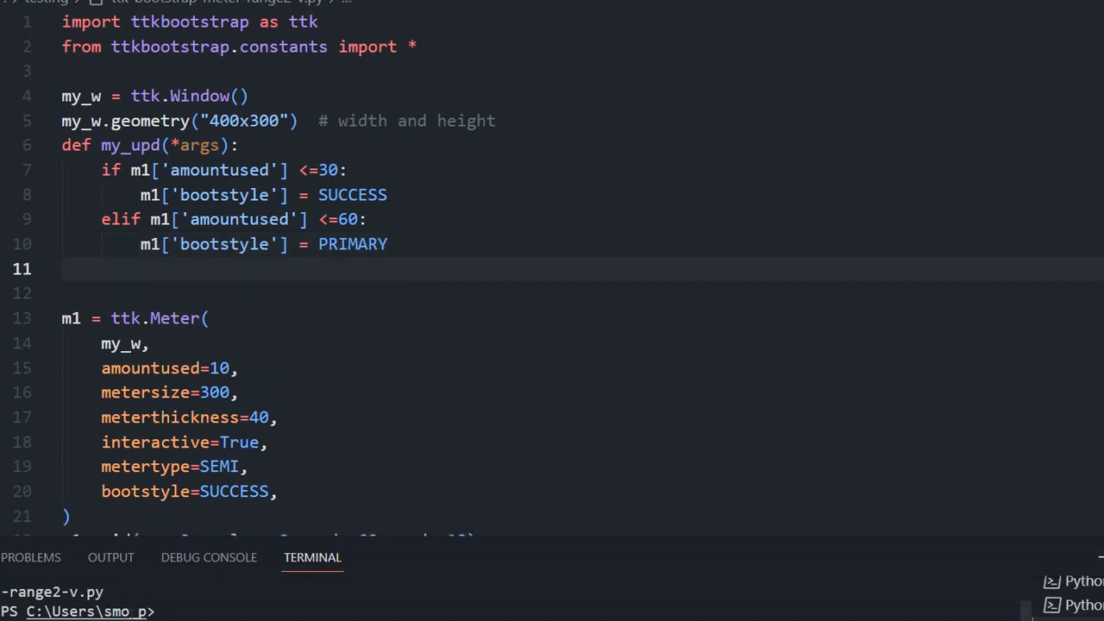
{"action": "type", "text": "elif"}
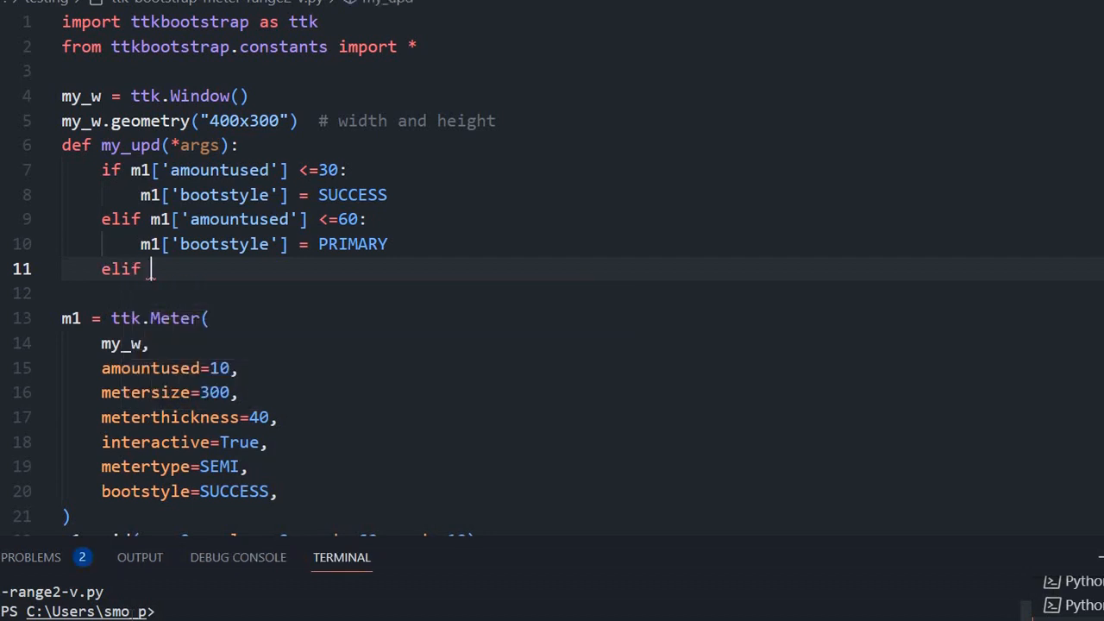
Step: Add an elif branch for amountused <= 90 setting m1['bootstyle'] = WARNING, then begin an else: line
{"action": "type", "text": "m1['amountused"}
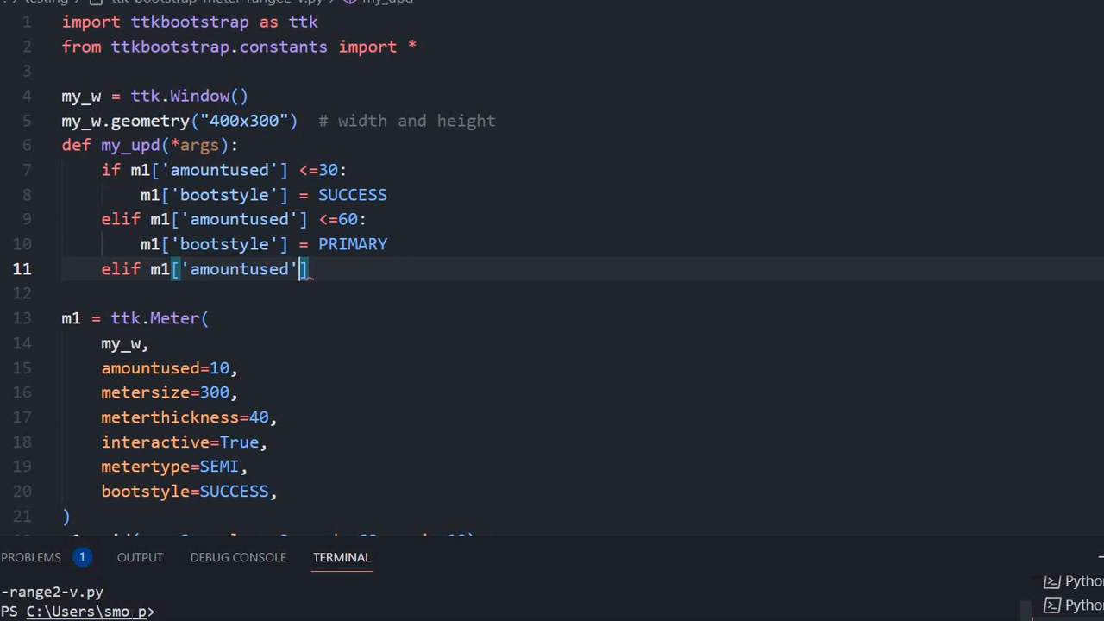
{"action": "type", "text": "<"}
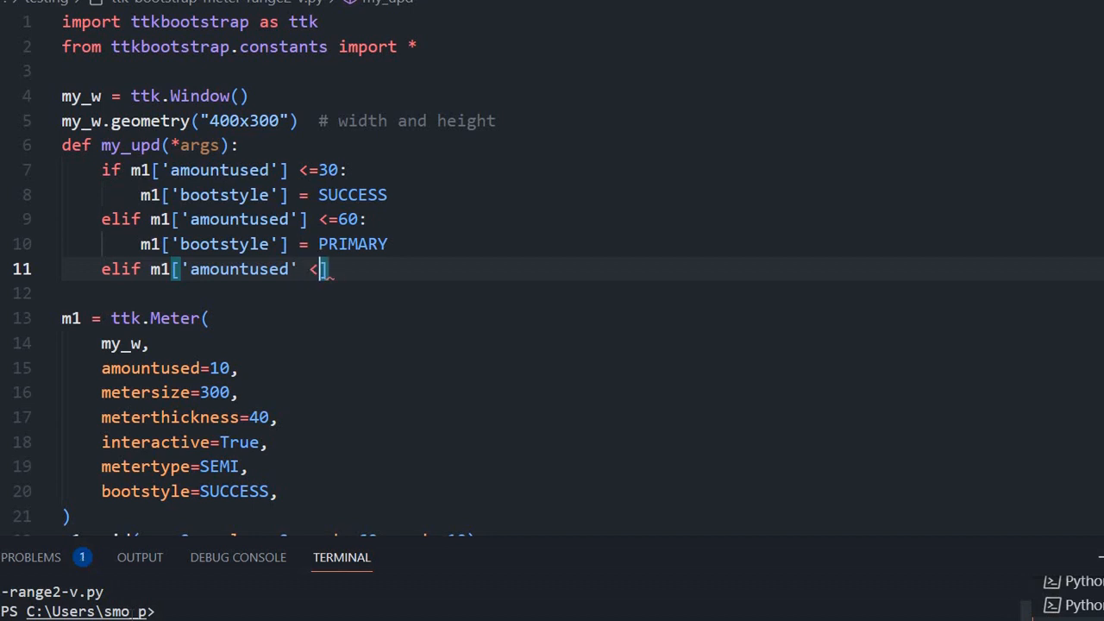
{"action": "type", "text": "=90"}
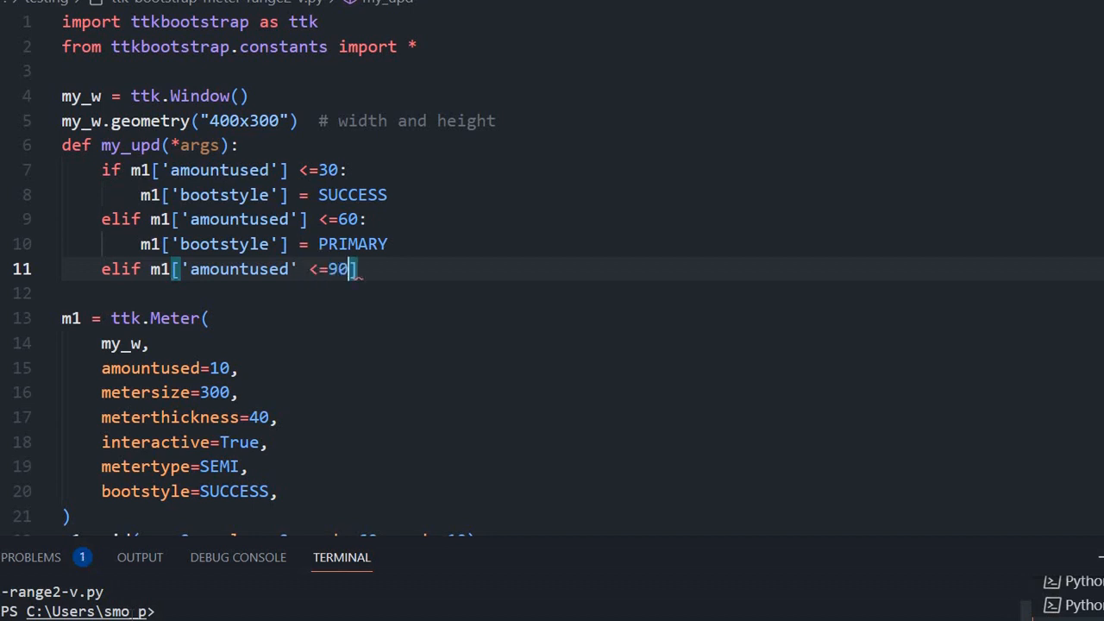
{"action": "type", "text": ":"}
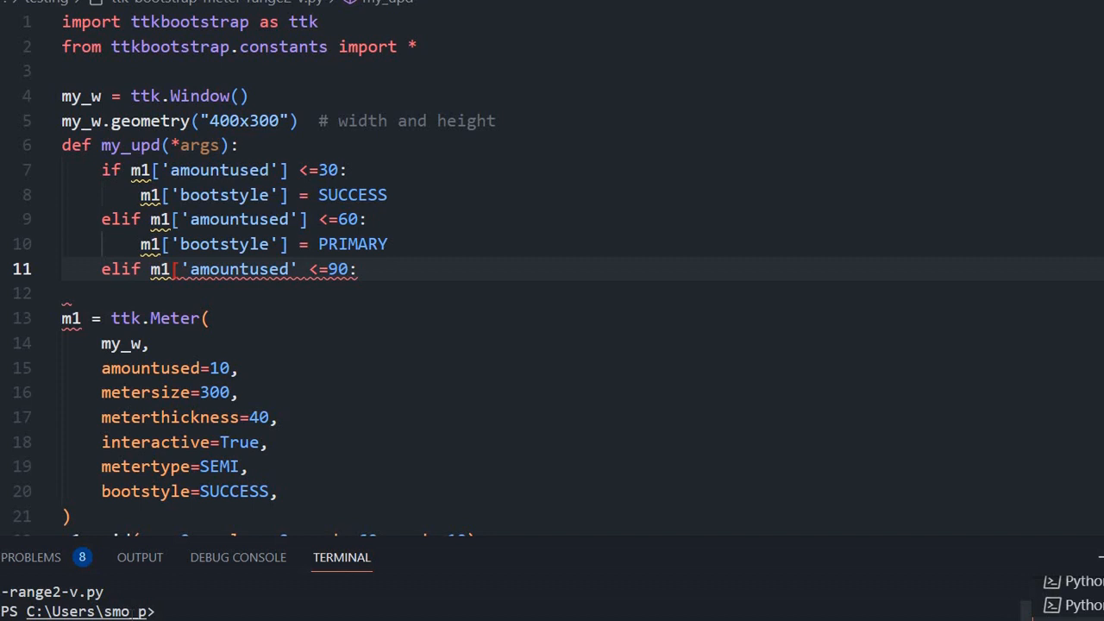
{"action": "key", "text": "Enter"}
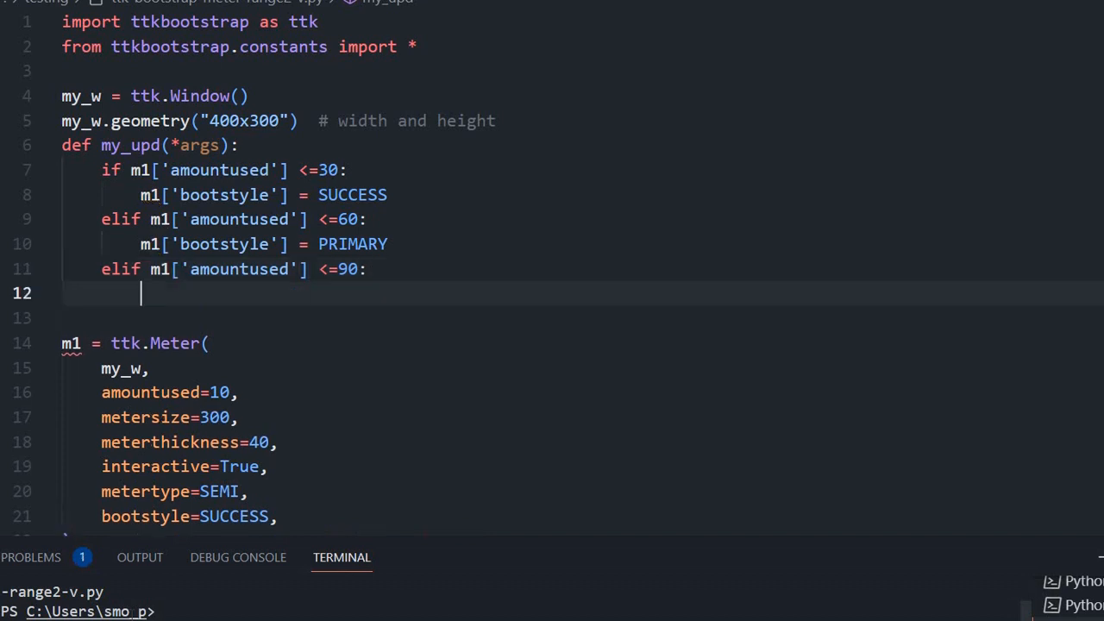
{"action": "type", "text": "m1"}
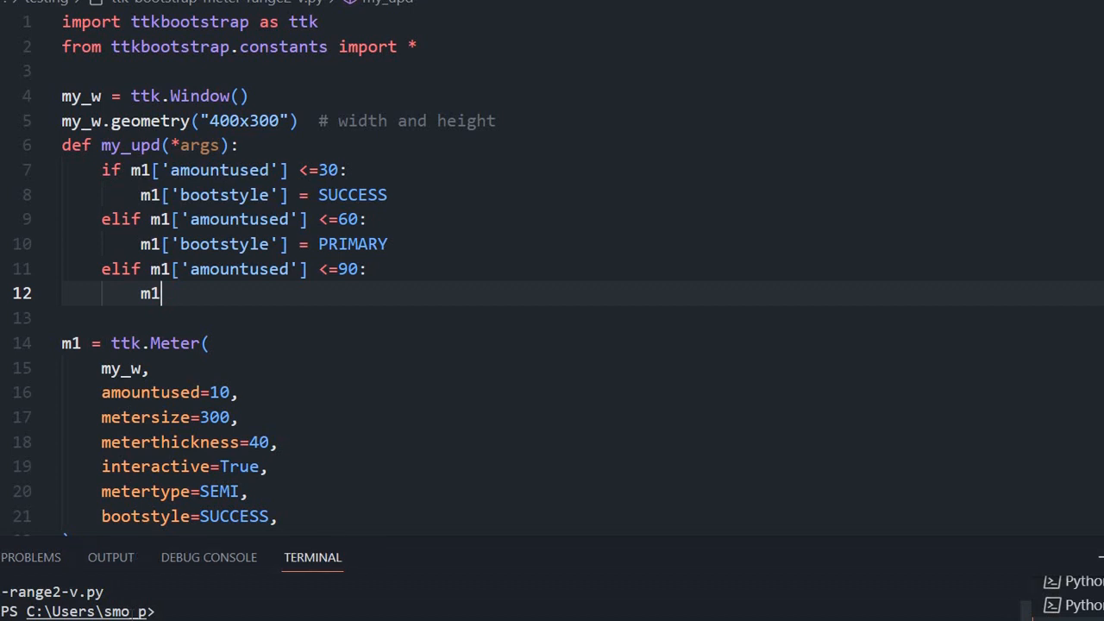
{"action": "type", "text": "['bootstyle'] ="}
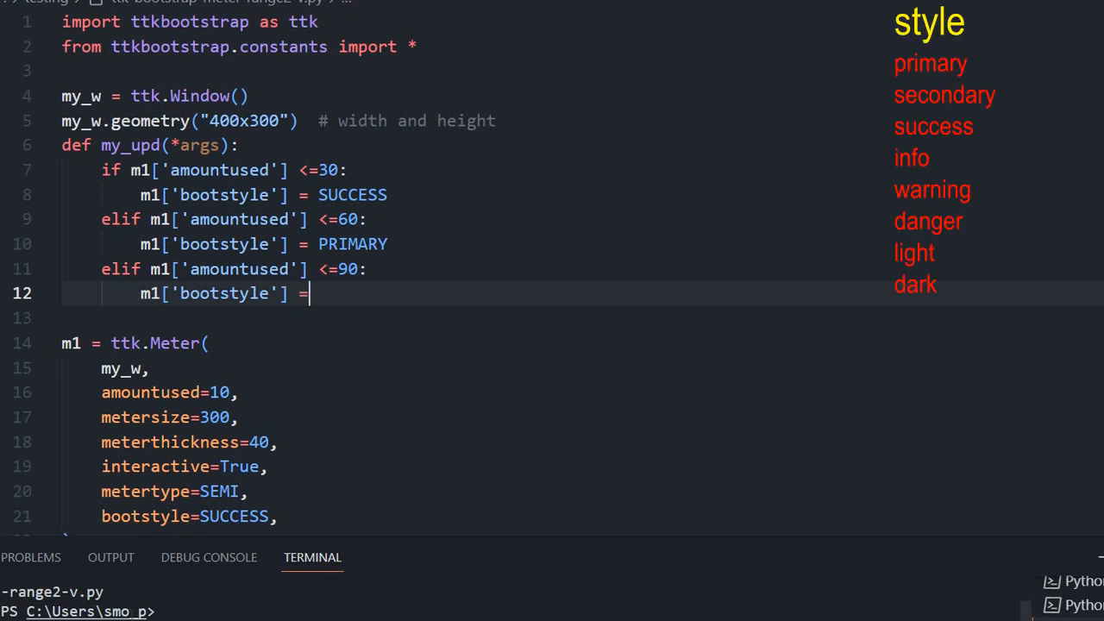
{"action": "type", "text": "WARNING"}
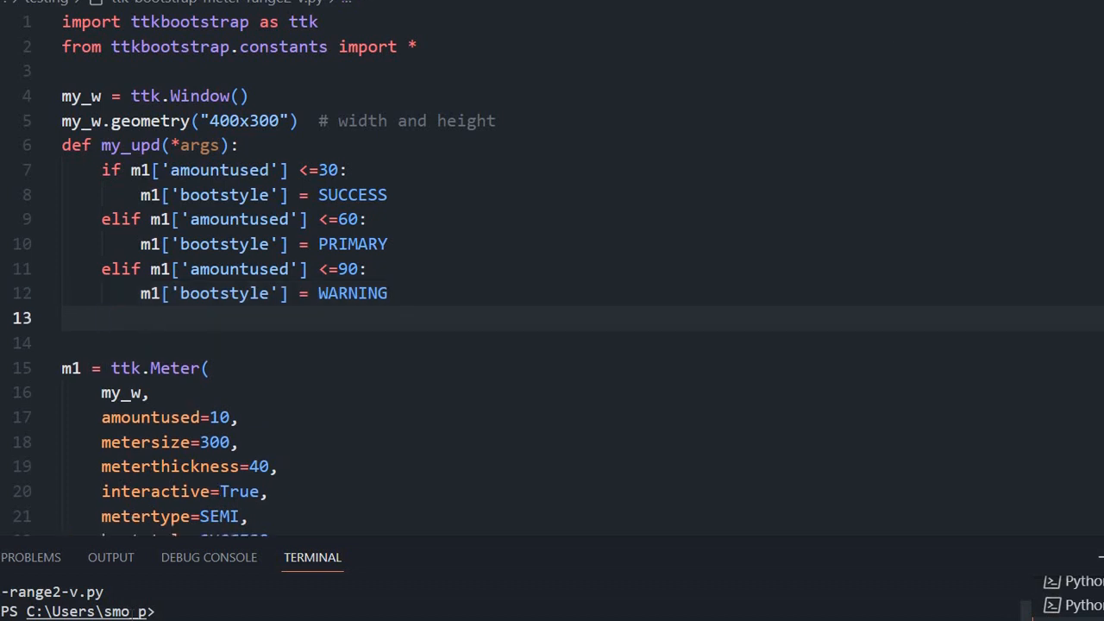
{"action": "type", "text": "else:"}
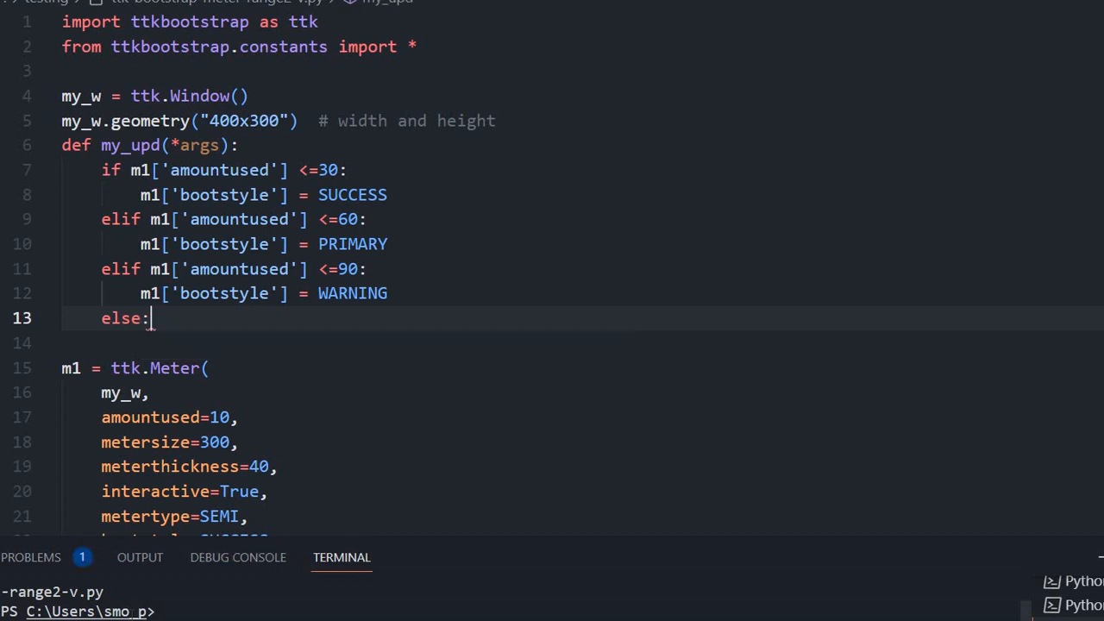
Step: Write the else body m1['bootstyle'] = DANGER and let the formatter tidy the script on save
{"action": "key", "text": "enter"}
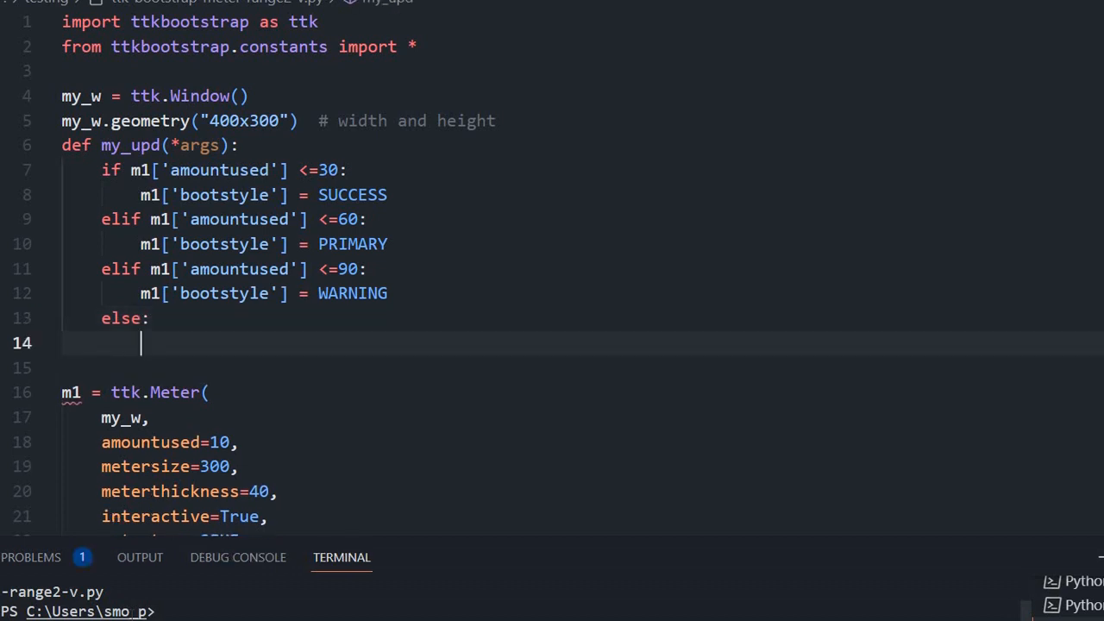
{"action": "type", "text": "m1["}
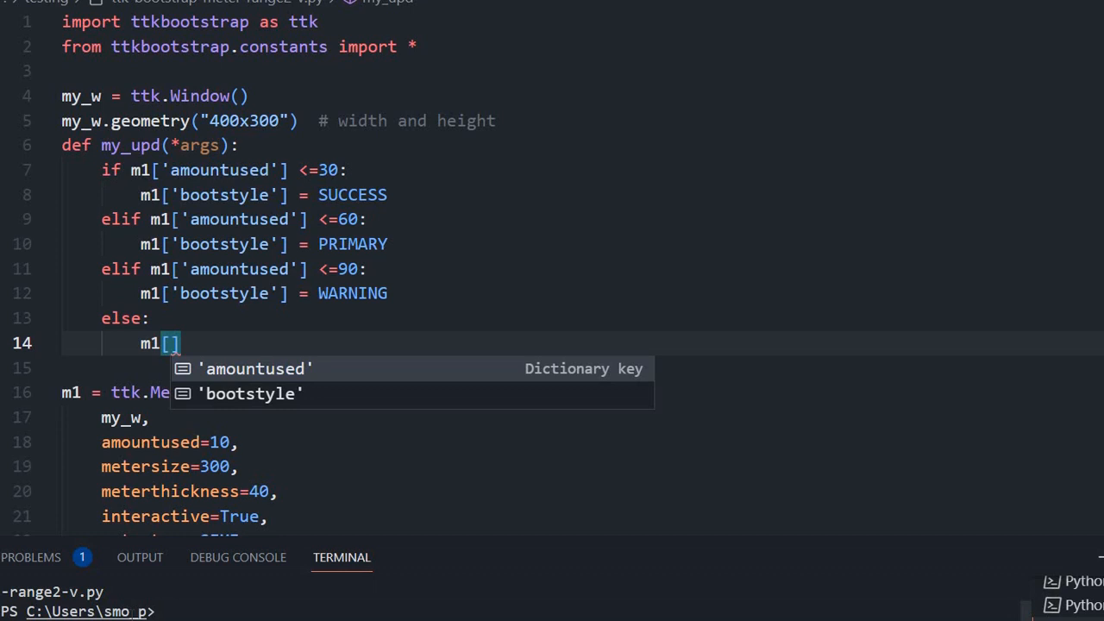
{"action": "type", "text": "'bootstyle'"}
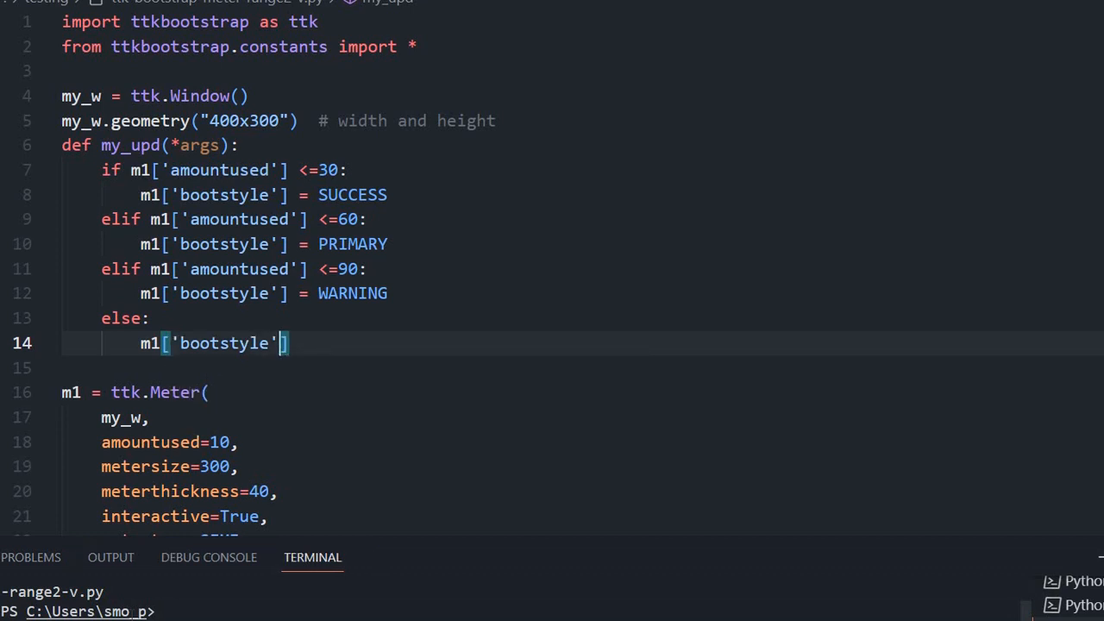
{"action": "type", "text": "="}
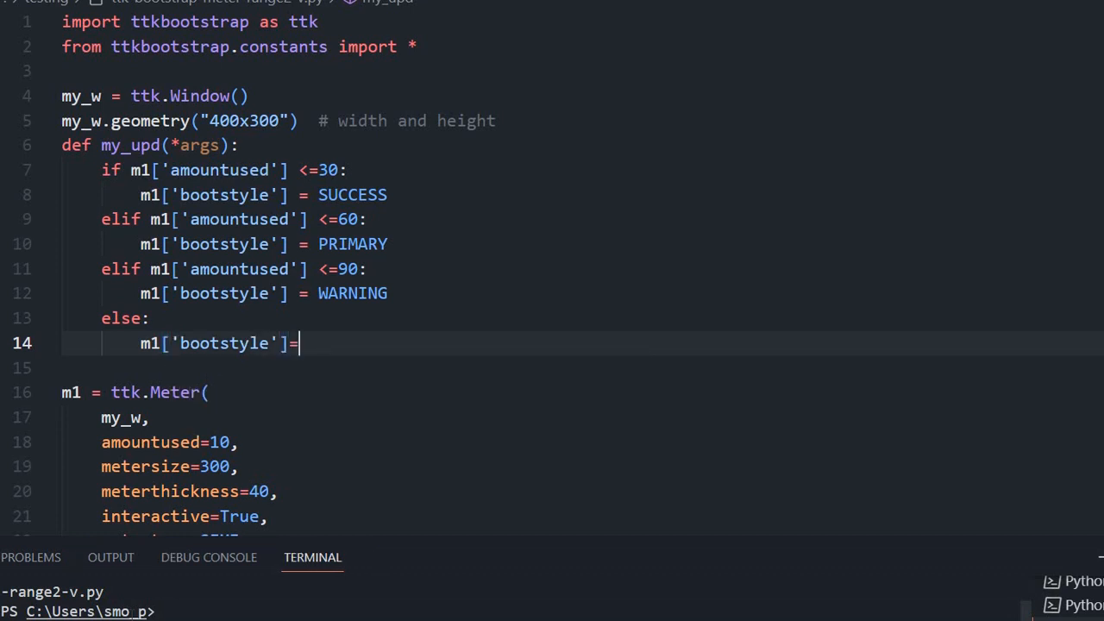
{"action": "type", "text": "DANGE"}
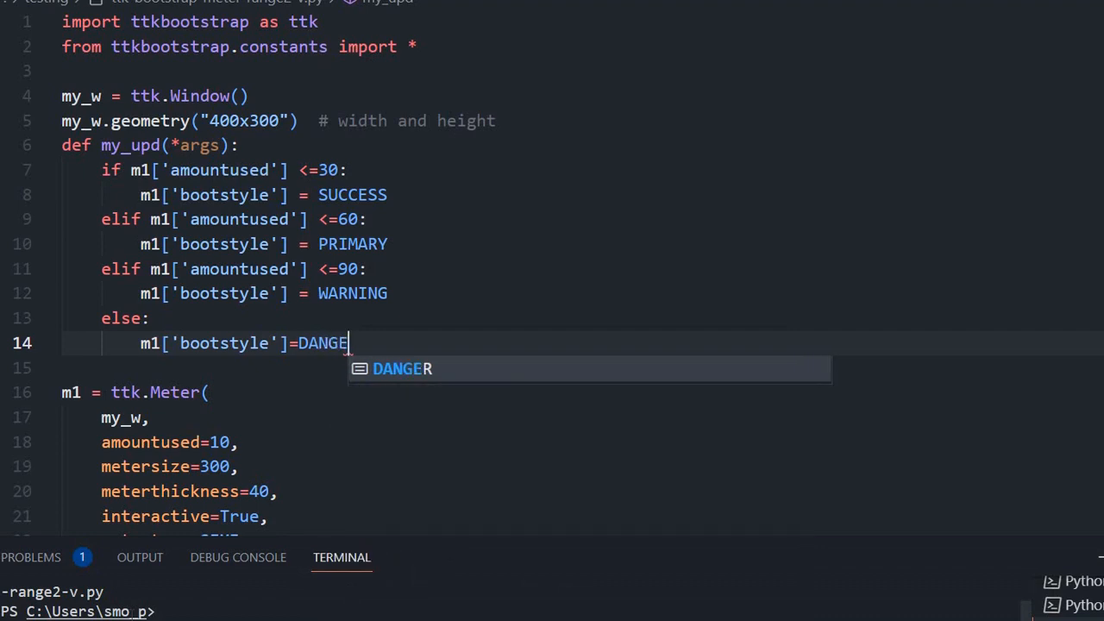
{"action": "type", "text": "R"}
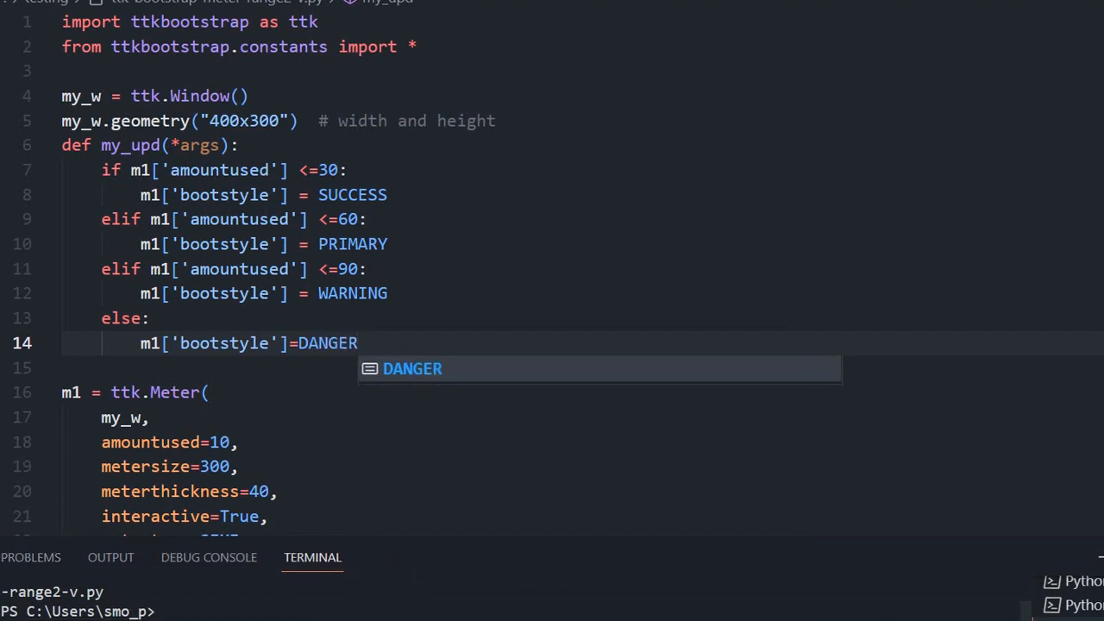
{"action": "scroll", "scroll_direction": "down", "scroll_amount": 3}
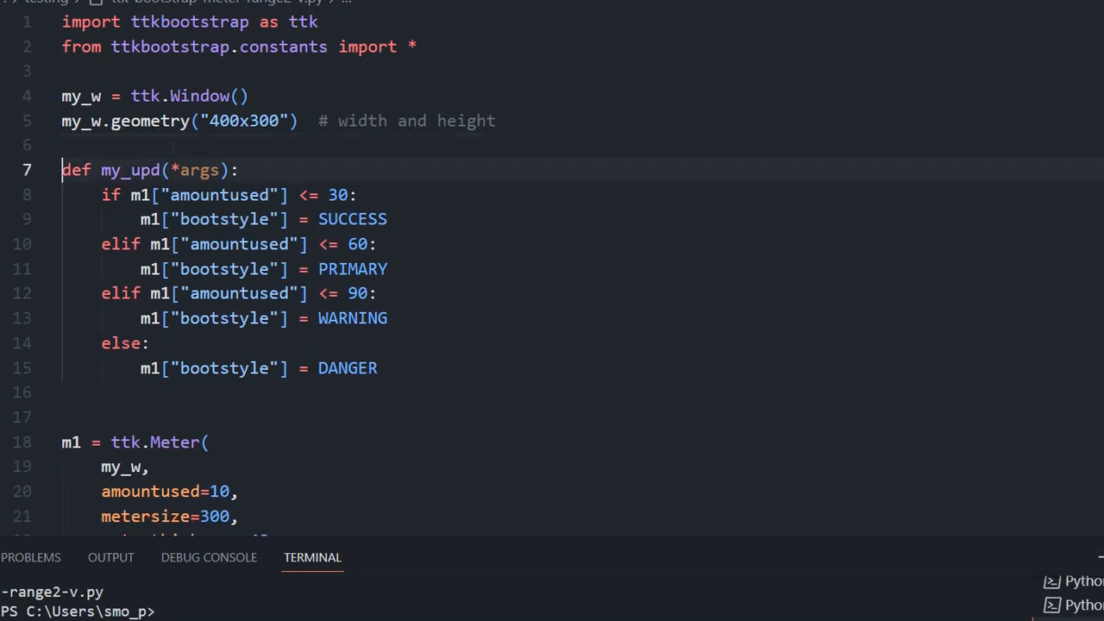
Step: Select the amounttotalvar.trace line and run the script to show the meter window at 10 in green
{"action": "scroll", "scroll_direction": "down", "scroll_amount": 3}
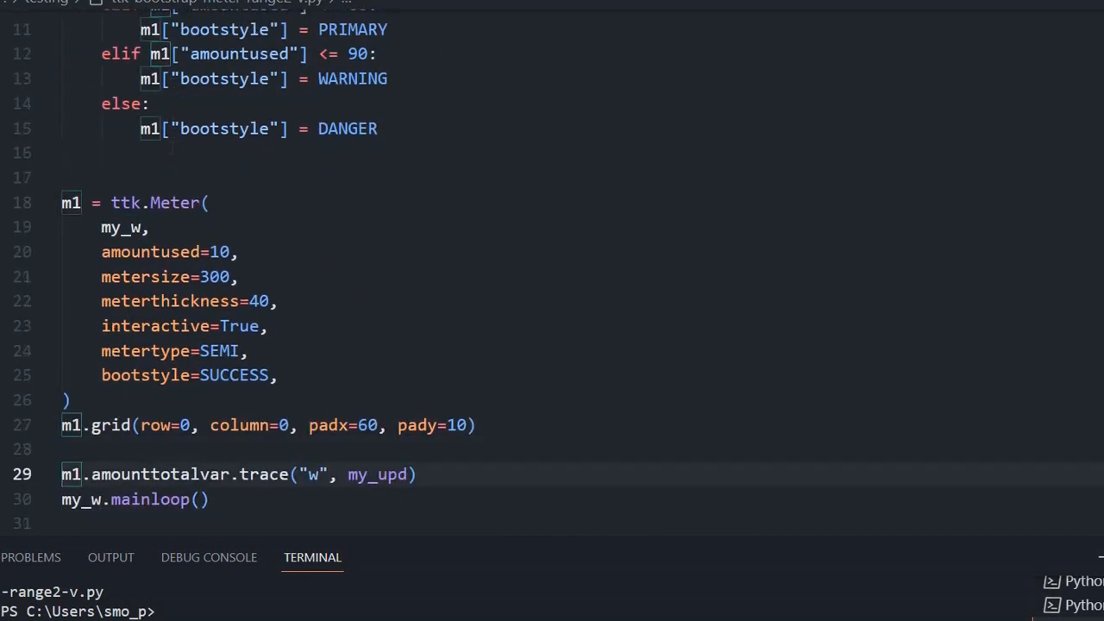
{"action": "triple_click", "coordinate": [238, 474]}
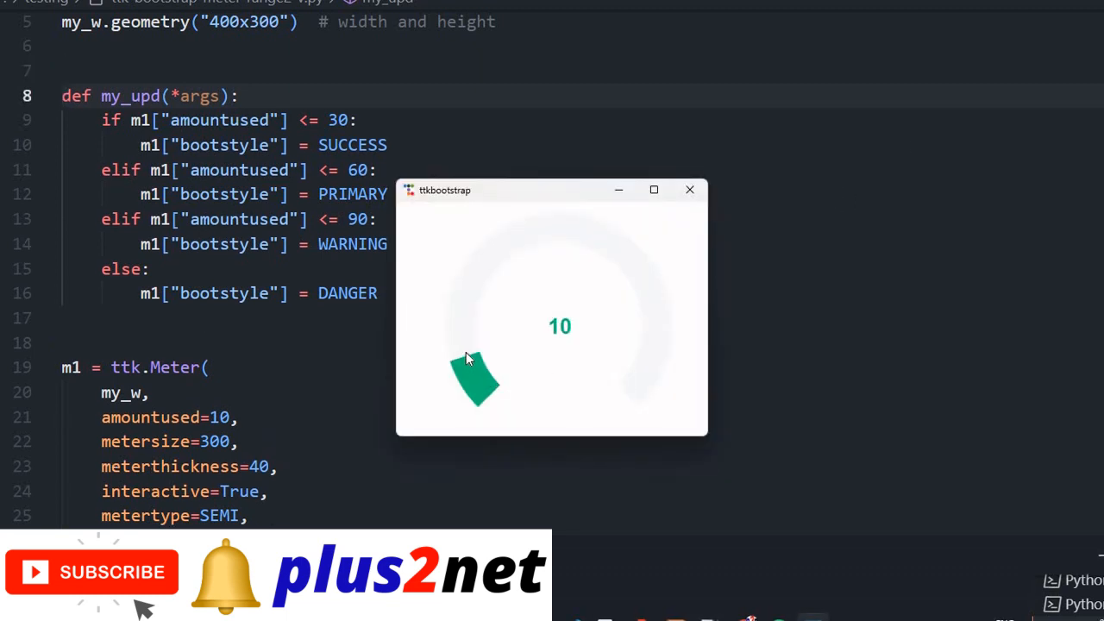
Step: Drag the meter to 23, 33, 93 and 13, observing it stays green, then close the window
{"action": "left_click_drag", "start_coordinate": [474, 379], "coordinate": [472, 290]}
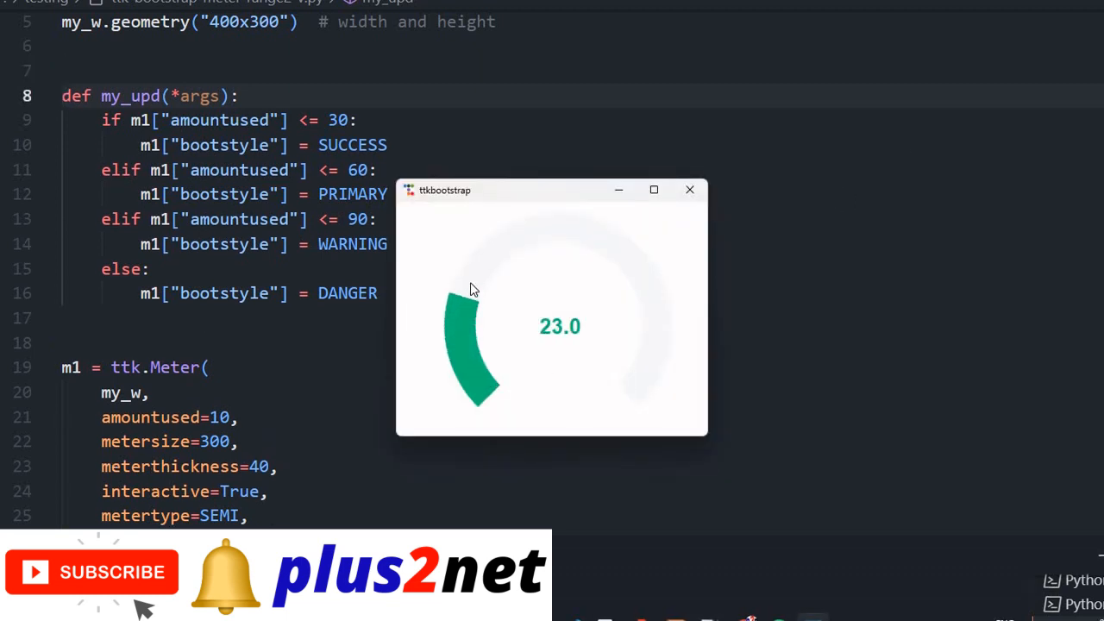
{"action": "left_click_drag", "start_coordinate": [473, 290], "coordinate": [472, 256]}
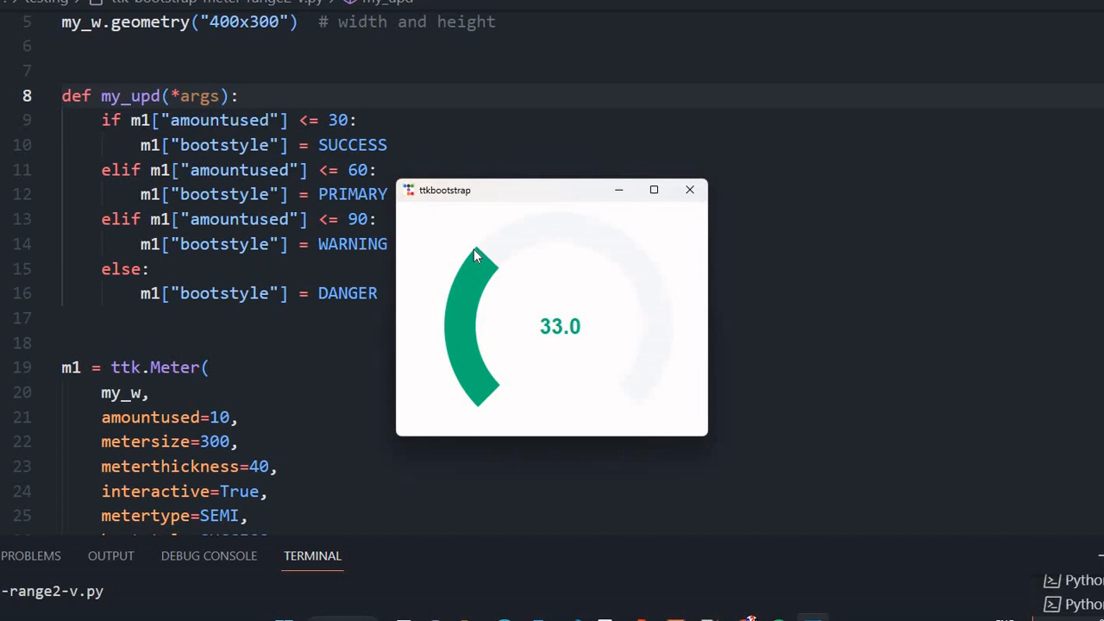
{"action": "mouse_move", "coordinate": [543, 235]}
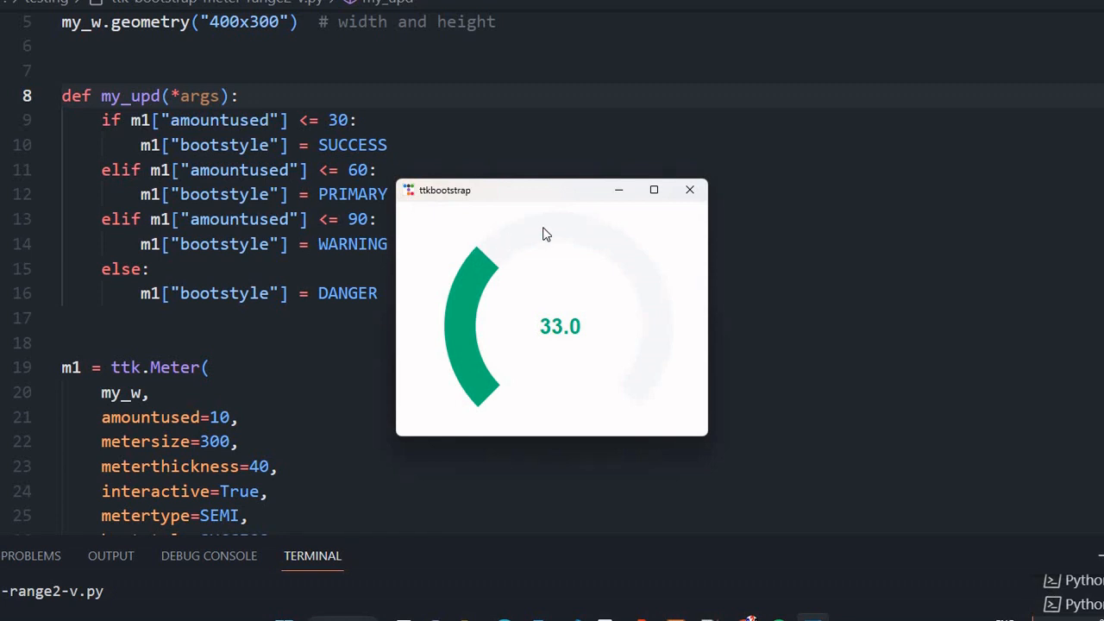
{"action": "left_click_drag", "start_coordinate": [543, 232], "coordinate": [645, 376]}
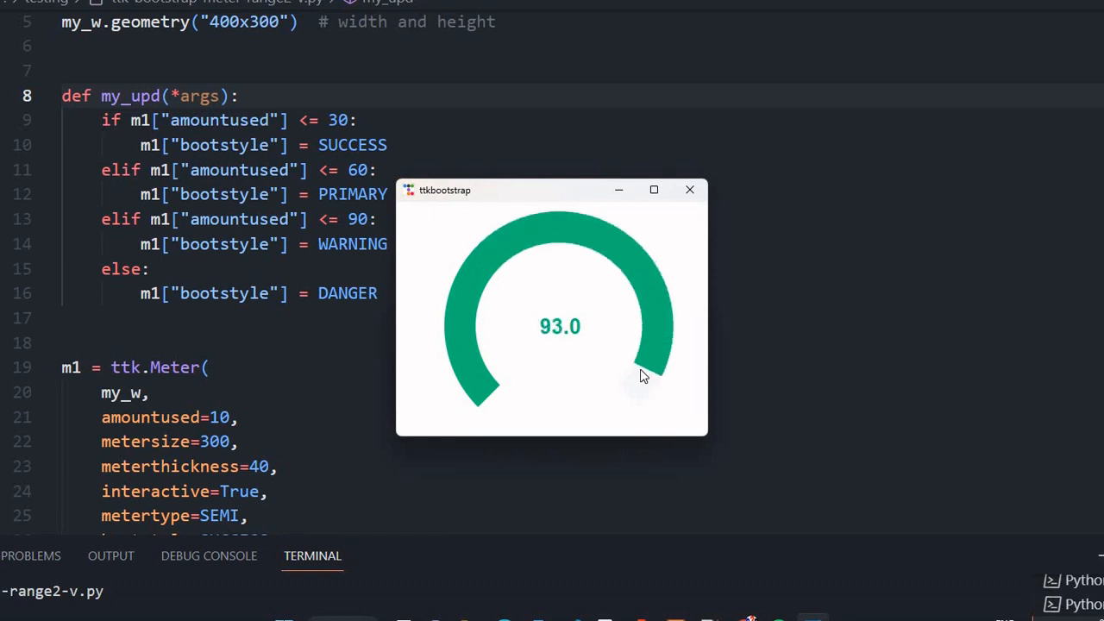
{"action": "left_click_drag", "start_coordinate": [642, 376], "coordinate": [635, 403]}
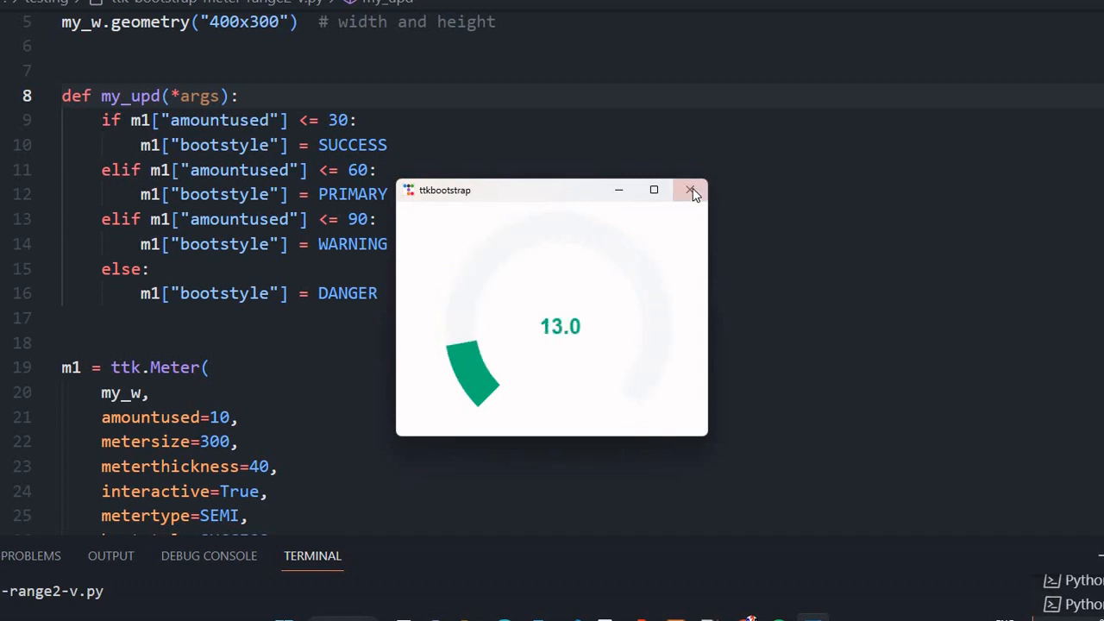
{"action": "left_click", "coordinate": [693, 189]}
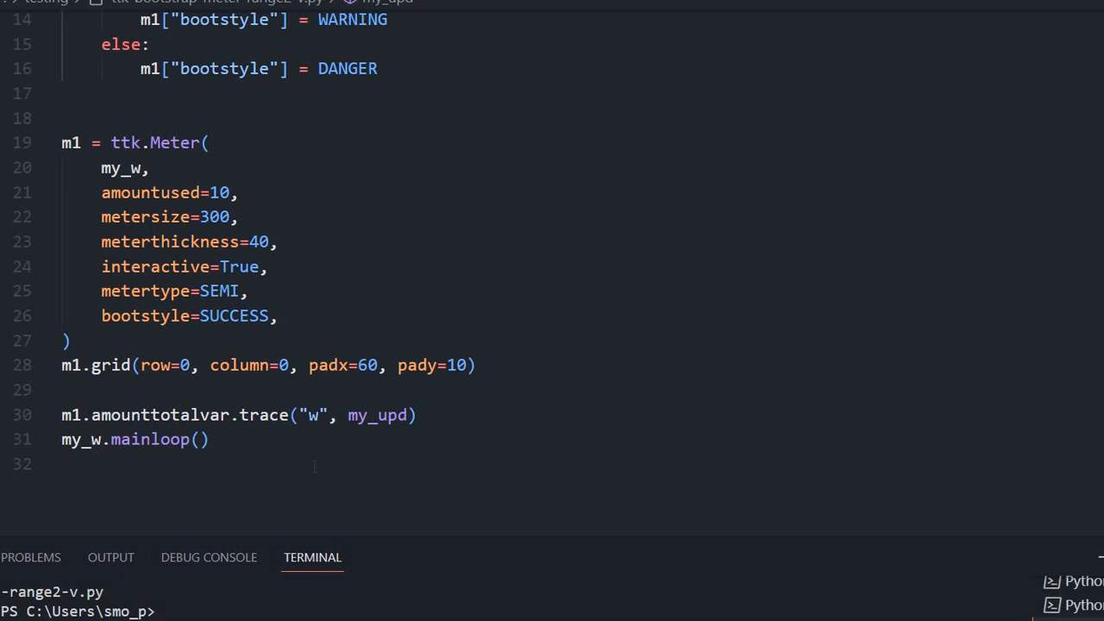
Step: Replace amounttotalvar with amountusedvar in the trace line and rerun, so the meter turns blue at 34
{"action": "double_click", "coordinate": [158, 413]}
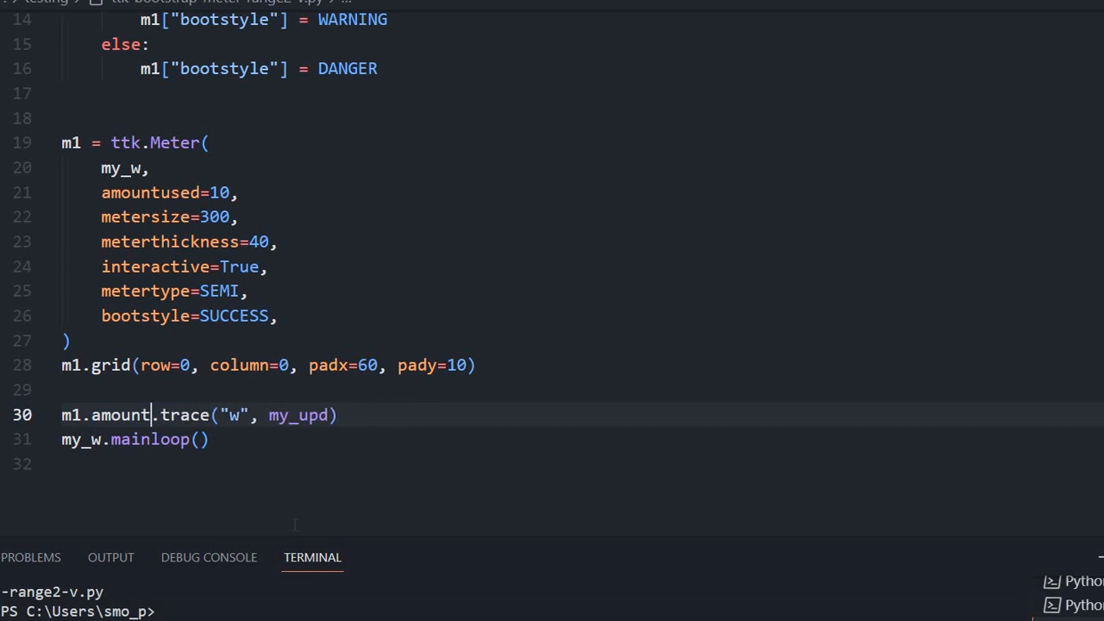
{"action": "type", "text": "usedvar"}
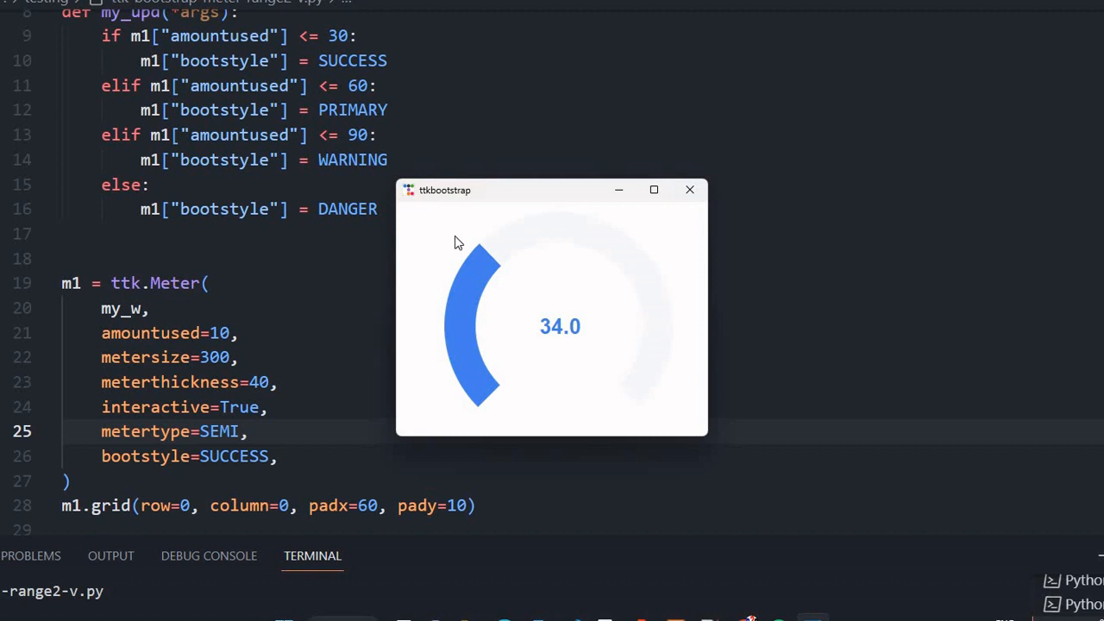
Step: Drag the meter through 34, 51, 61 and 100, watching it go blue, orange, then red
{"action": "left_click_drag", "start_coordinate": [469, 259], "coordinate": [544, 233]}
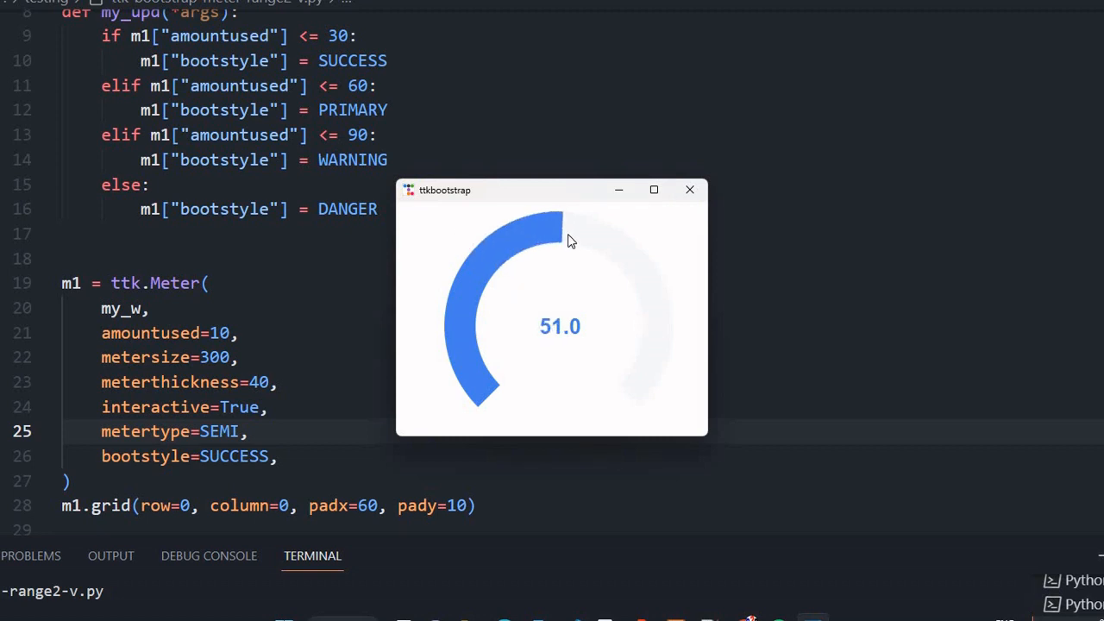
{"action": "left_click_drag", "start_coordinate": [565, 242], "coordinate": [600, 251]}
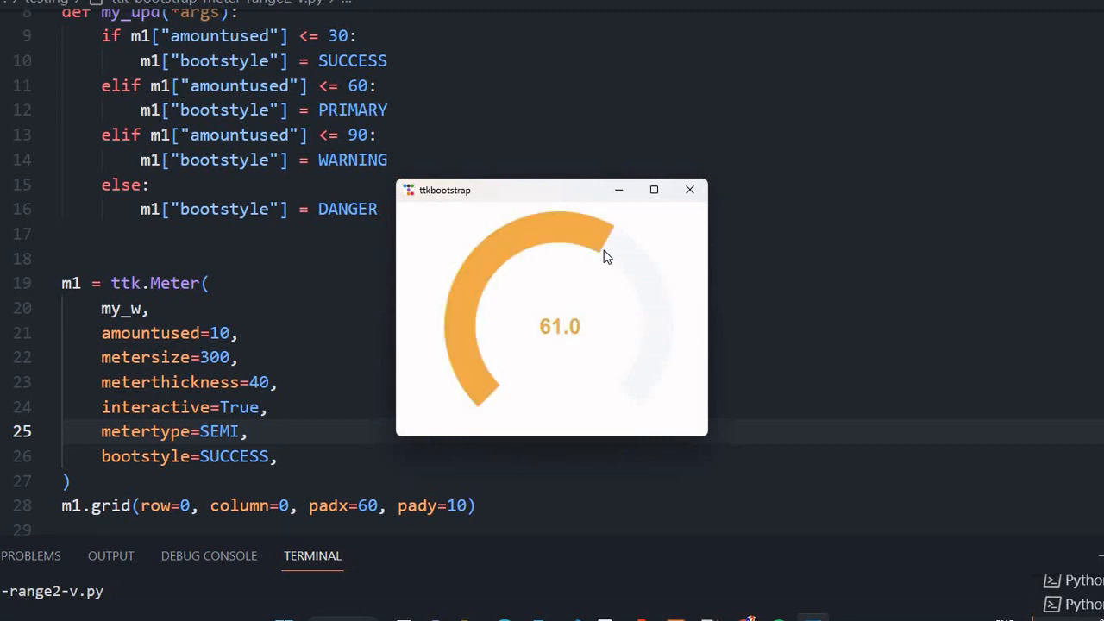
{"action": "left_click_drag", "start_coordinate": [603, 255], "coordinate": [627, 294]}
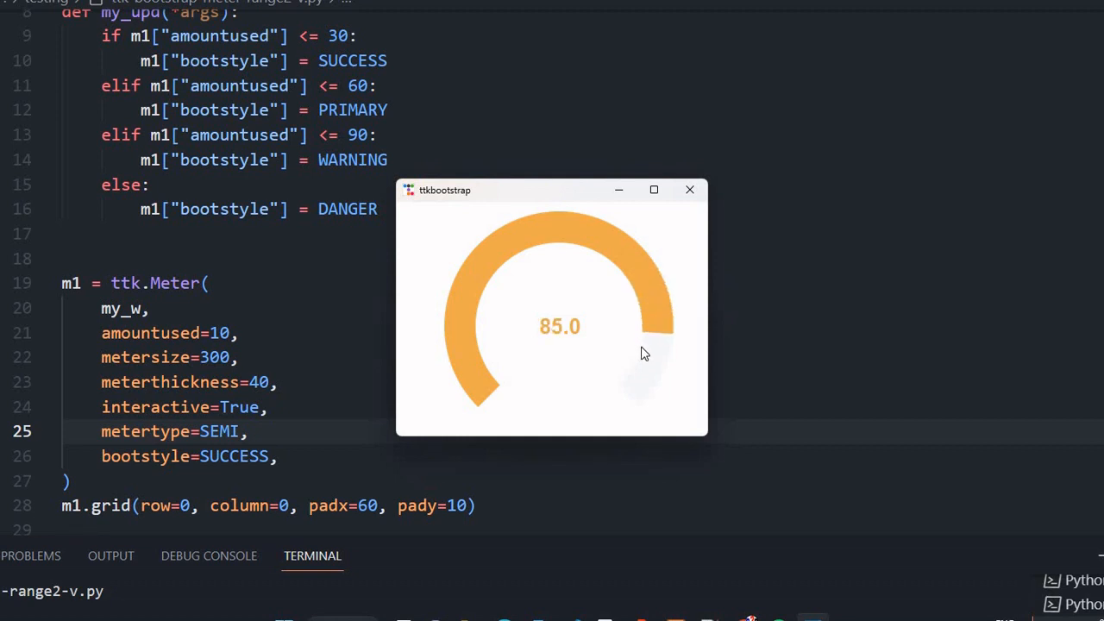
{"action": "left_click_drag", "start_coordinate": [641, 353], "coordinate": [630, 414]}
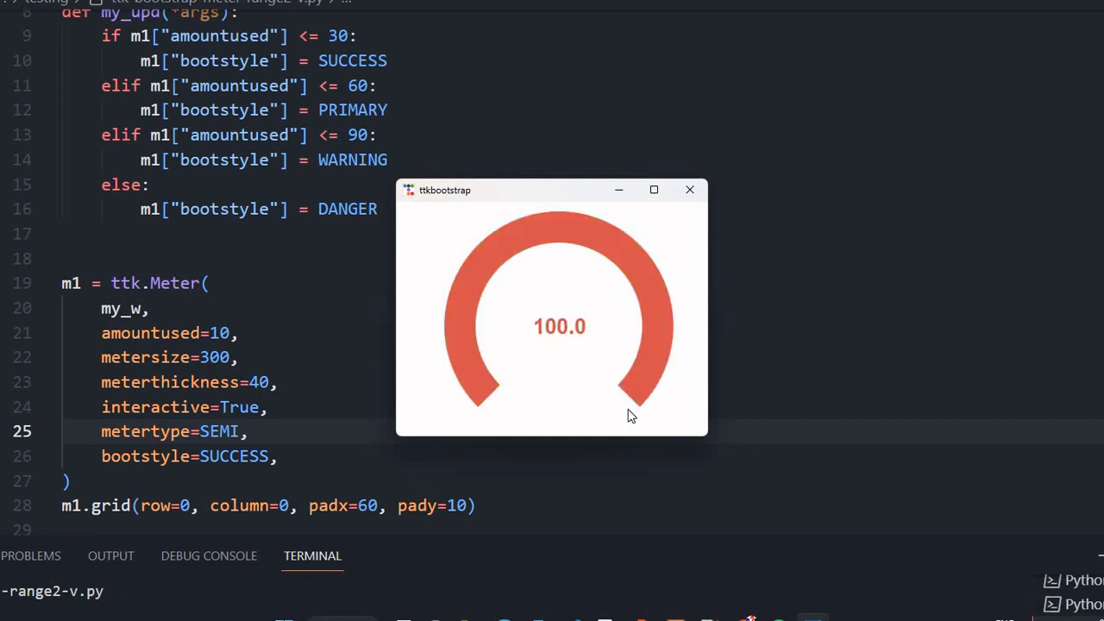